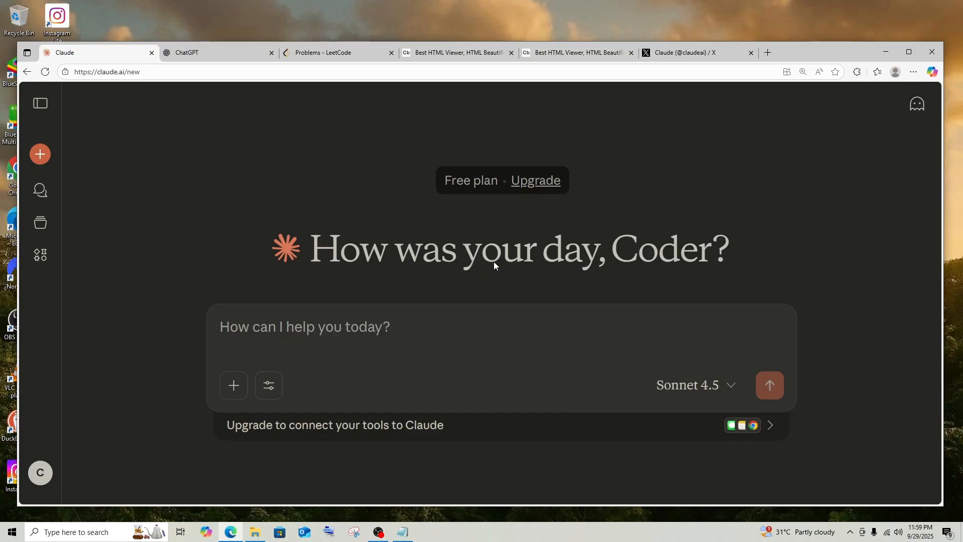
{"action": "mouse_move", "coordinate": [212, 52]}
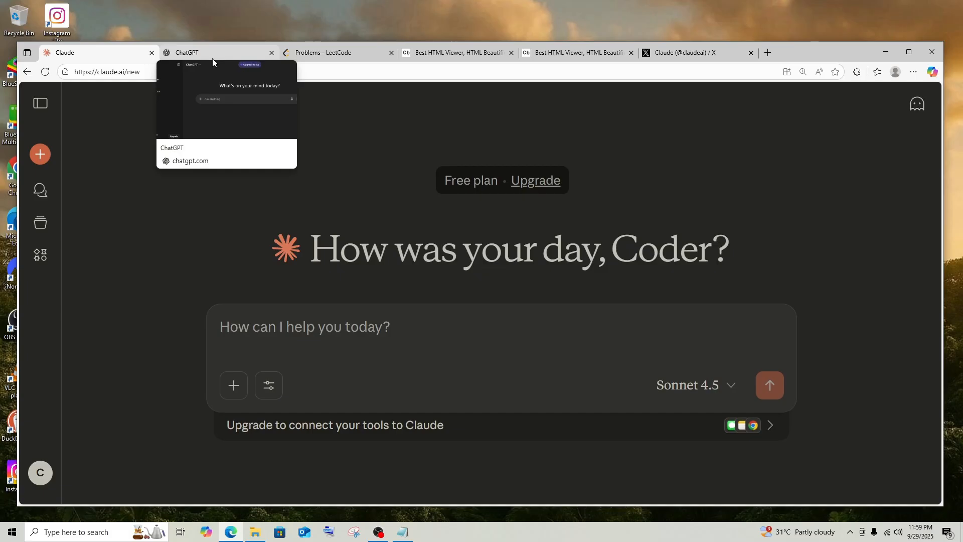
Switch from Claude's empty new chat to ChatGPT's fresh new chat page
{"action": "left_click", "coordinate": [215, 52]}
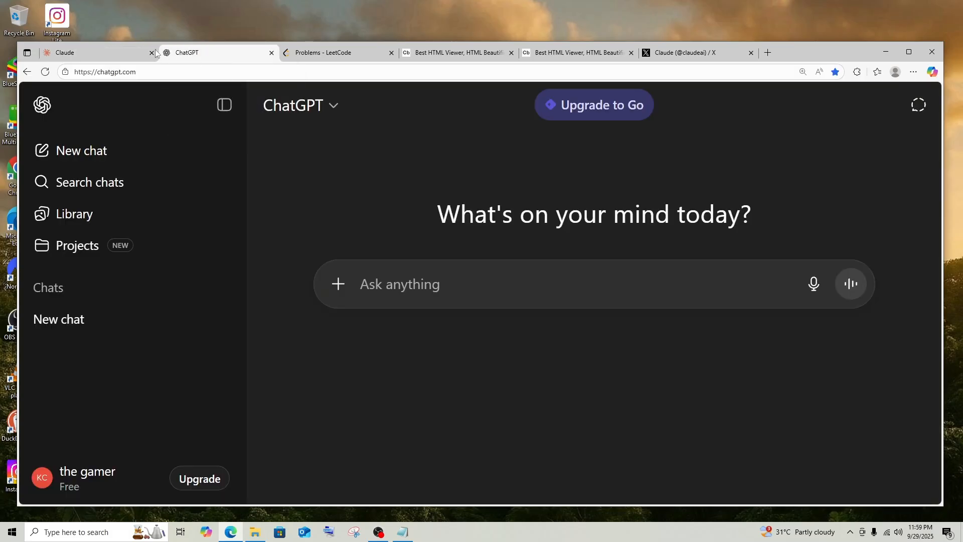
View Claude Sonnet 4.5's benchmark chart post on X, then move on to the LeetCode page
{"action": "left_click", "coordinate": [697, 52]}
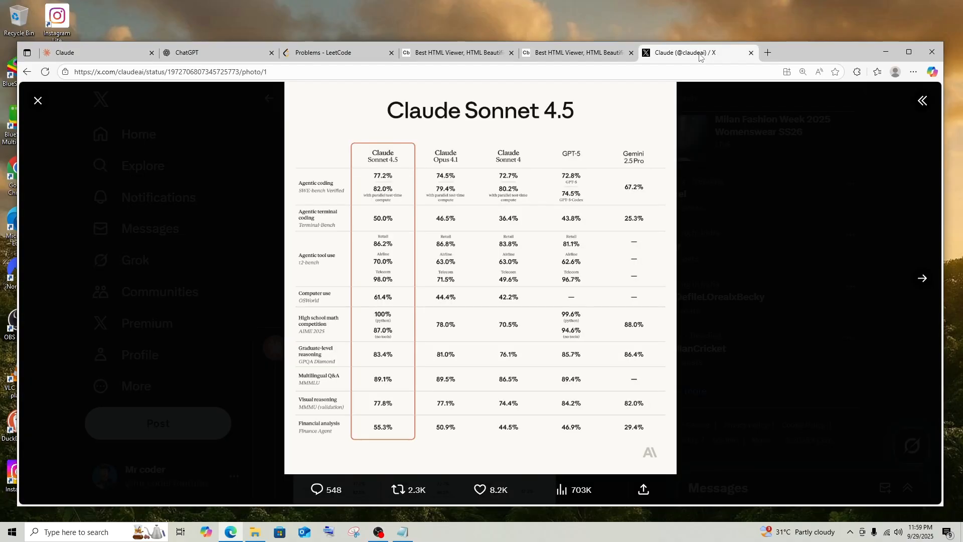
{"action": "mouse_move", "coordinate": [415, 201]}
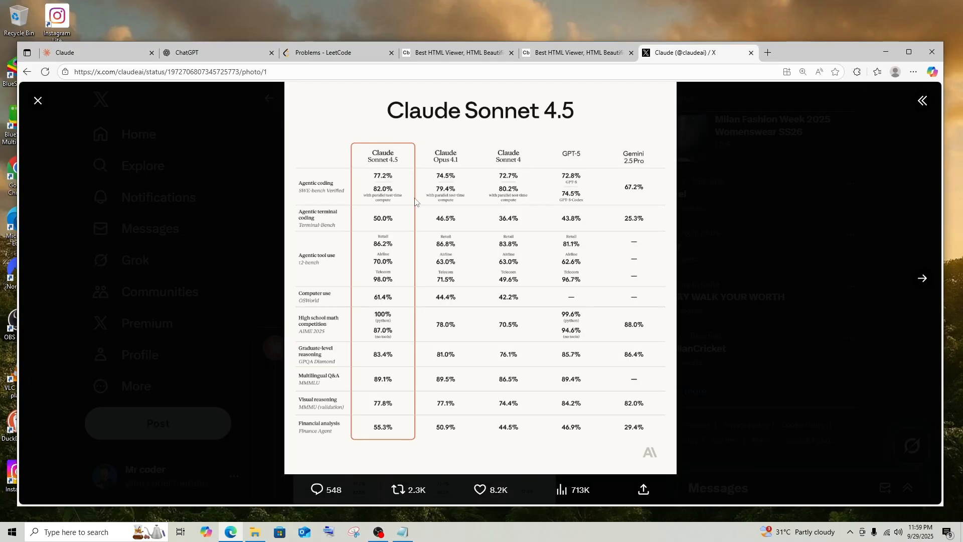
{"action": "mouse_move", "coordinate": [376, 112]}
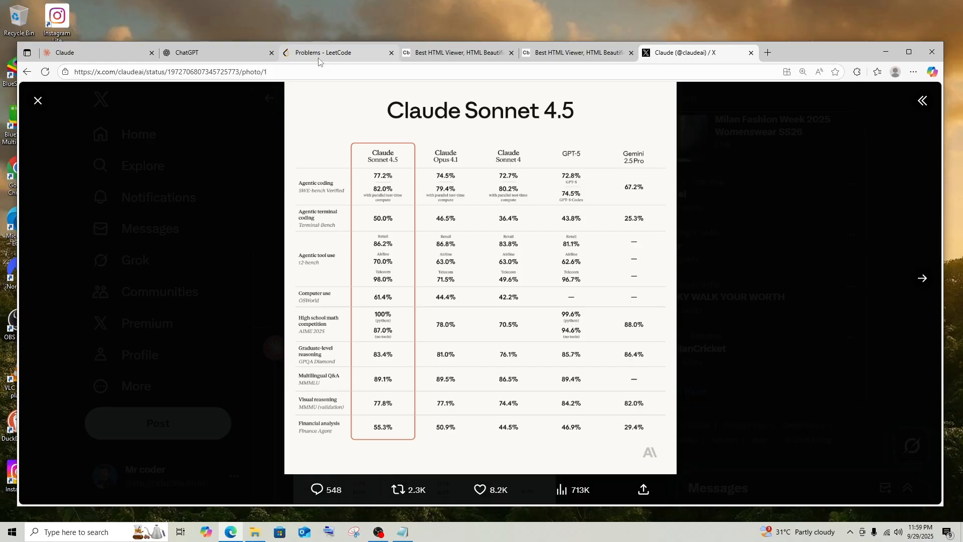
{"action": "left_click", "coordinate": [335, 52]}
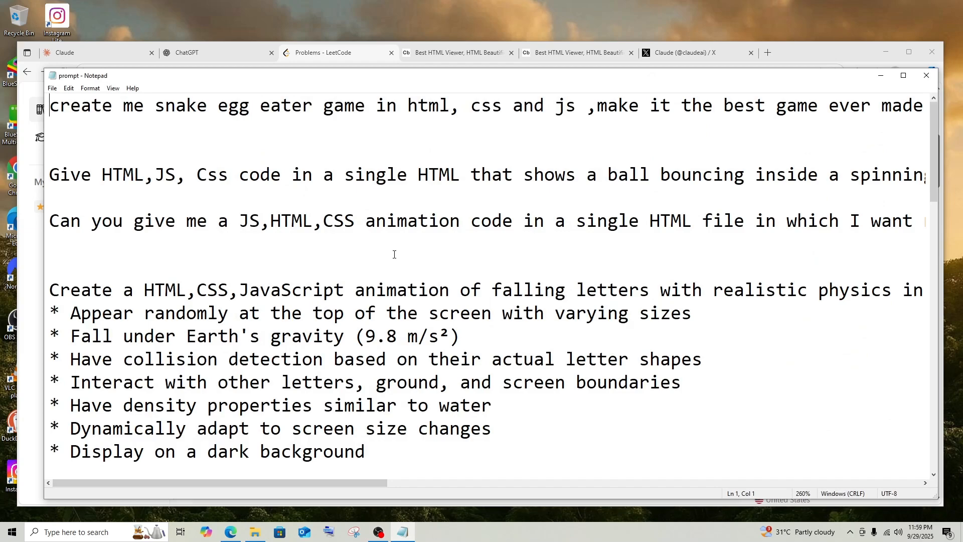
{"action": "mouse_move", "coordinate": [420, 249]}
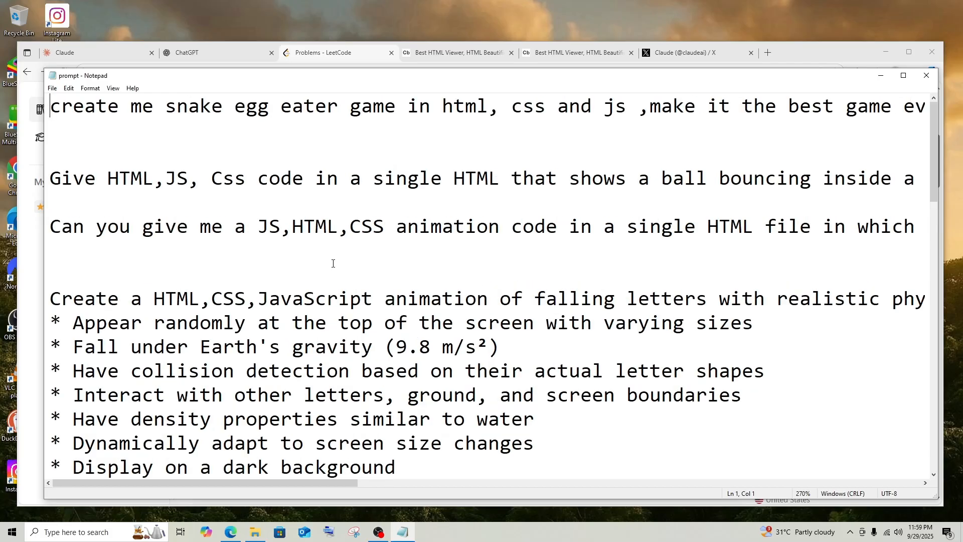
{"action": "mouse_move", "coordinate": [202, 112]}
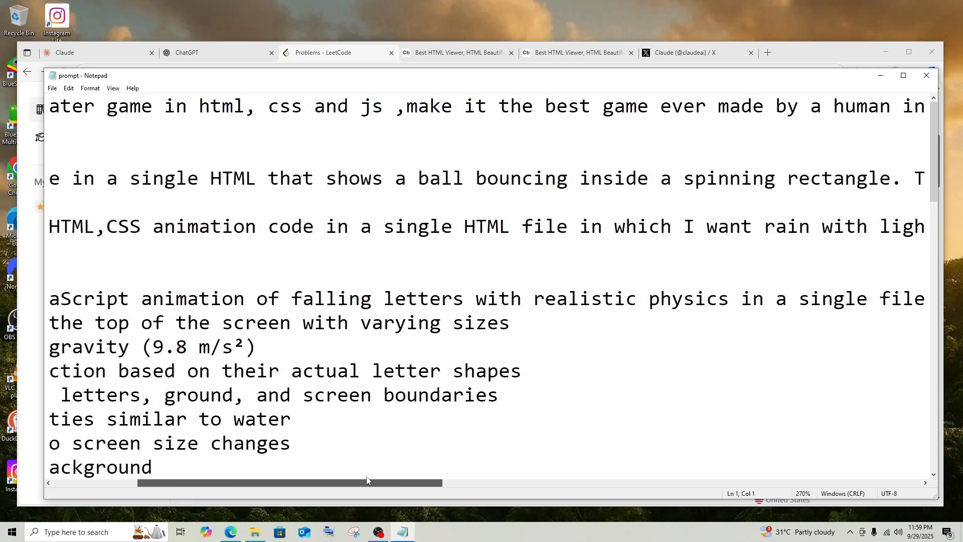
Scroll the Notepad prompt file sideways to read the full game and animation prompt lines
{"action": "scroll", "scroll_direction": "left", "scroll_amount": 3}
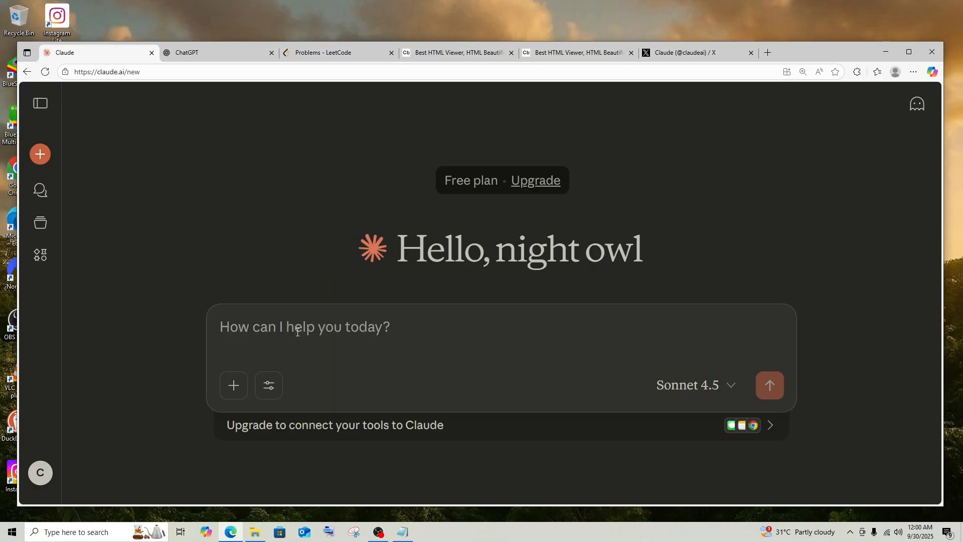
Ask Sonnet 4.5 for a single-file HTML/CSS/JS snake egg eater game and skim its generated code
{"action": "type", "text": "create me snake egg eater game in html, css and js ,make it the best game ever made by a human in single file"}
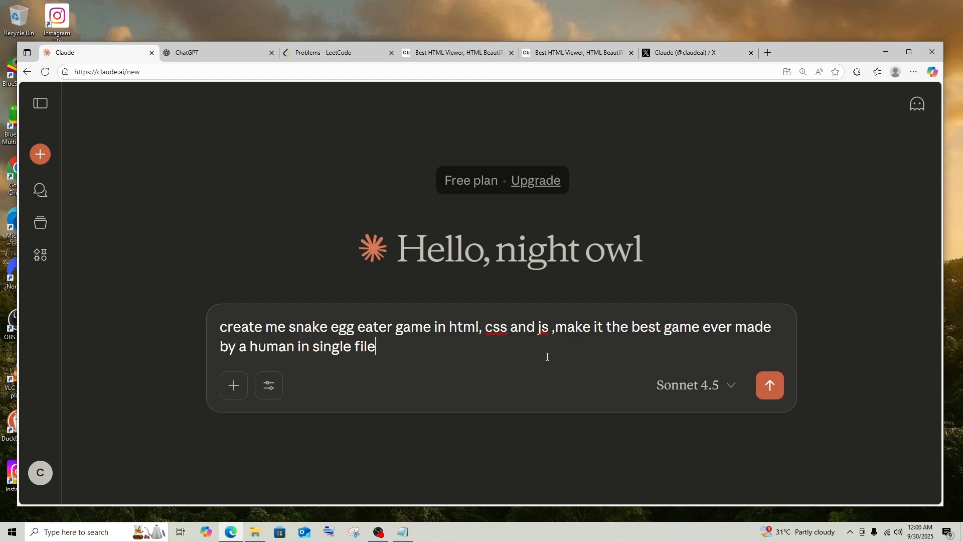
{"action": "left_click", "coordinate": [215, 52]}
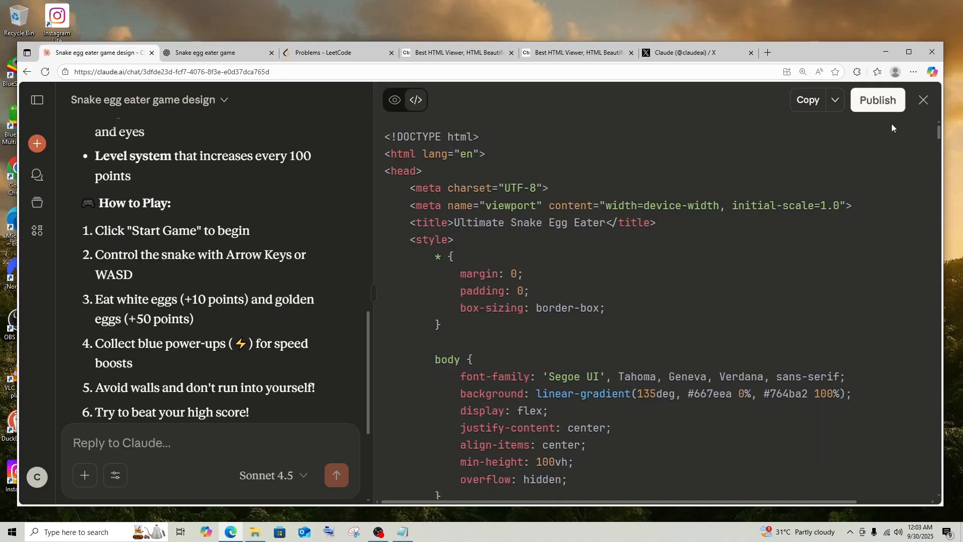
{"action": "scroll", "scroll_direction": "down", "scroll_amount": 3}
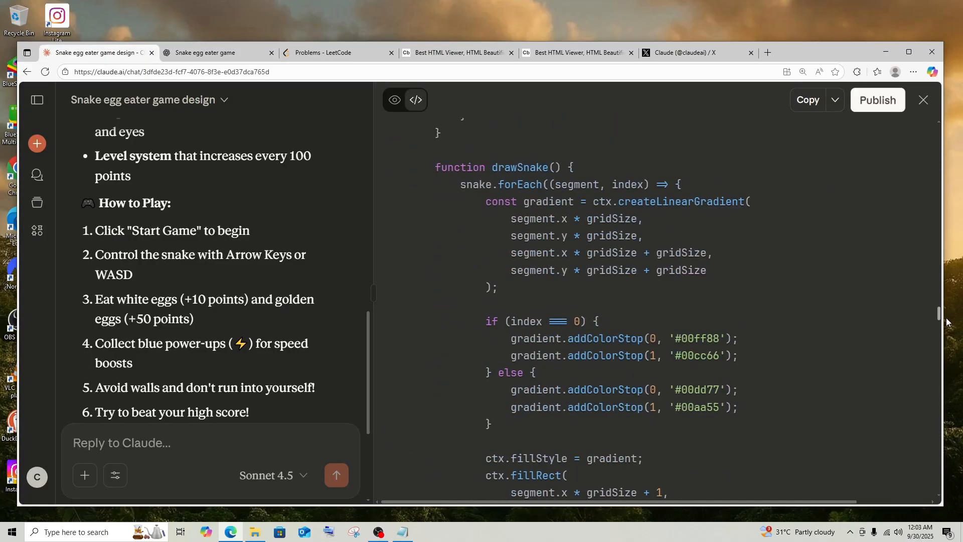
{"action": "scroll", "scroll_direction": "down", "scroll_amount": 3}
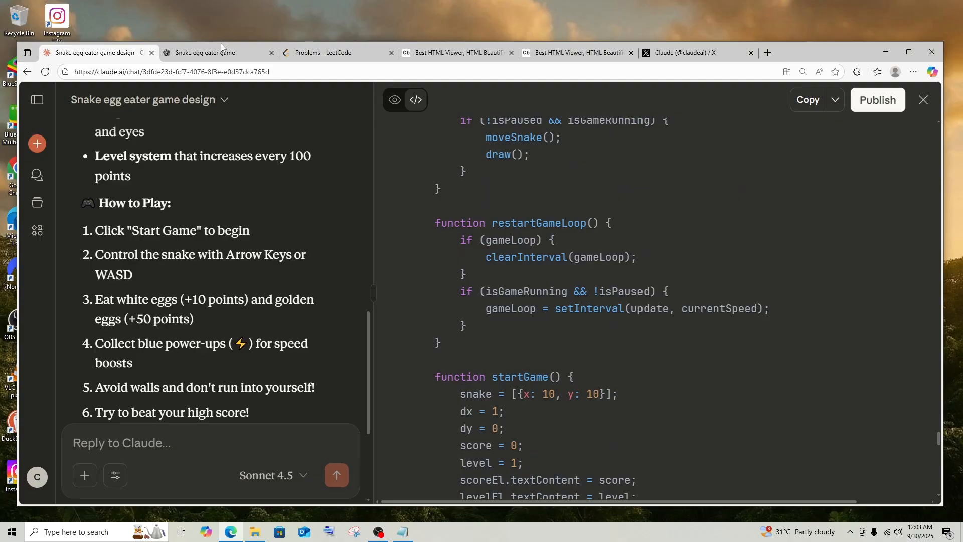
Review ChatGPT's Snake Egg Eater HTML code back up to its opening comment
{"action": "left_click", "coordinate": [215, 52]}
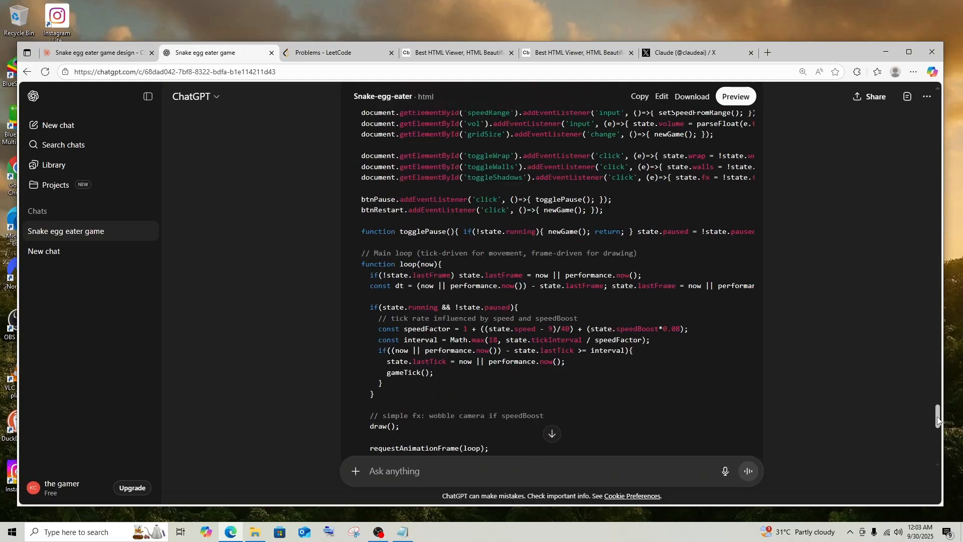
{"action": "scroll", "scroll_direction": "up", "scroll_amount": 3}
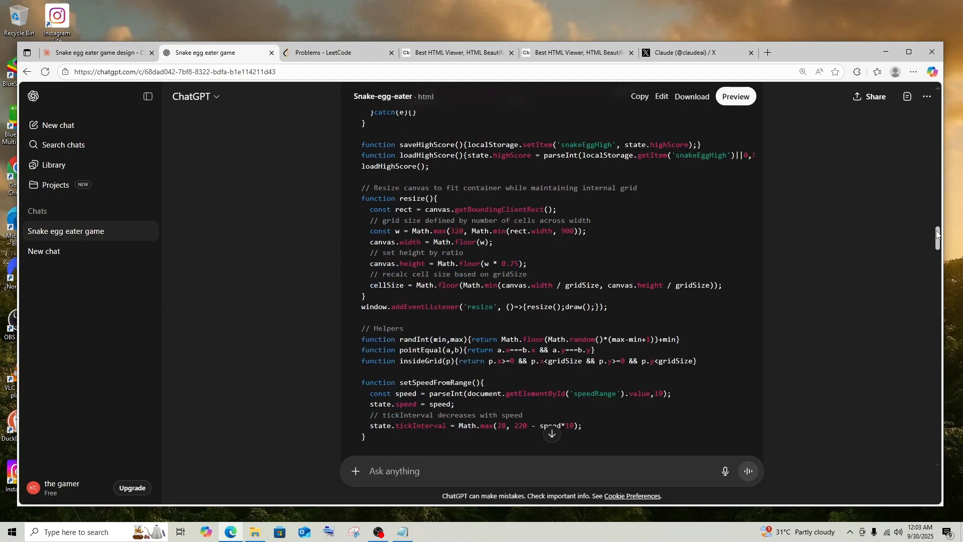
{"action": "scroll", "scroll_direction": "down", "scroll_amount": 3}
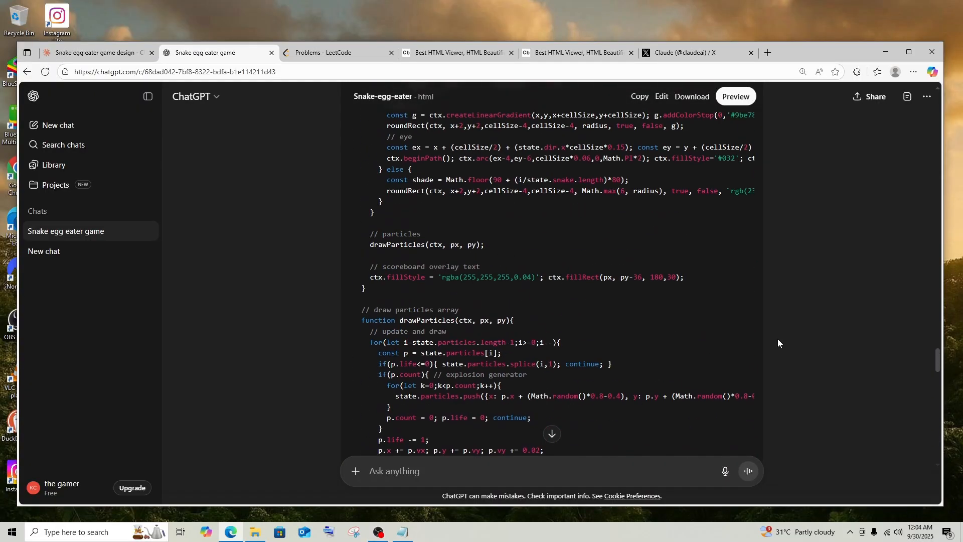
{"action": "scroll", "scroll_direction": "up", "scroll_amount": 3}
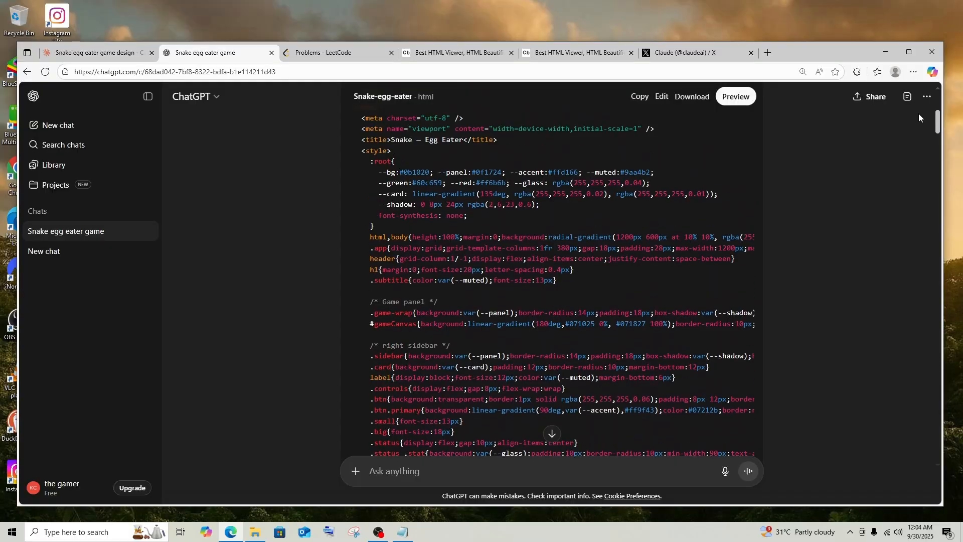
{"action": "scroll", "scroll_direction": "up", "scroll_amount": 3}
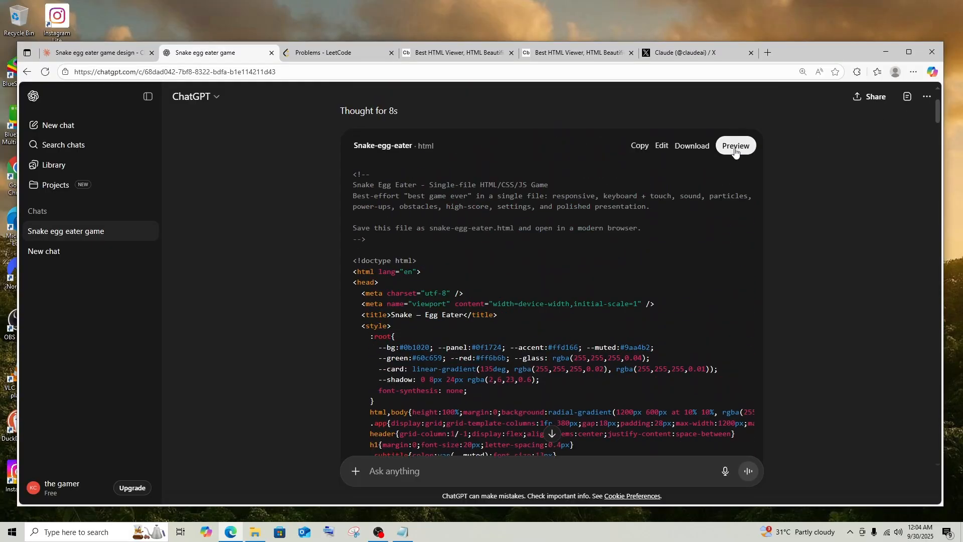
Run ChatGPT's Snake Egg Eater preview and toggle edge wrapping off and back on
{"action": "left_click", "coordinate": [735, 146]}
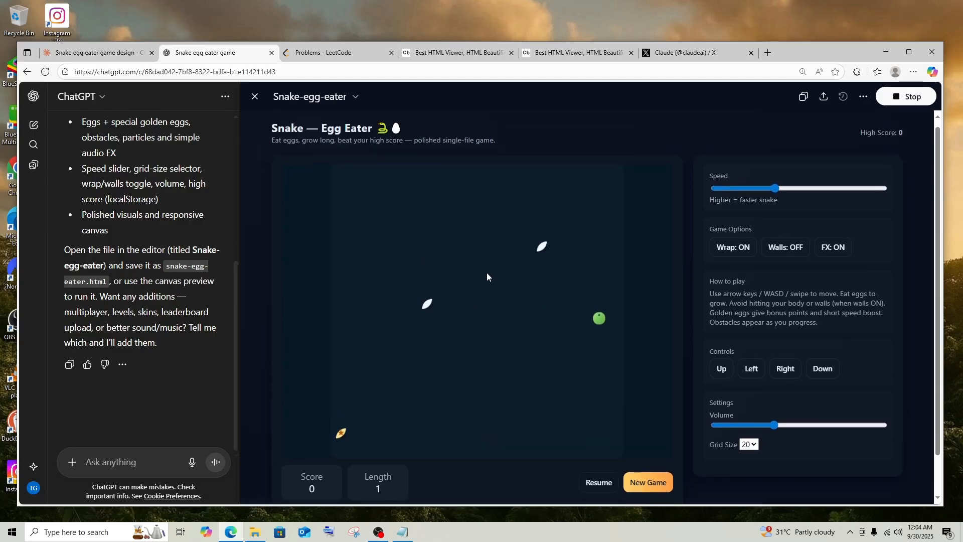
{"action": "scroll", "scroll_direction": "down", "scroll_amount": 3}
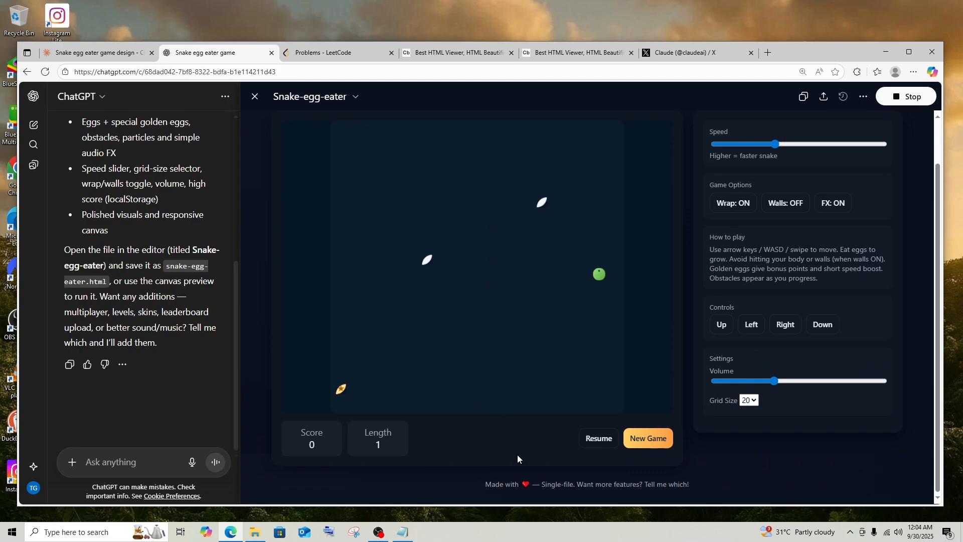
{"action": "scroll", "scroll_direction": "up", "scroll_amount": 3}
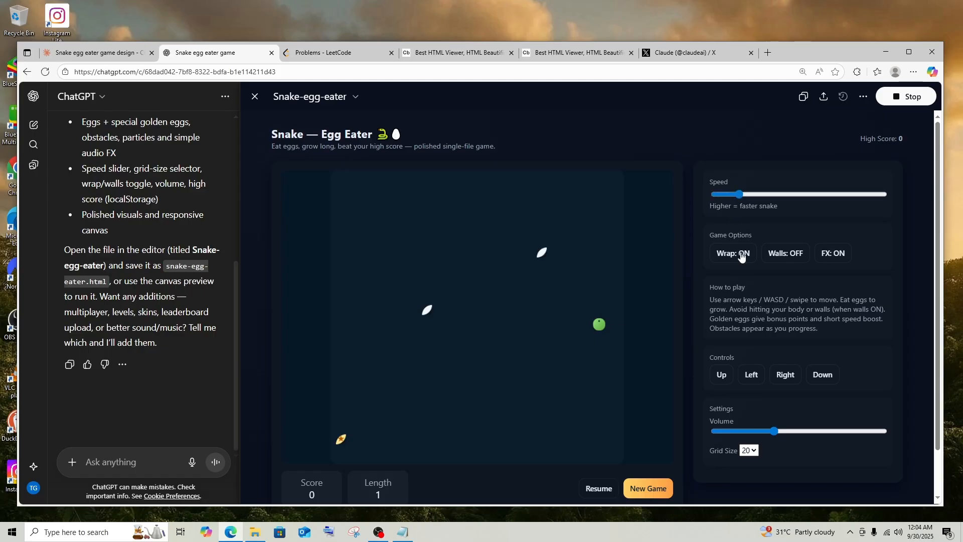
{"action": "left_click", "coordinate": [732, 252]}
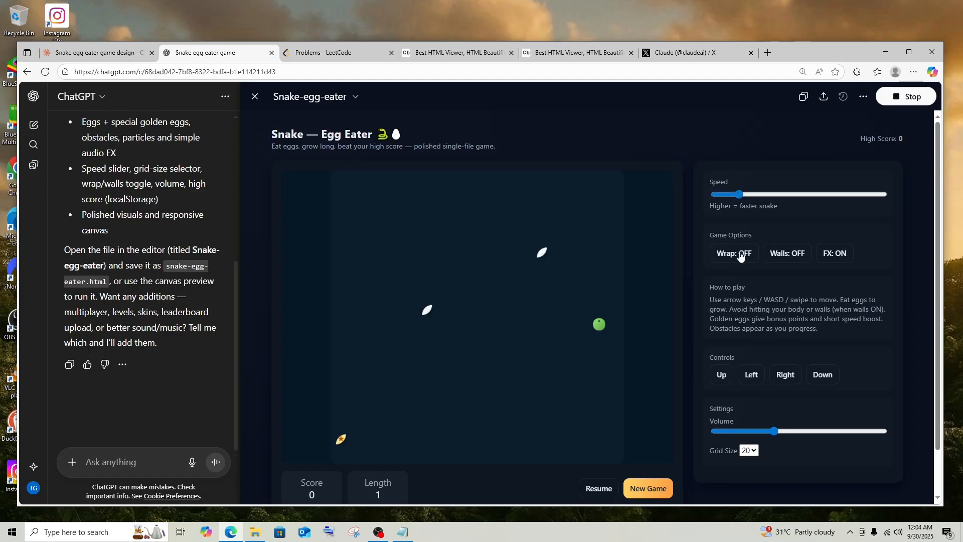
{"action": "left_click", "coordinate": [732, 253]}
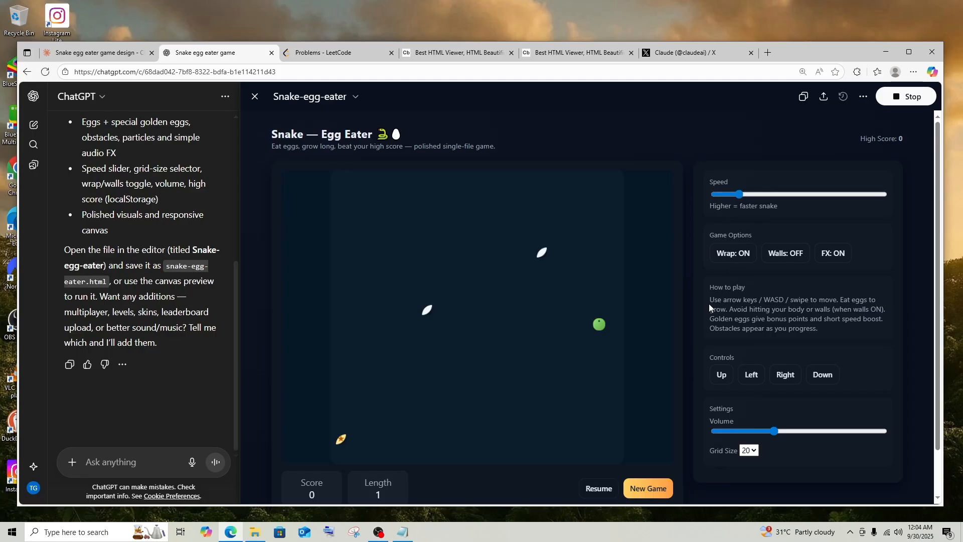
{"action": "mouse_move", "coordinate": [721, 374]}
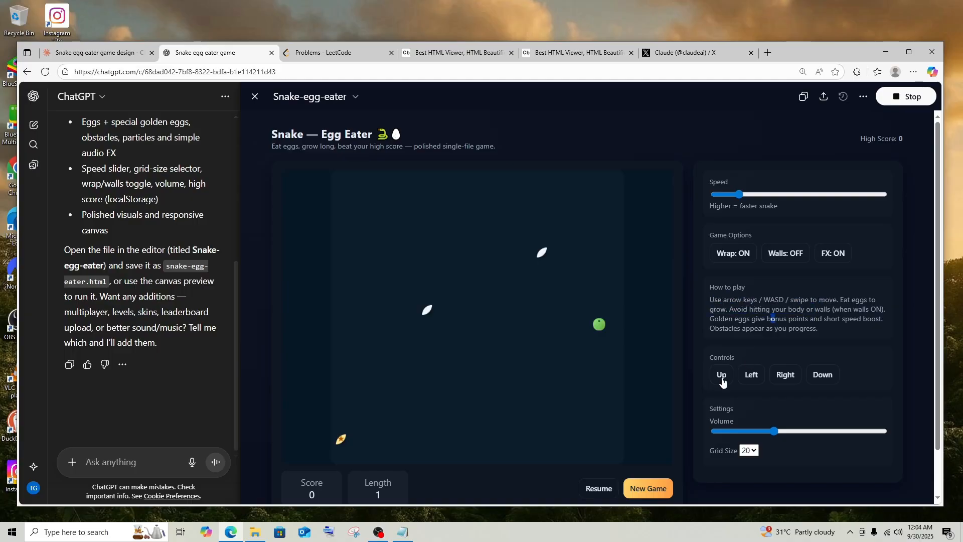
Change the game's grid size to 24 and then to 28
{"action": "left_click", "coordinate": [748, 450]}
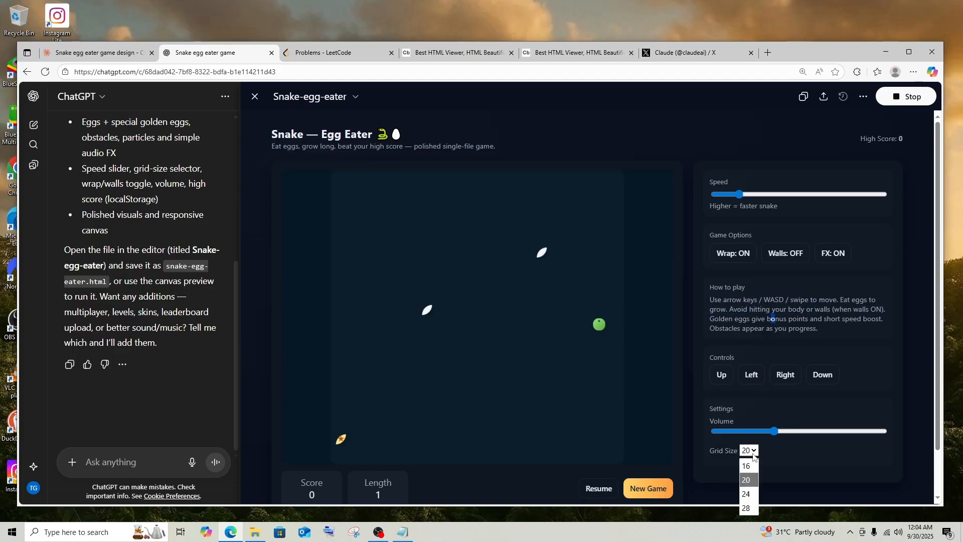
{"action": "left_click", "coordinate": [745, 493]}
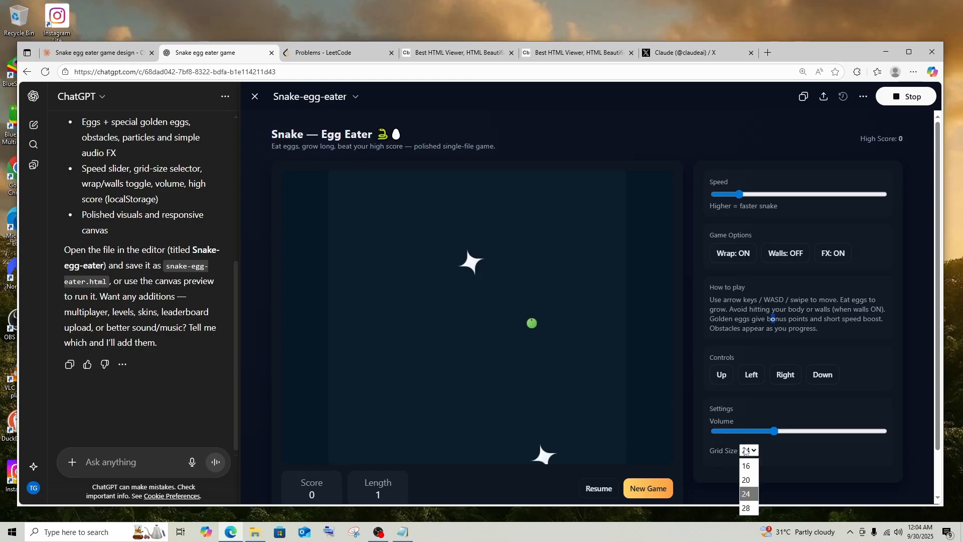
{"action": "left_click", "coordinate": [746, 508]}
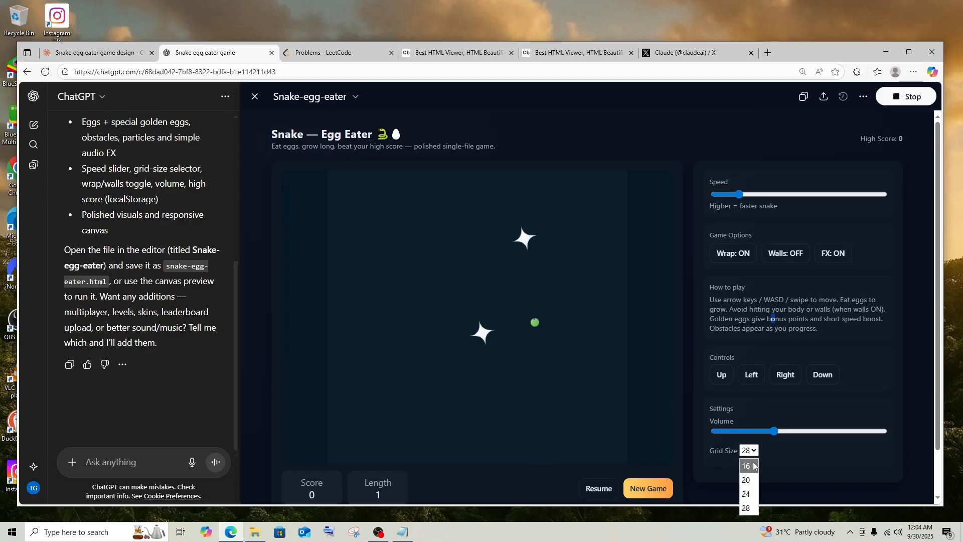
Set the grid size to 16 and play a fresh round of ChatGPT's Snake Egg Eater
{"action": "left_click", "coordinate": [745, 465]}
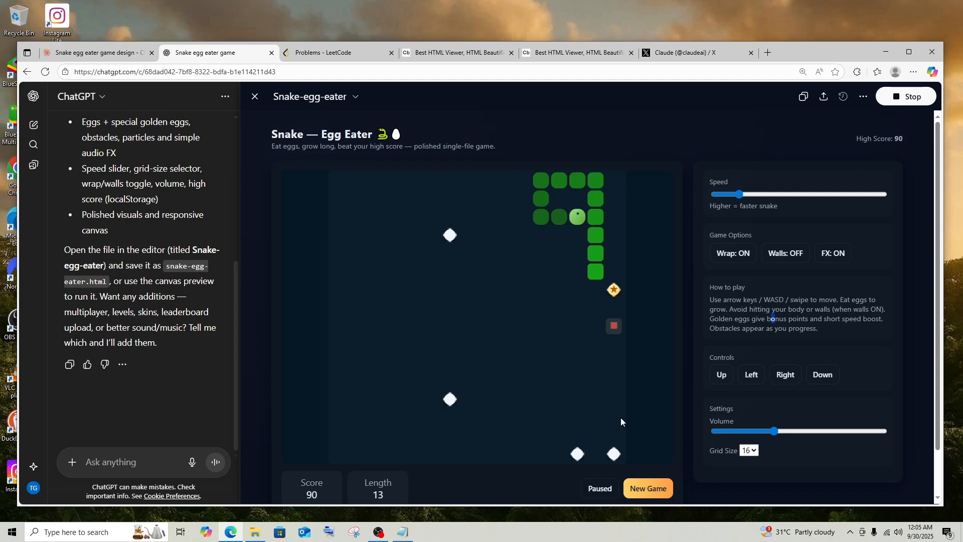
{"action": "left_click", "coordinate": [647, 488]}
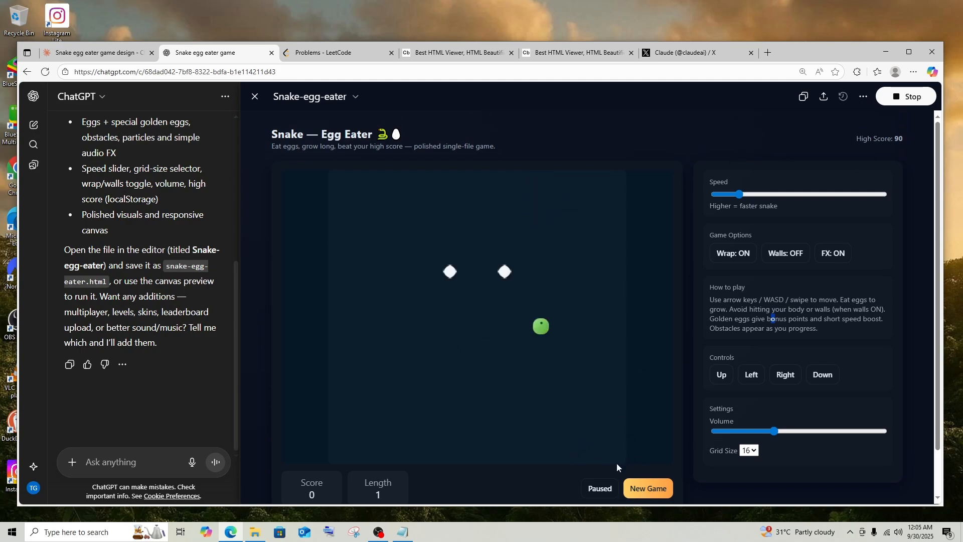
{"action": "left_click", "coordinate": [599, 489]}
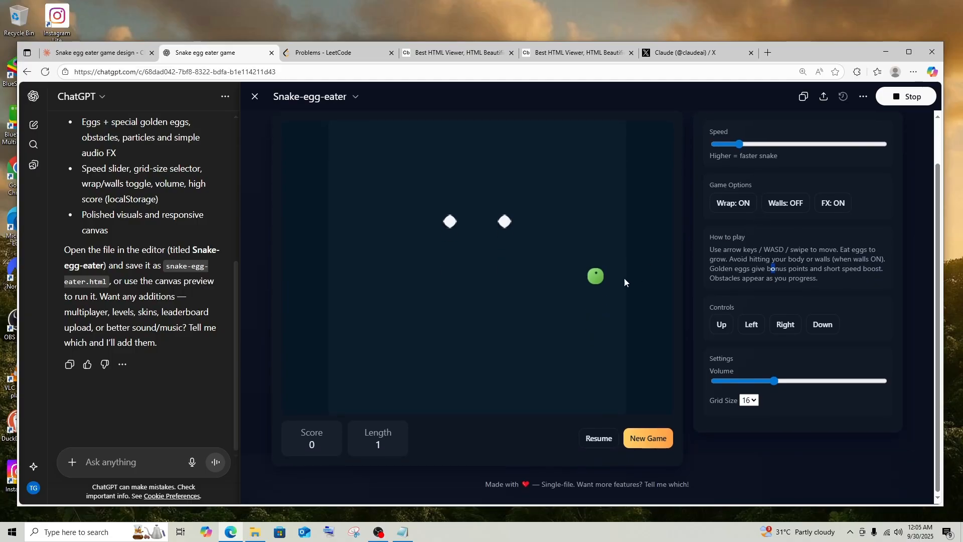
{"action": "scroll", "scroll_direction": "up", "scroll_amount": 3}
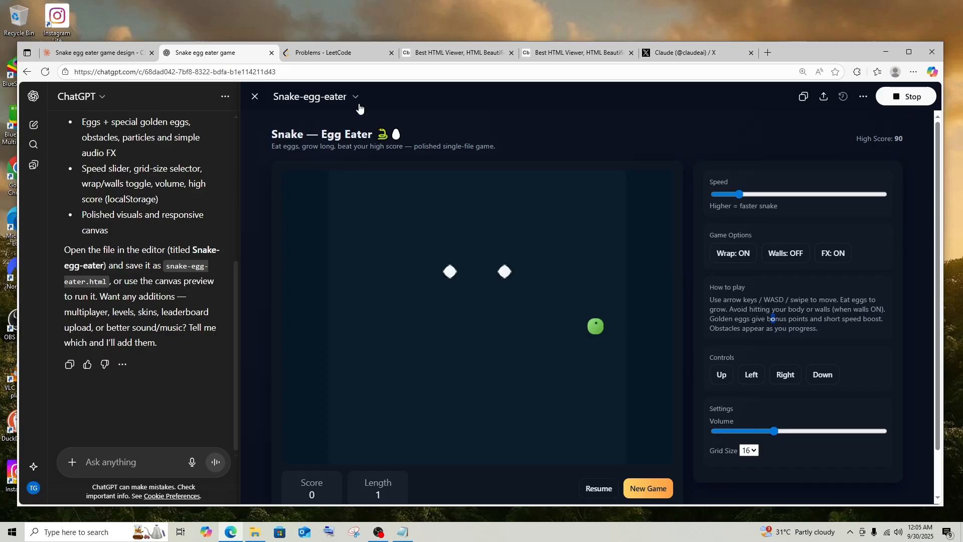
Preview Claude's Ultimate Snake Egg Eater and download it as snake_egg_eater (1).html
{"action": "left_click", "coordinate": [92, 53]}
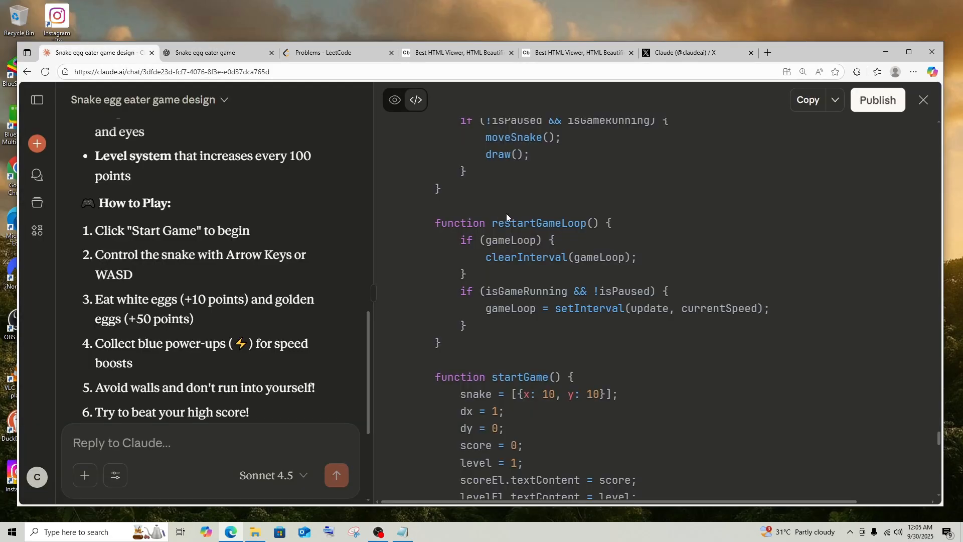
{"action": "mouse_move", "coordinate": [525, 256]}
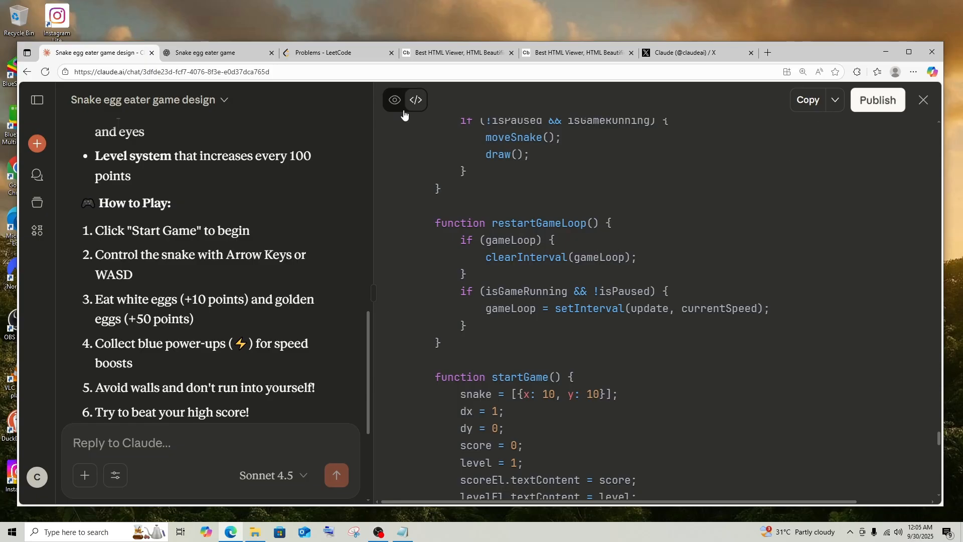
{"action": "left_click", "coordinate": [393, 100]}
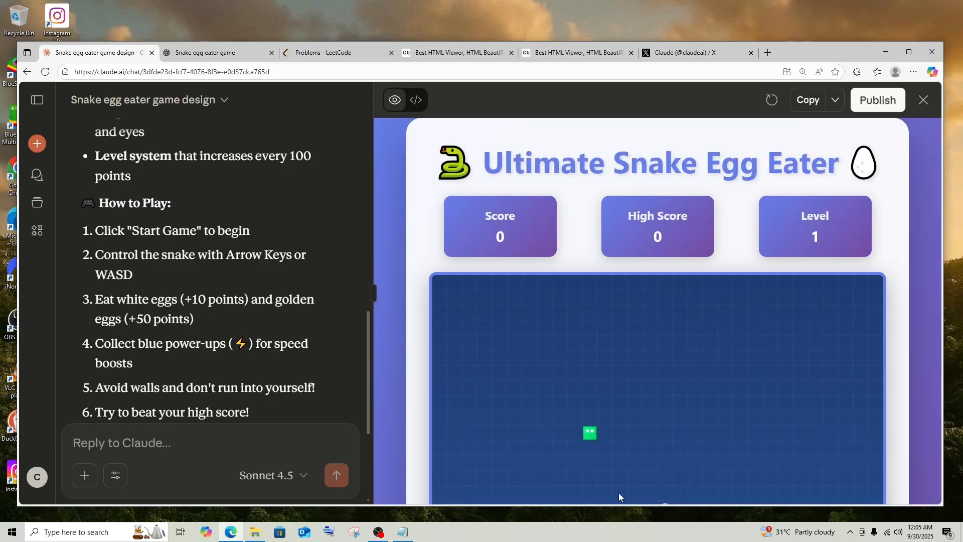
{"action": "mouse_move", "coordinate": [743, 268]}
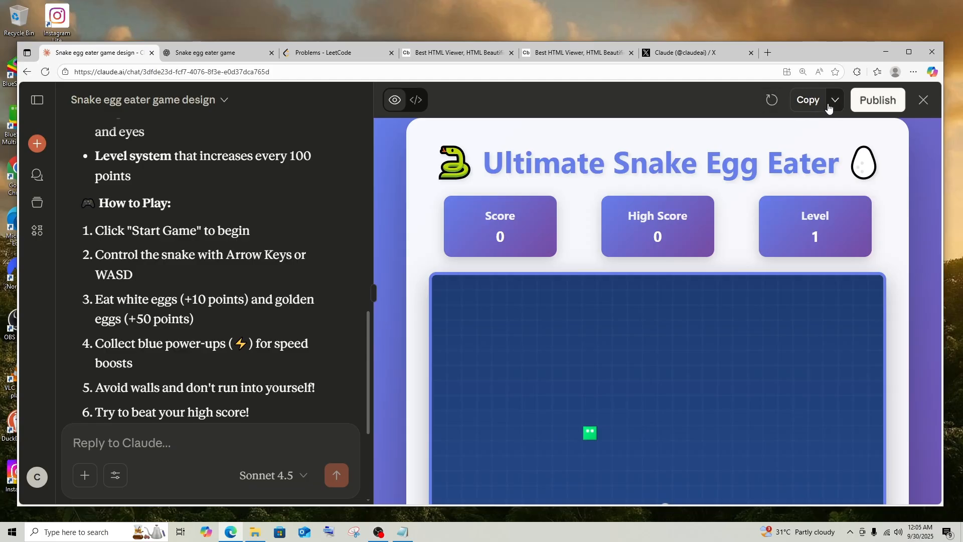
{"action": "left_click", "coordinate": [876, 73]}
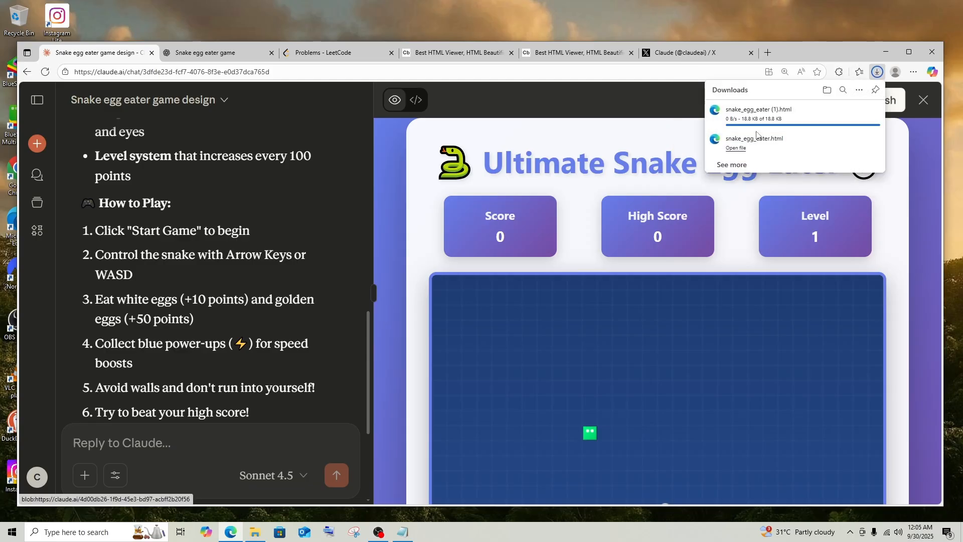
Run the downloaded snake game locally in Edge and zoom the page out to 80%
{"action": "left_click", "coordinate": [736, 149]}
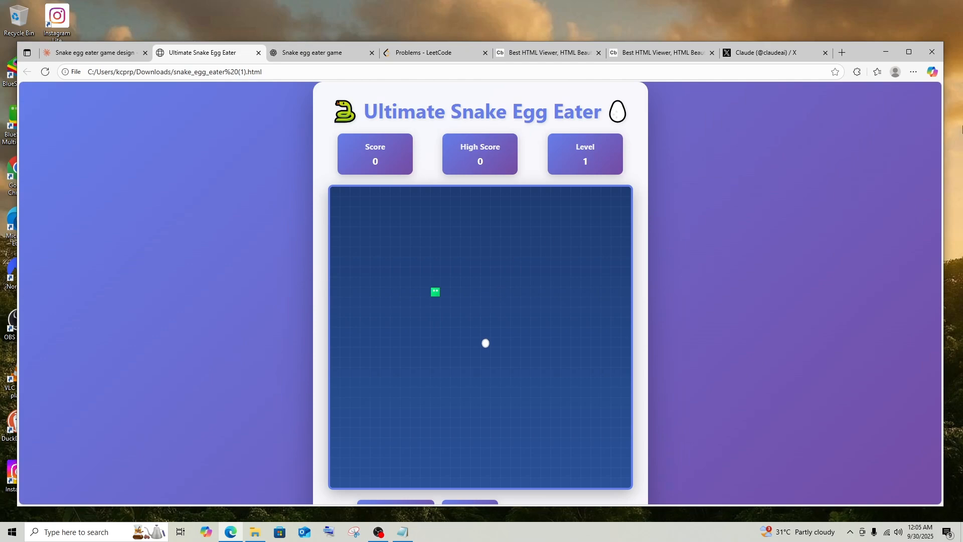
{"action": "left_click", "coordinate": [913, 72]}
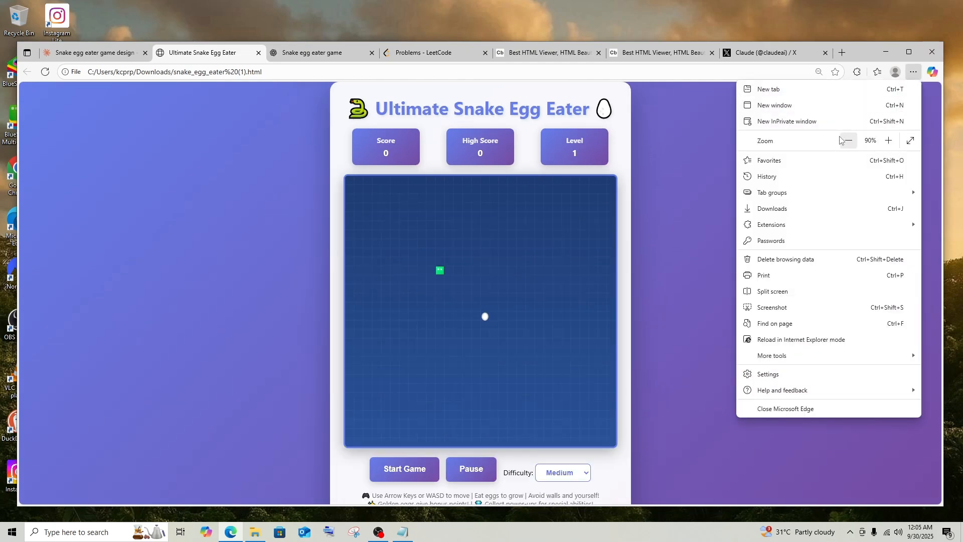
{"action": "mouse_move", "coordinate": [515, 269]}
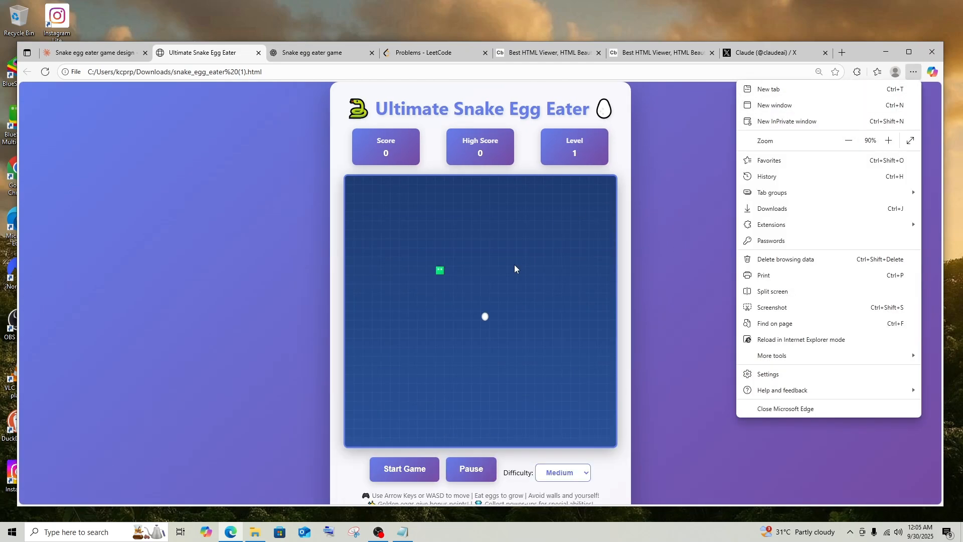
{"action": "left_click", "coordinate": [602, 273]}
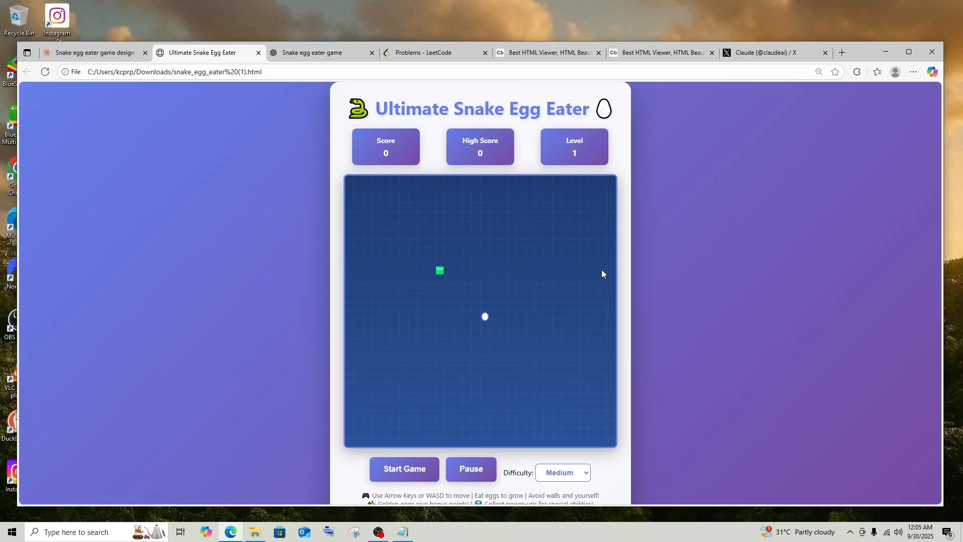
{"action": "left_click", "coordinate": [913, 72]}
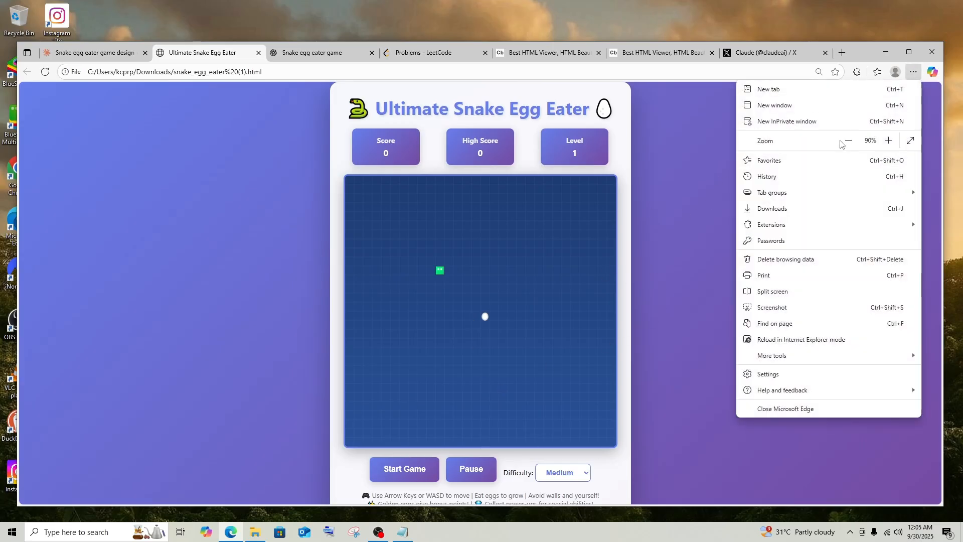
{"action": "left_click", "coordinate": [849, 140]}
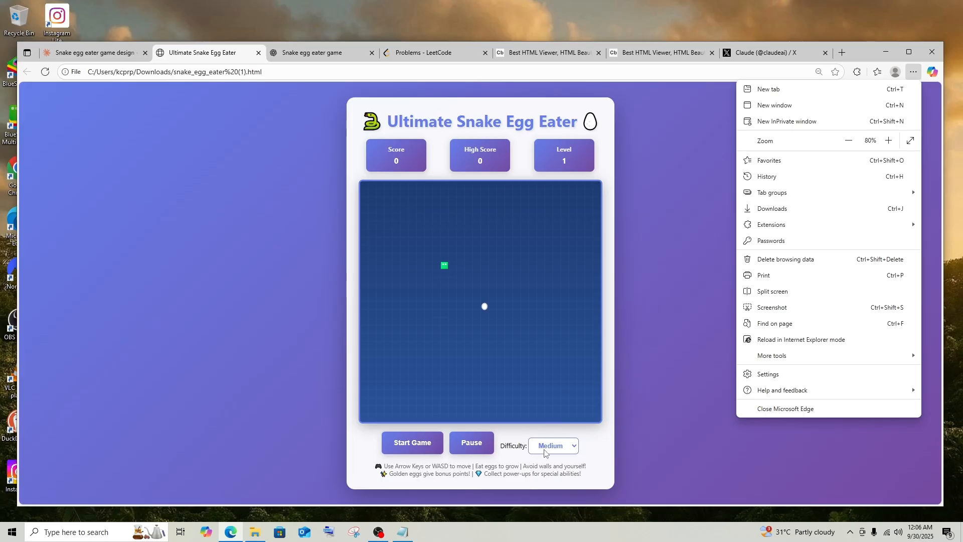
Play two rounds of Ultimate Snake Egg Eater in Edge, ending with a score and high score of 60
{"action": "left_click", "coordinate": [551, 445]}
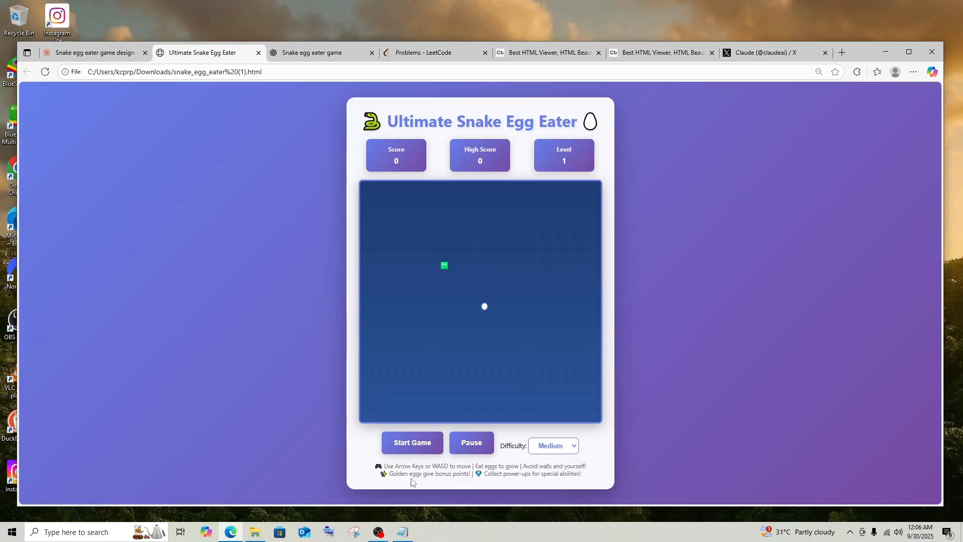
{"action": "mouse_move", "coordinate": [472, 442]}
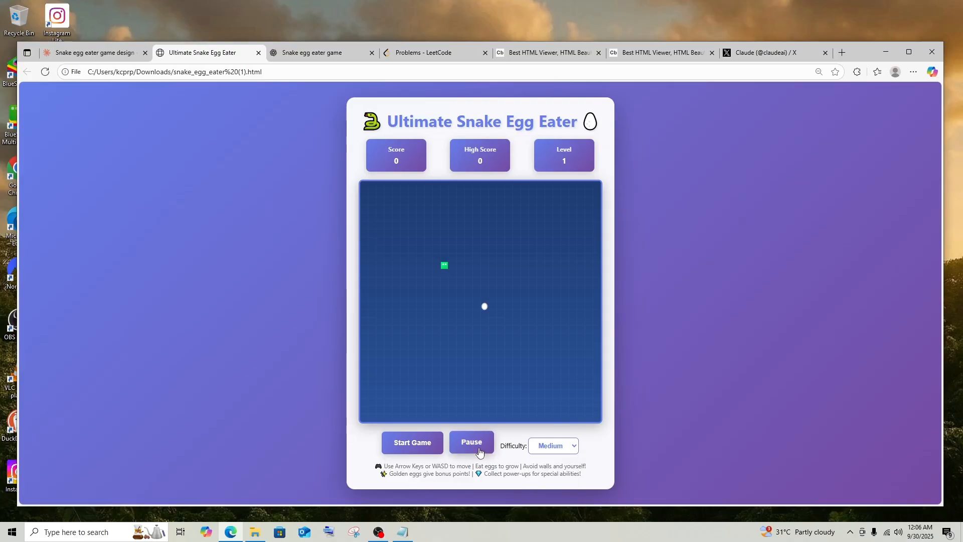
{"action": "left_click", "coordinate": [413, 442]}
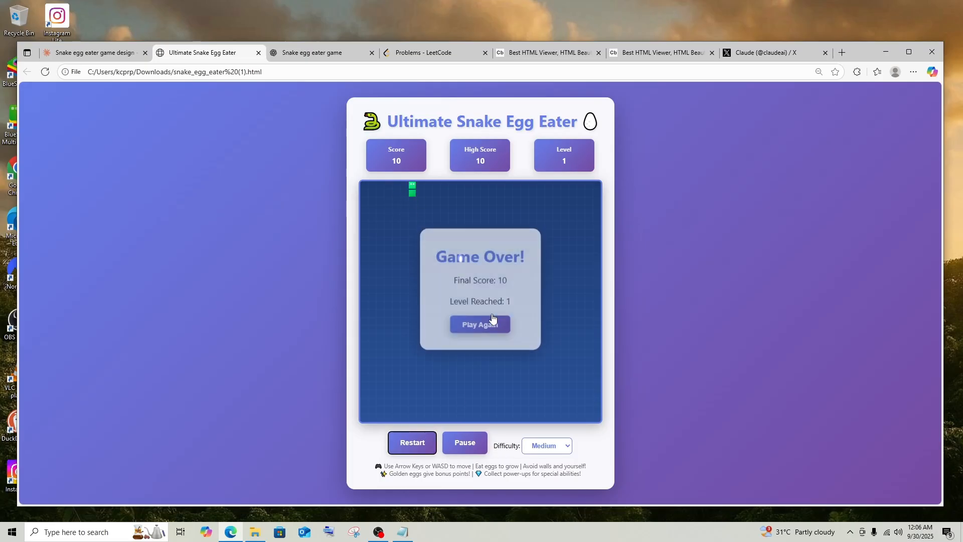
{"action": "left_click", "coordinate": [479, 324]}
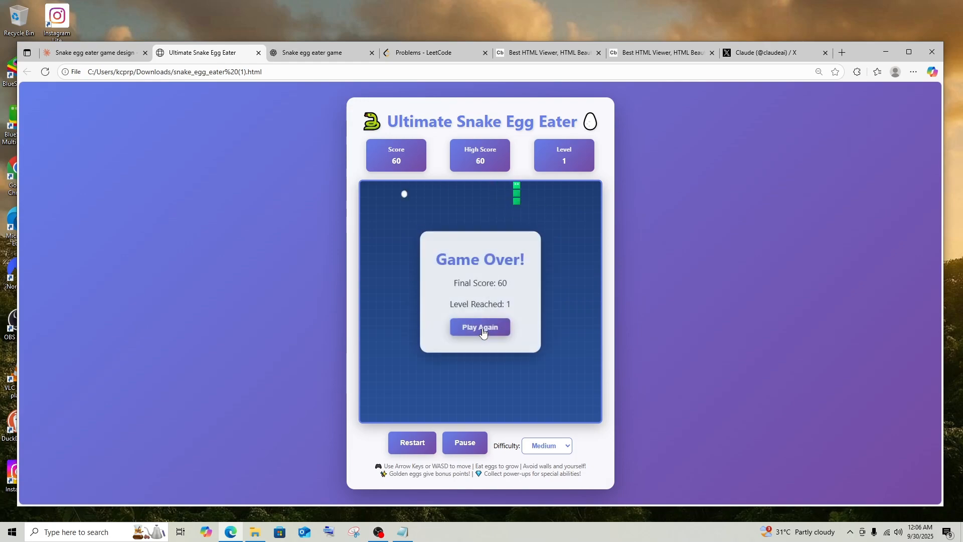
{"action": "mouse_move", "coordinate": [341, 50]}
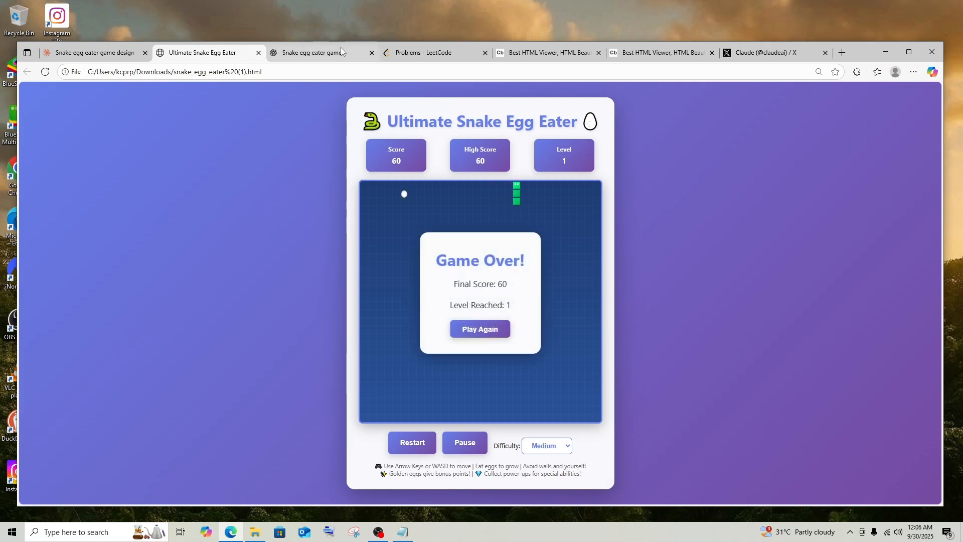
Review ChatGPT's canvas snake game, then play Claude's downloaded Ultimate Snake Egg Eater
{"action": "left_click", "coordinate": [318, 52]}
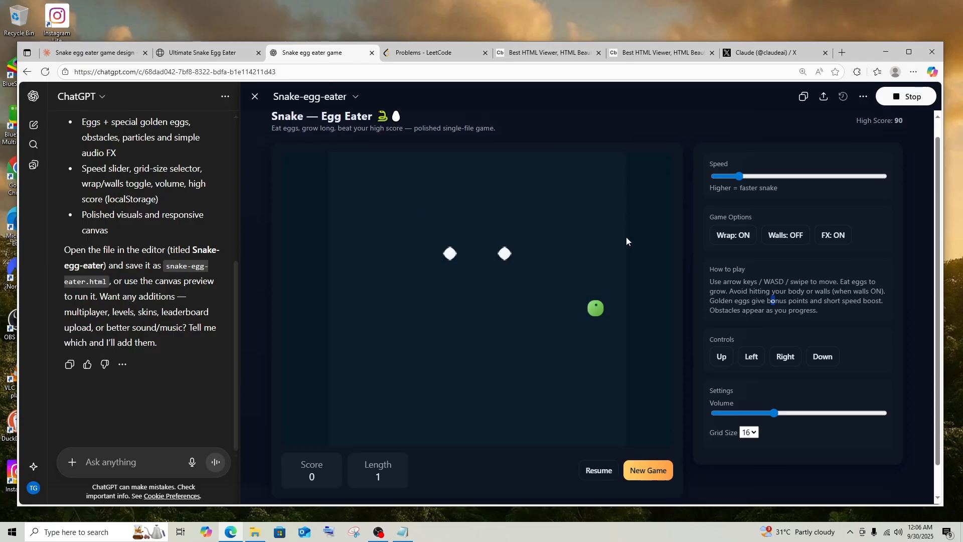
{"action": "scroll", "scroll_direction": "down", "scroll_amount": 3}
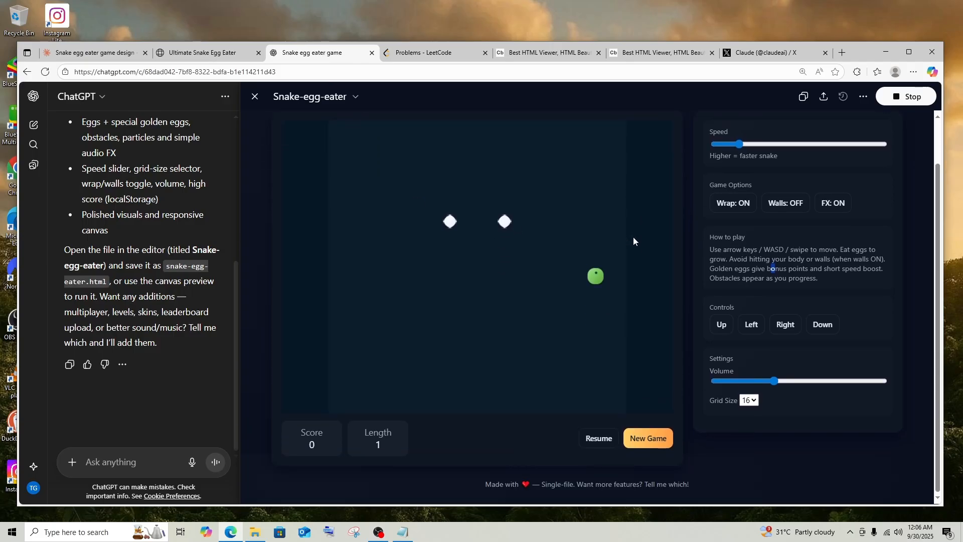
{"action": "scroll", "scroll_direction": "up", "scroll_amount": 3}
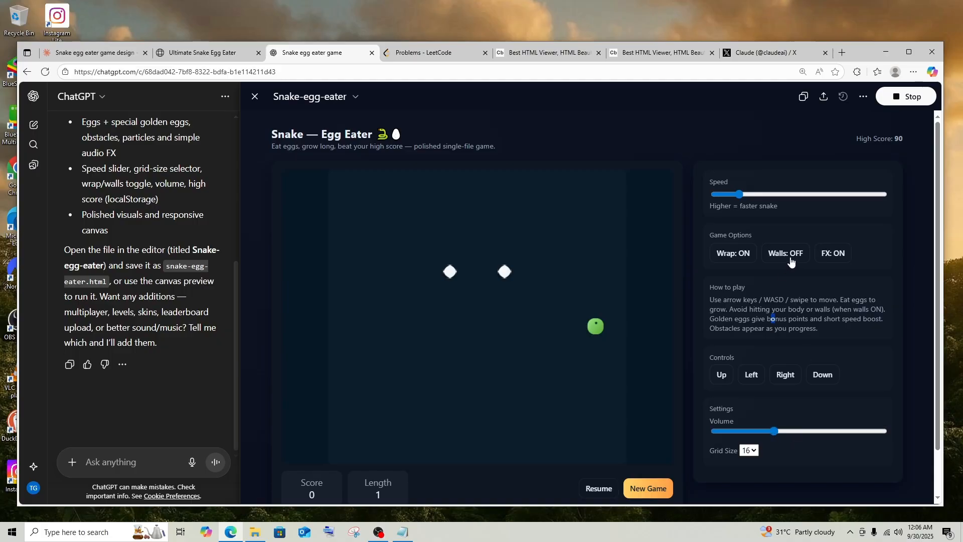
{"action": "mouse_move", "coordinate": [781, 211]}
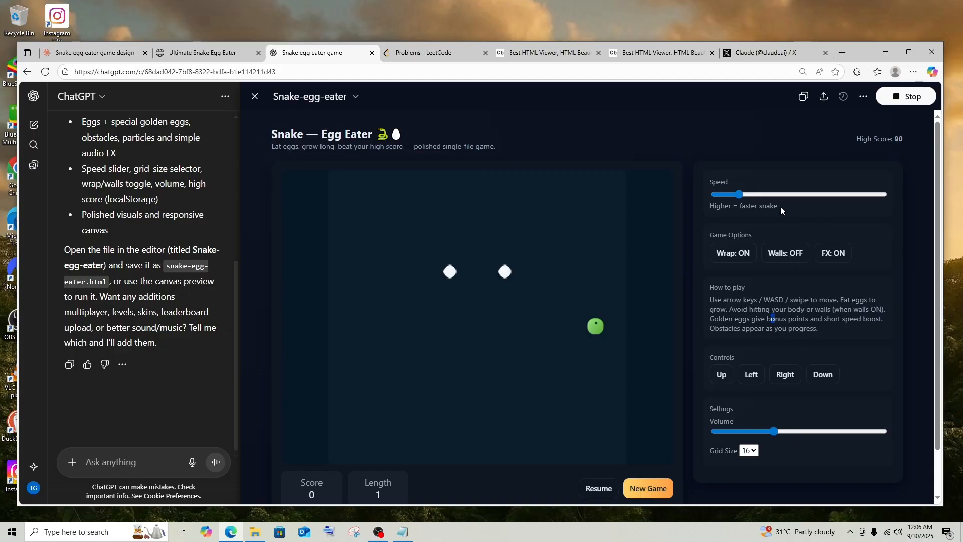
{"action": "left_click", "coordinate": [206, 52]}
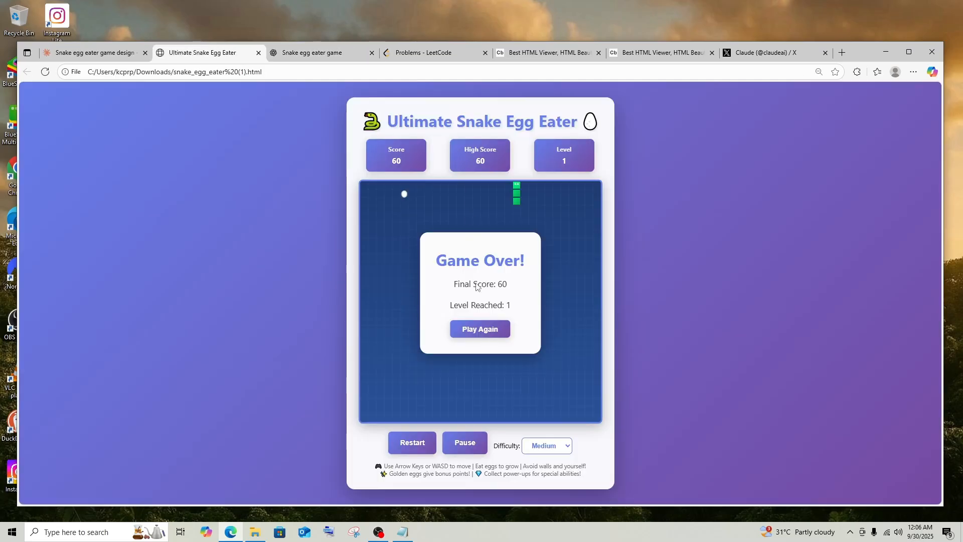
{"action": "mouse_move", "coordinate": [549, 396]}
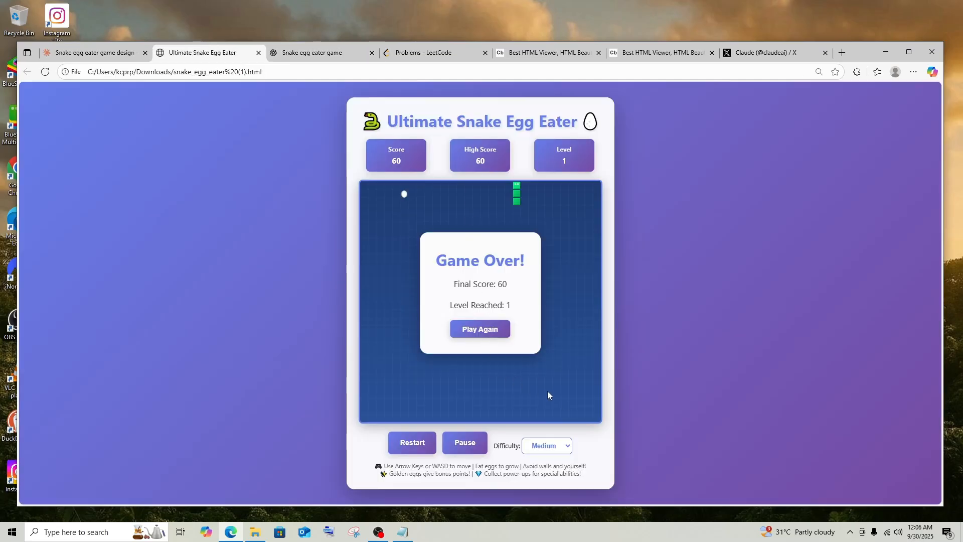
{"action": "mouse_move", "coordinate": [550, 448]}
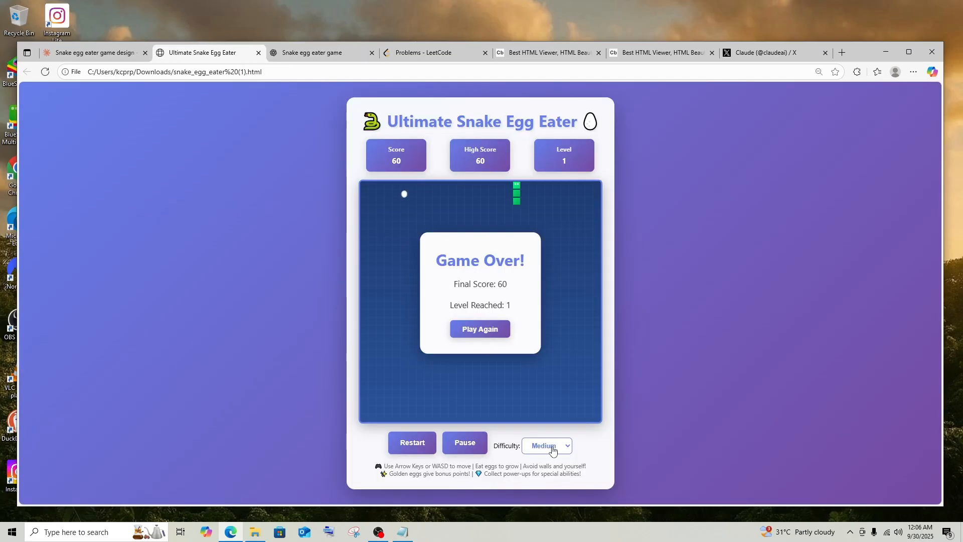
{"action": "left_click", "coordinate": [545, 445]}
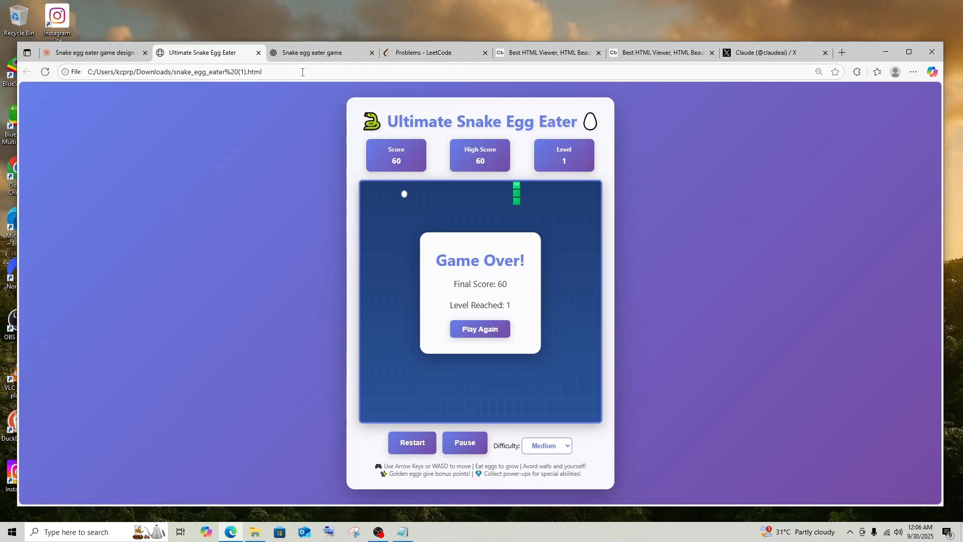
Alternate between the two snake games to compare them, finishing on ChatGPT's preview
{"action": "left_click", "coordinate": [319, 52]}
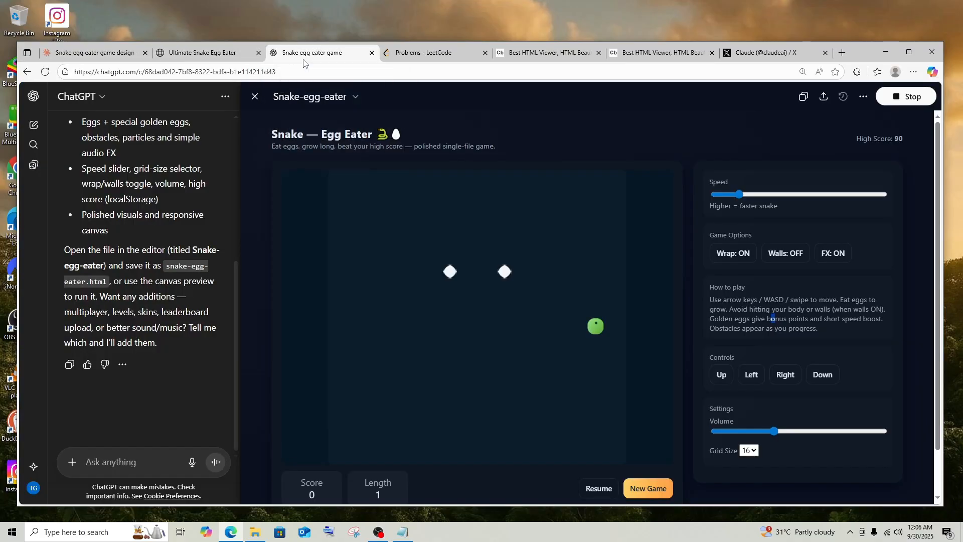
{"action": "left_click", "coordinate": [201, 52]}
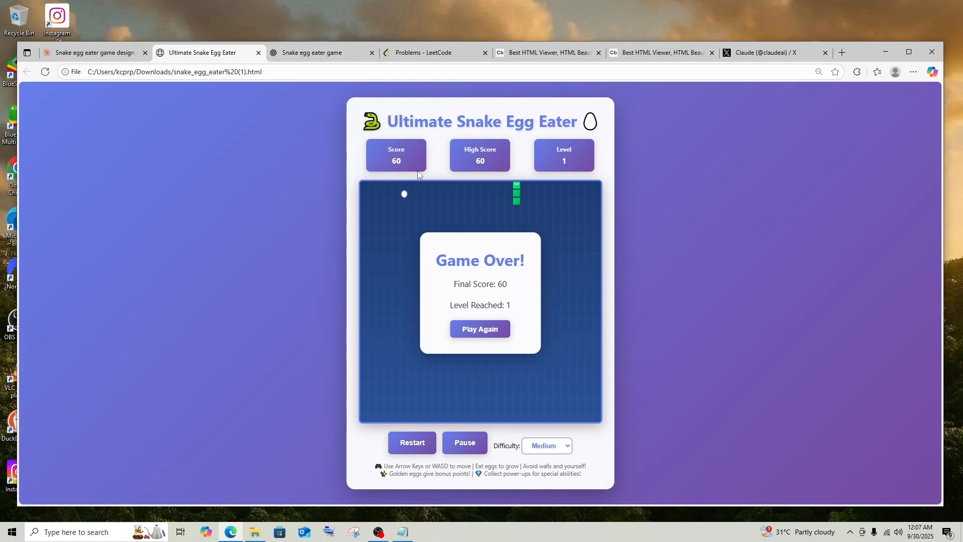
{"action": "left_click", "coordinate": [322, 52]}
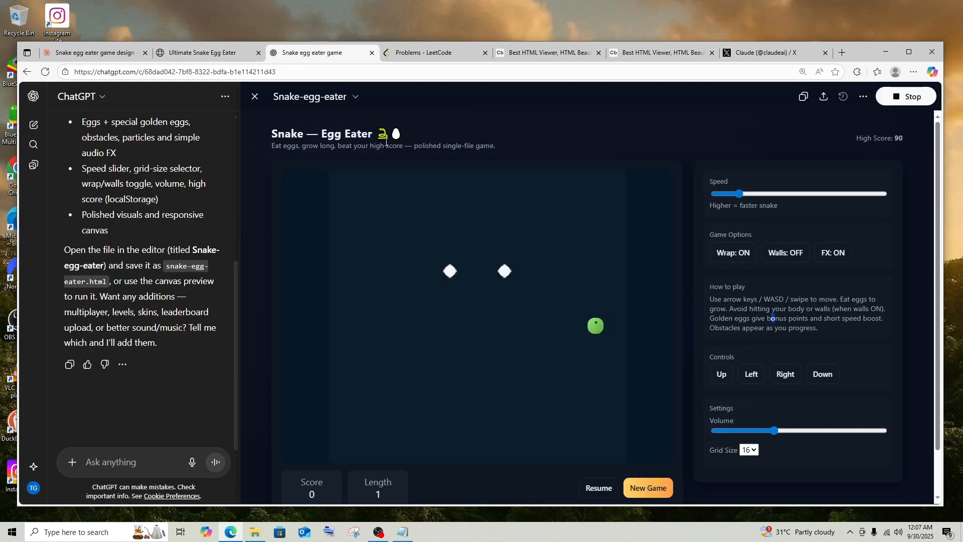
{"action": "left_click", "coordinate": [203, 52]}
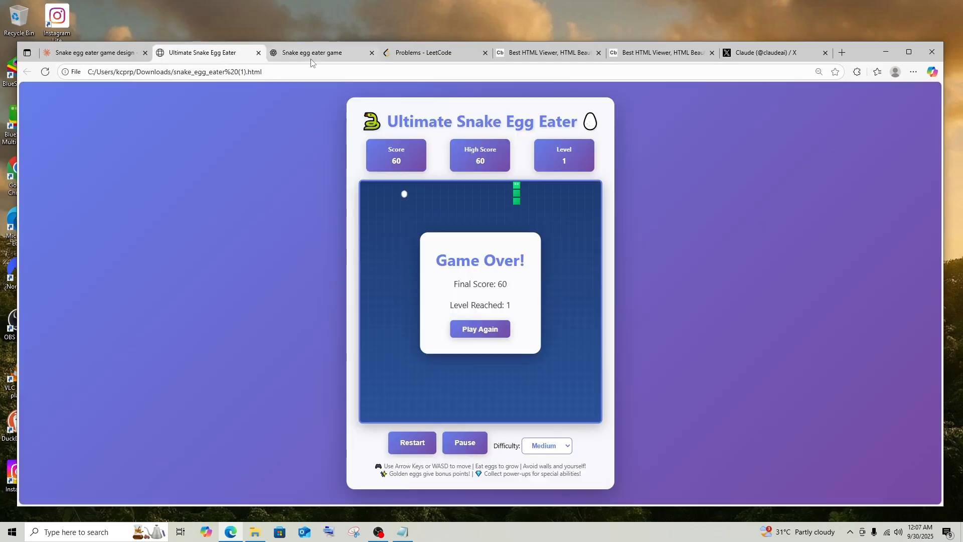
{"action": "mouse_move", "coordinate": [313, 52]}
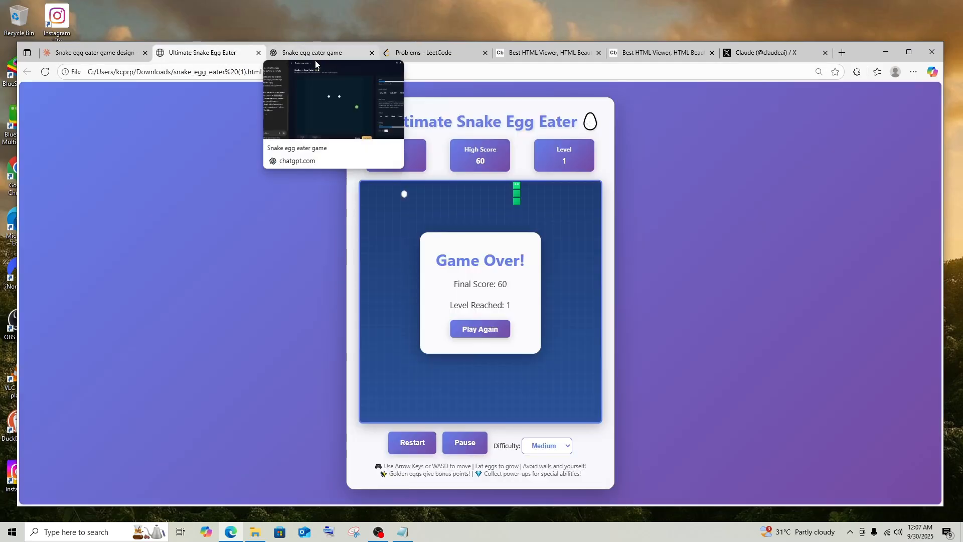
{"action": "left_click", "coordinate": [319, 53]}
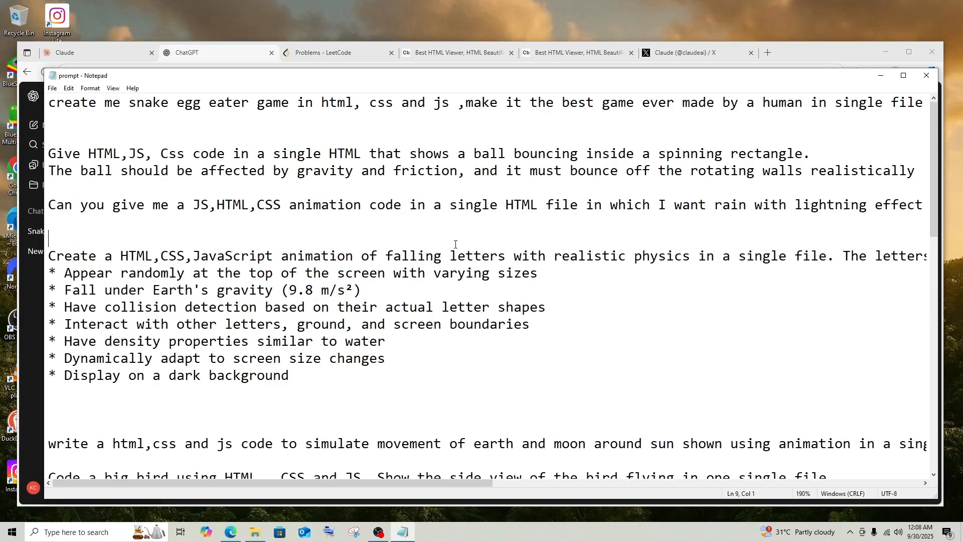
{"action": "mouse_move", "coordinate": [653, 153]}
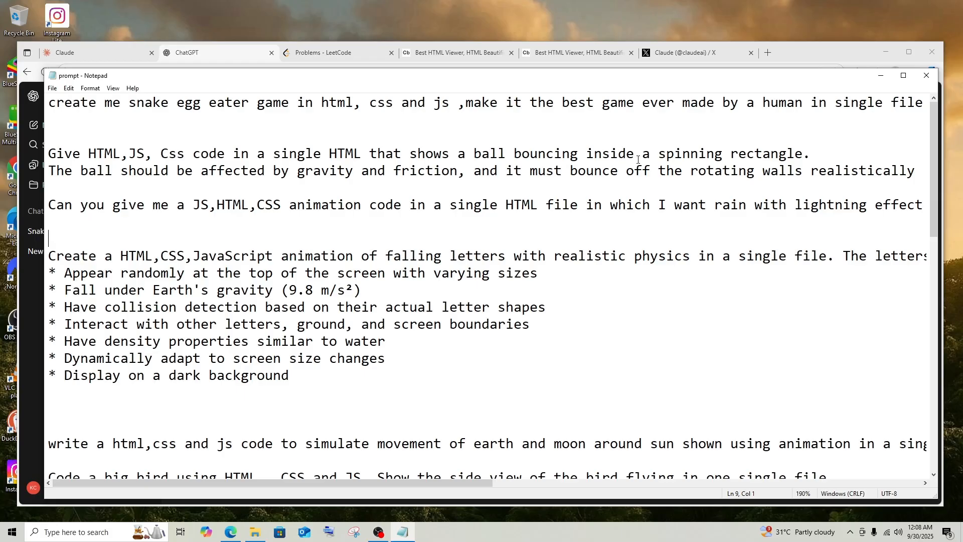
{"action": "mouse_move", "coordinate": [808, 188]}
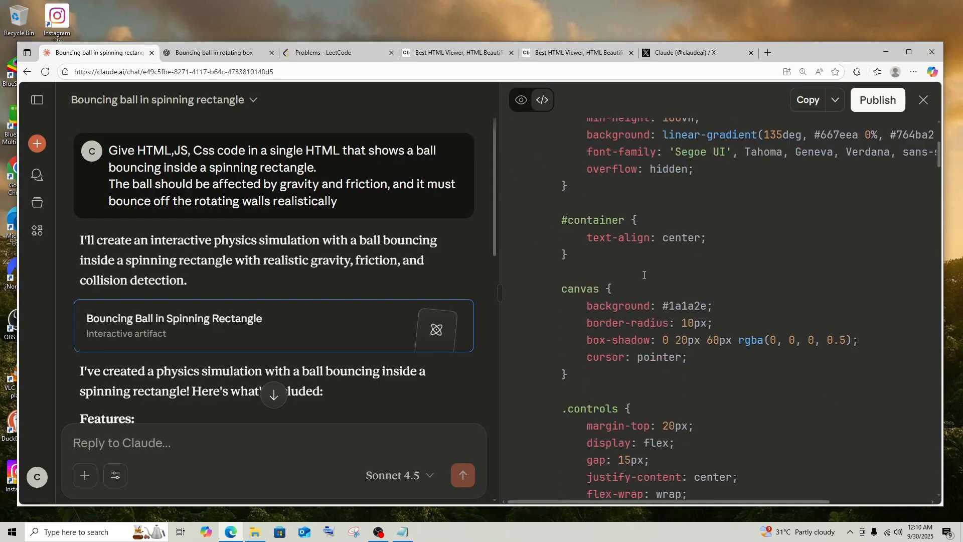
Switch the Bouncing Ball in Spinning Rectangle artifact from code to live preview
{"action": "left_click", "coordinate": [519, 100]}
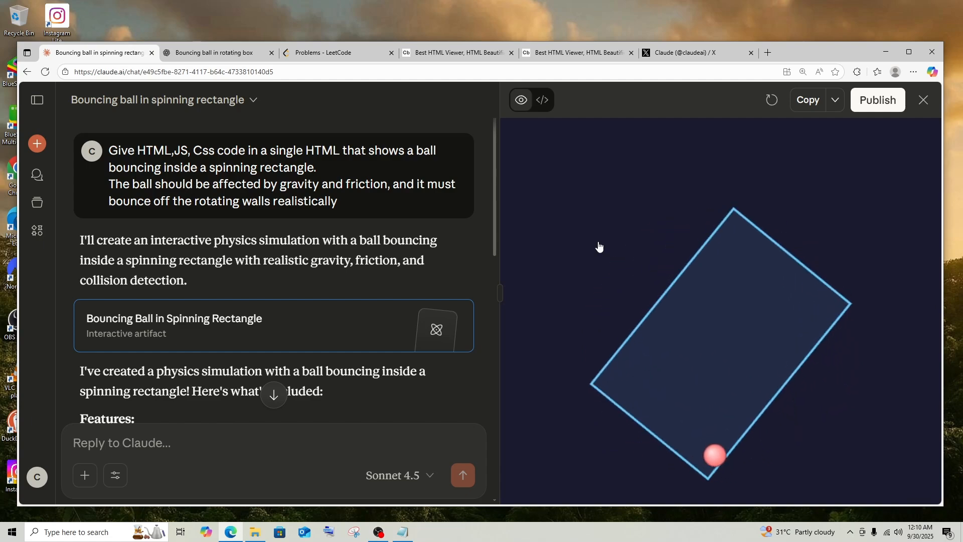
{"action": "mouse_move", "coordinate": [677, 290]}
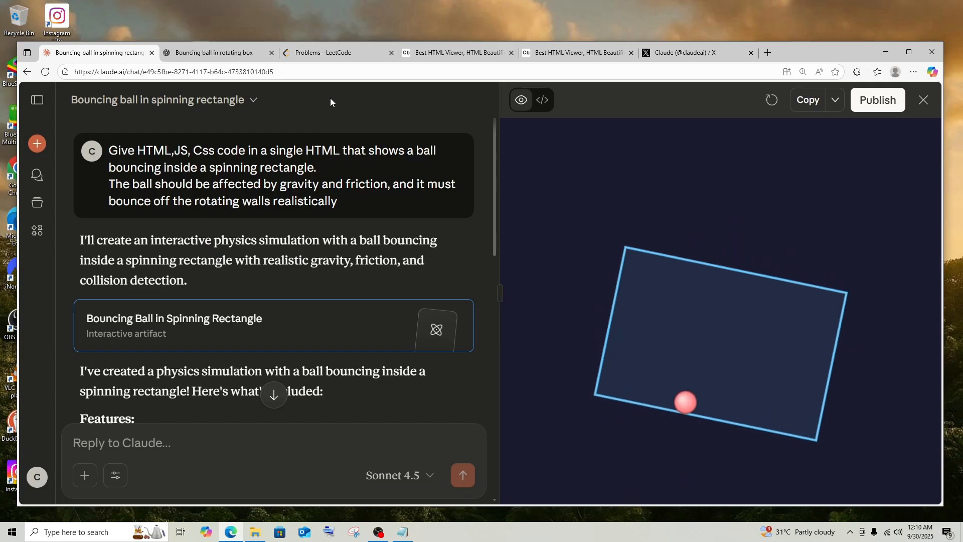
Copy ChatGPT's bouncing-ball-in-rotating-box HTML and move to the Code Beautify HTML Viewer
{"action": "left_click", "coordinate": [215, 52]}
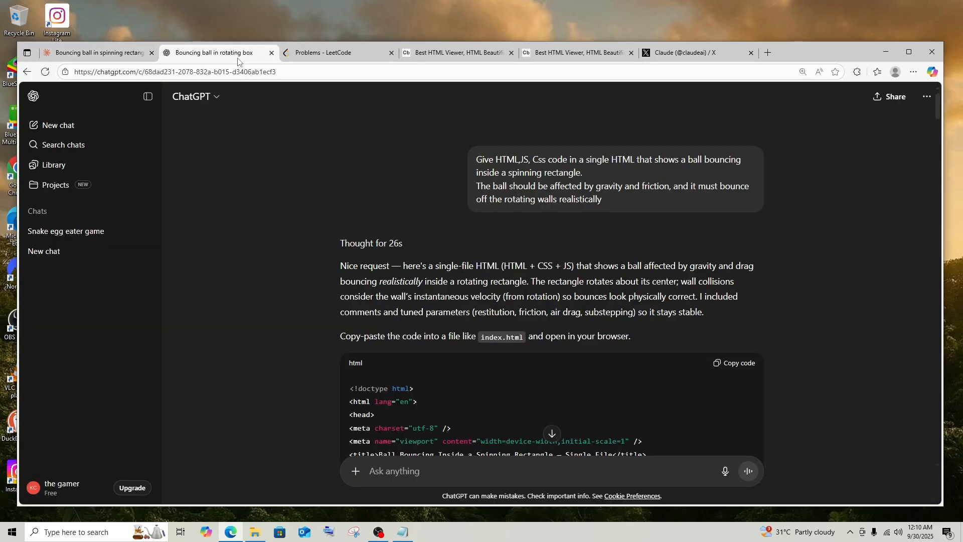
{"action": "scroll", "scroll_direction": "down", "scroll_amount": 3}
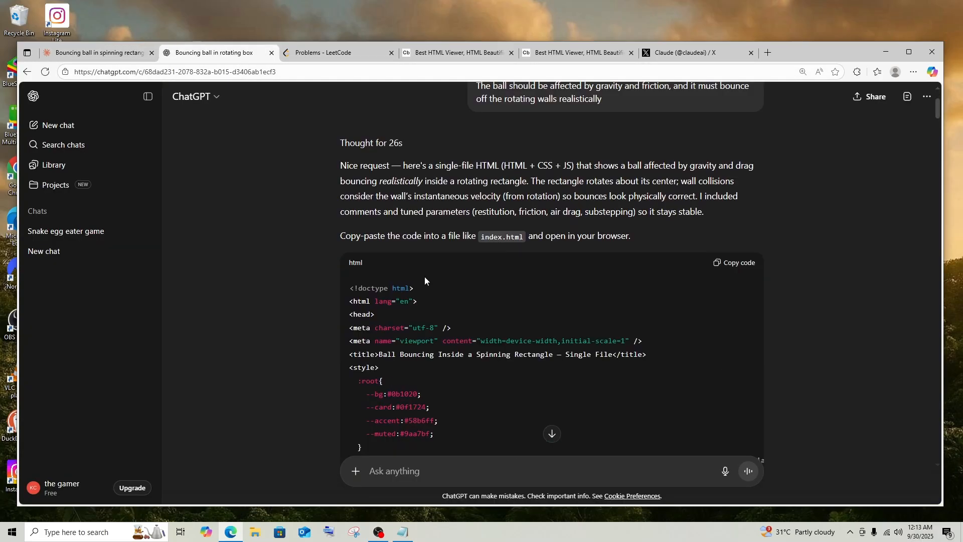
{"action": "scroll", "scroll_direction": "up", "scroll_amount": 3}
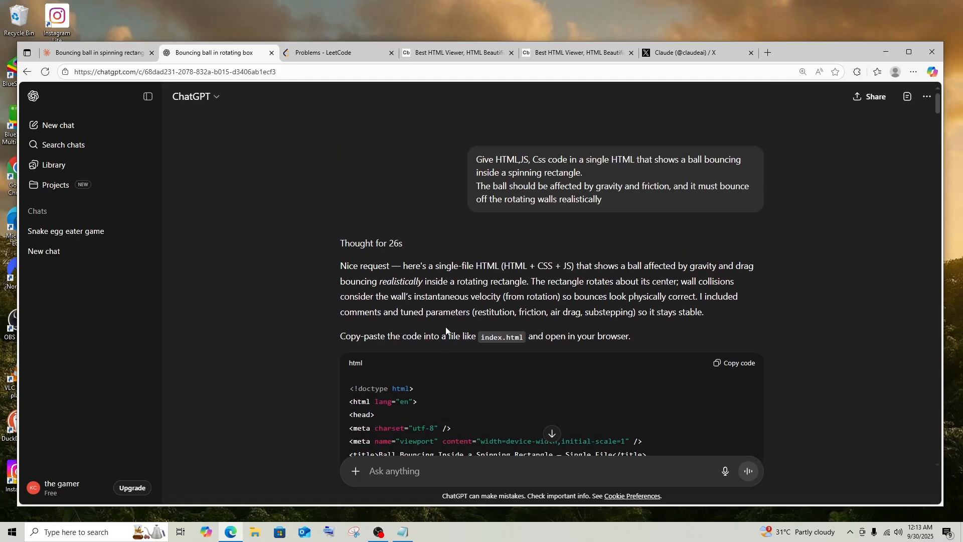
{"action": "left_click", "coordinate": [735, 362]}
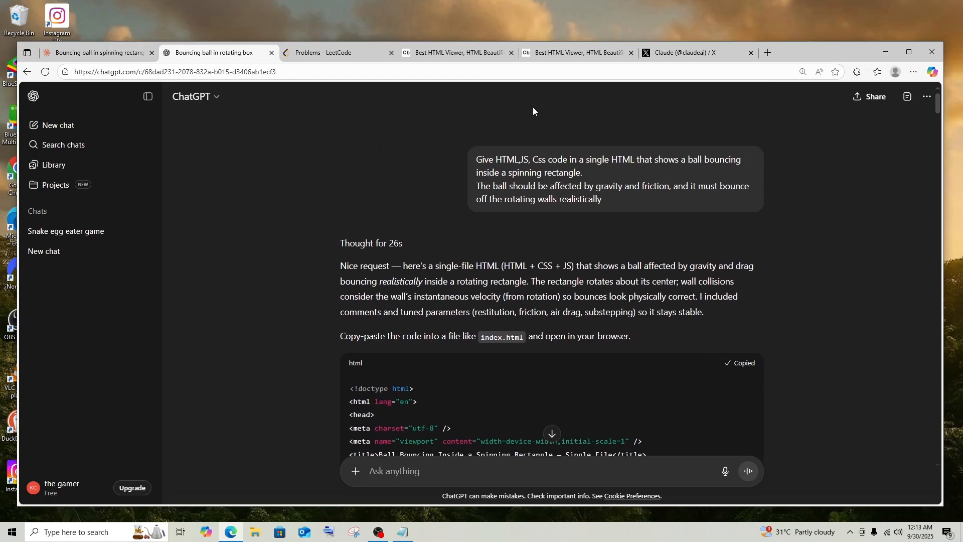
{"action": "left_click", "coordinate": [455, 52]}
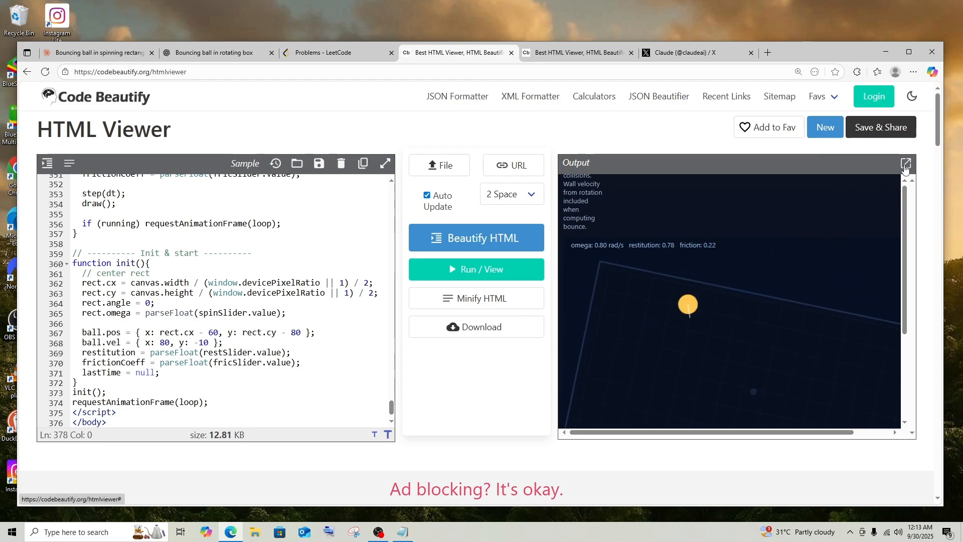
Expand the HTML Viewer output so ChatGPT's spinning-rectangle simulation runs full-page
{"action": "left_click", "coordinate": [904, 162]}
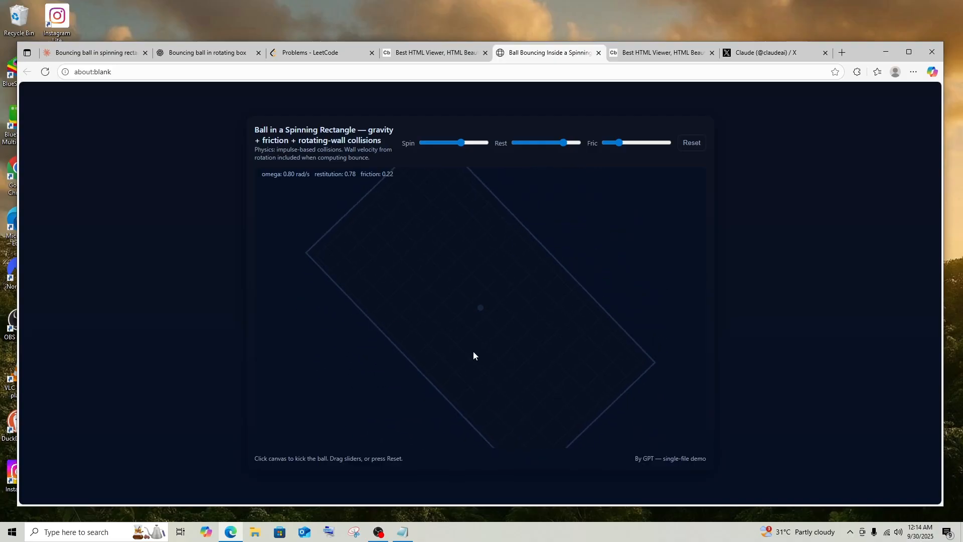
Kick the ball inside the rectangle before raising spin to 1.27 rad/s and friction to 0.78
{"action": "left_click", "coordinate": [482, 369]}
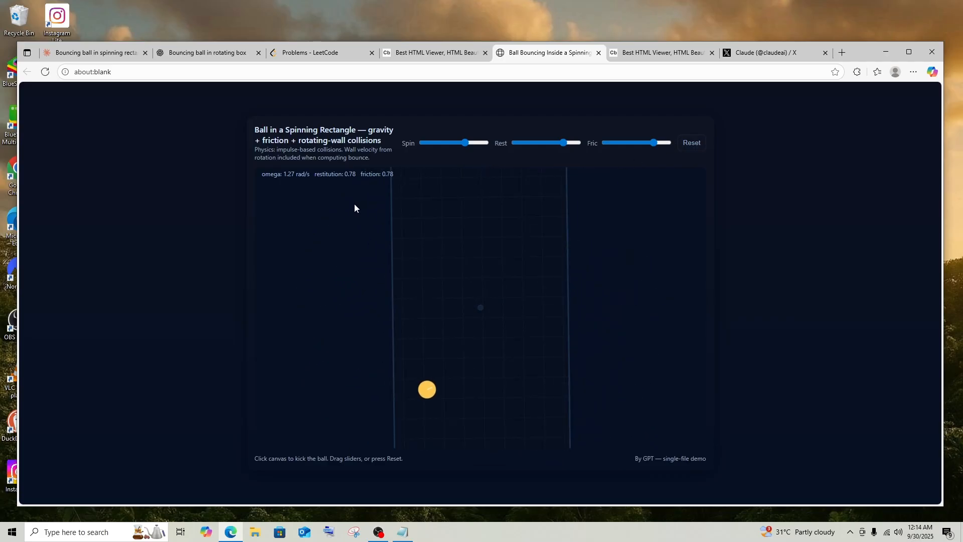
{"action": "mouse_move", "coordinate": [93, 52]}
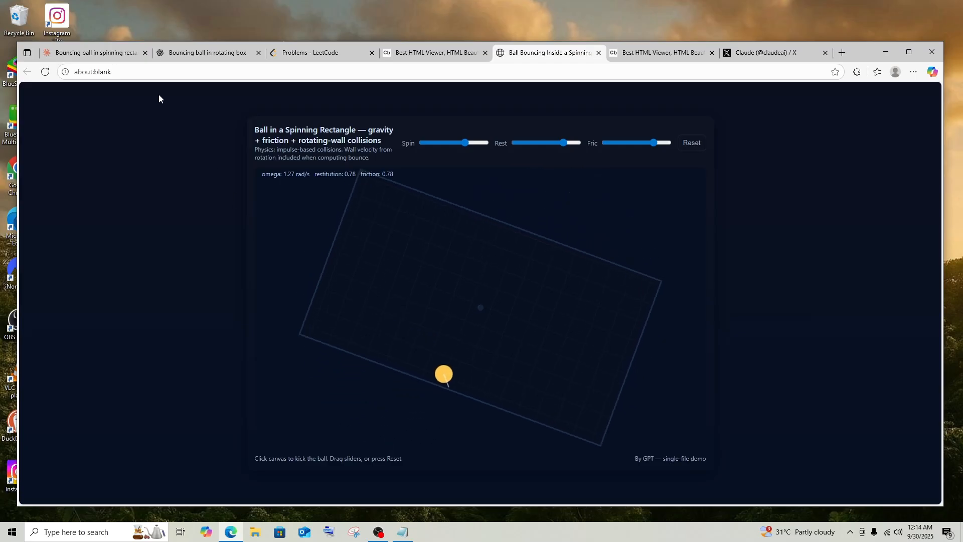
{"action": "mouse_move", "coordinate": [92, 53]}
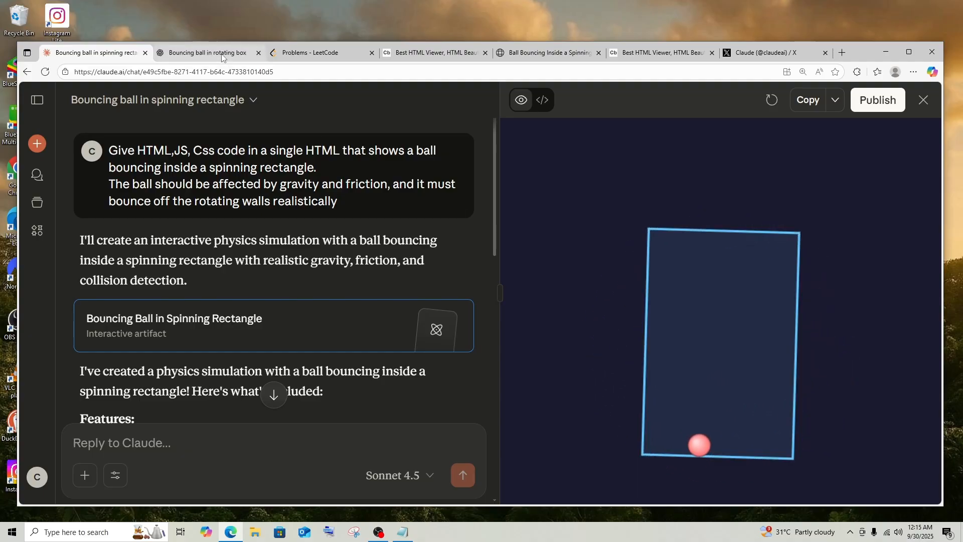
{"action": "mouse_move", "coordinate": [206, 52]}
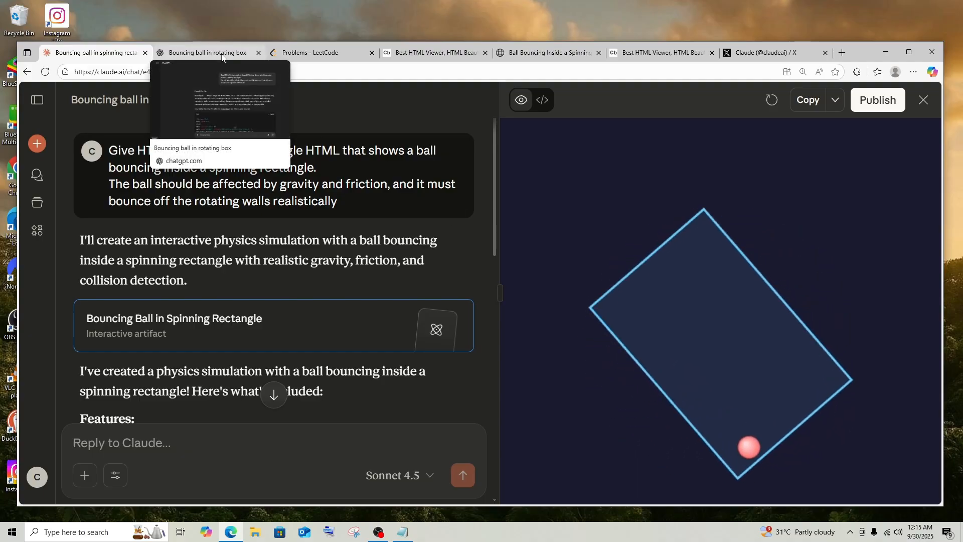
Move across the browser tabs to Claude's solar system simulation running locally in Edge
{"action": "left_click", "coordinate": [430, 52]}
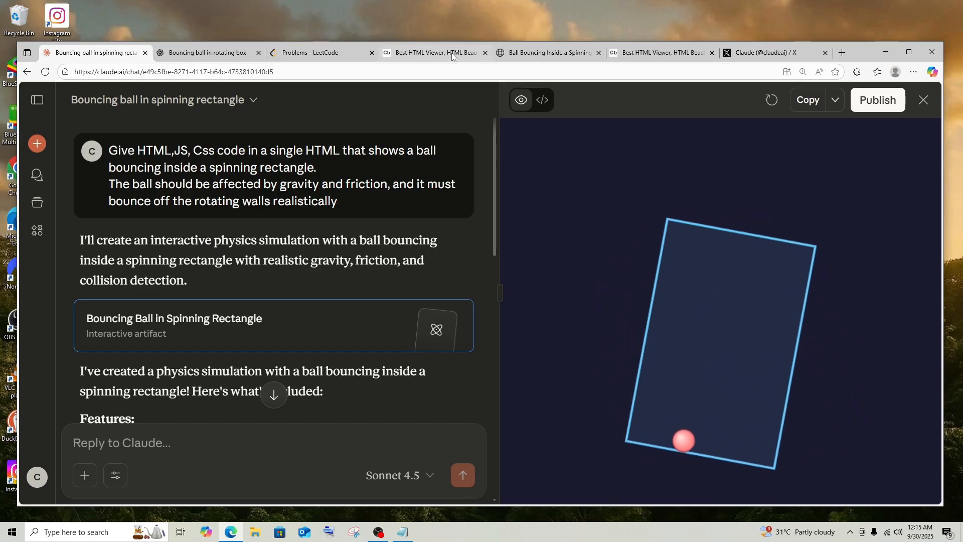
{"action": "mouse_move", "coordinate": [433, 53]}
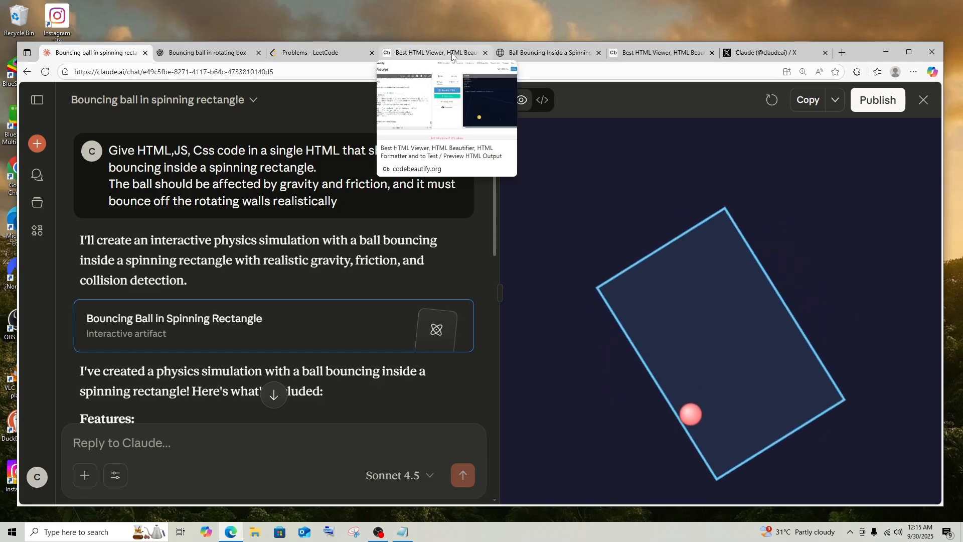
{"action": "left_click", "coordinate": [546, 52]}
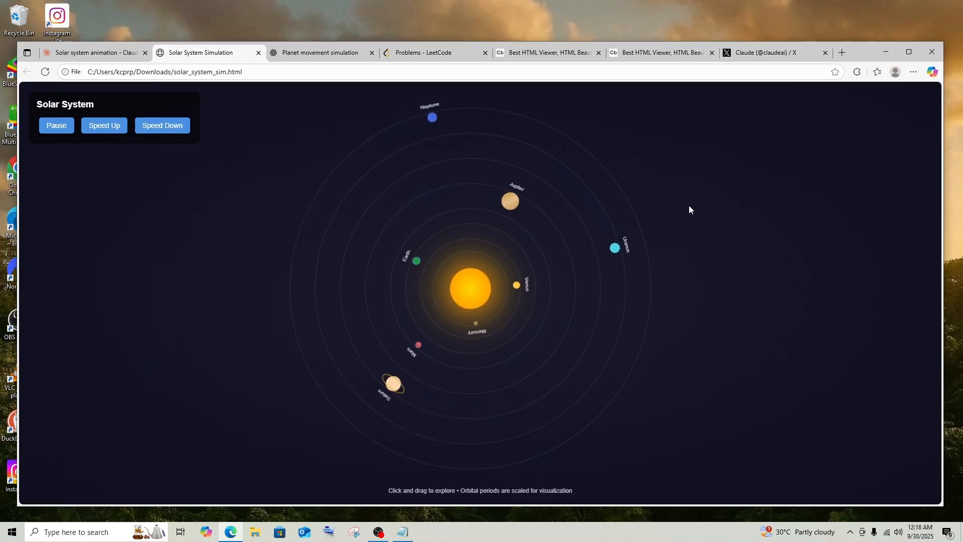
Zoom the solar system page in and back out, then pause the planets mid-orbit
{"action": "left_click", "coordinate": [913, 71]}
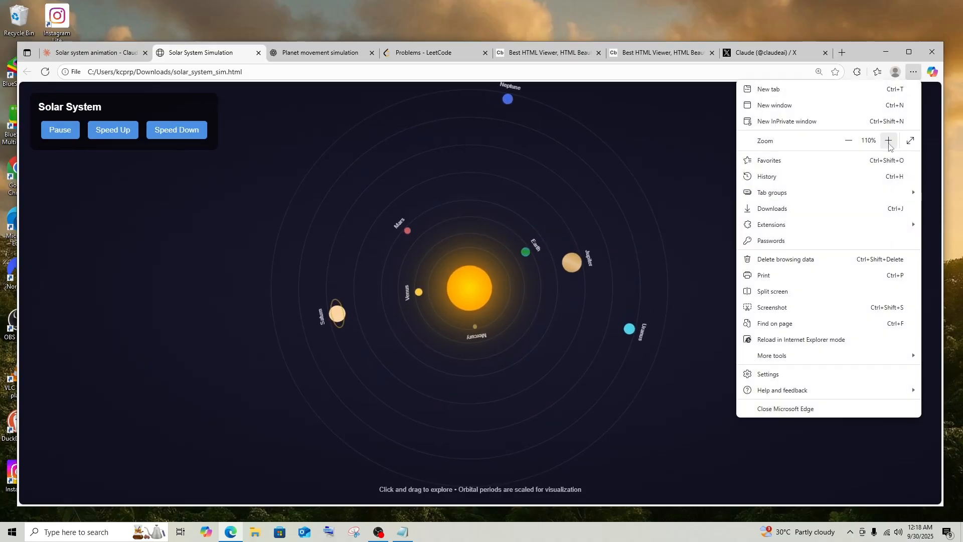
{"action": "left_click", "coordinate": [888, 140]}
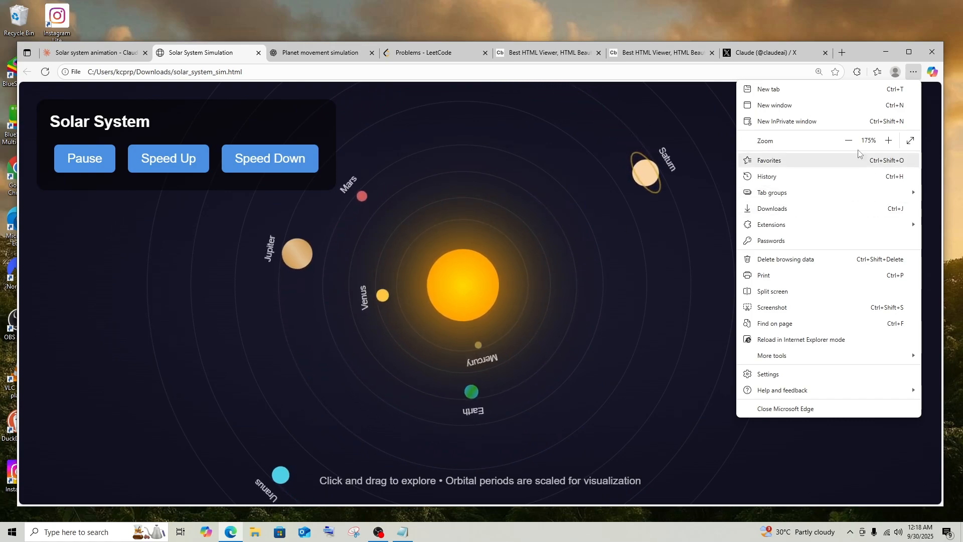
{"action": "left_click", "coordinate": [849, 140]}
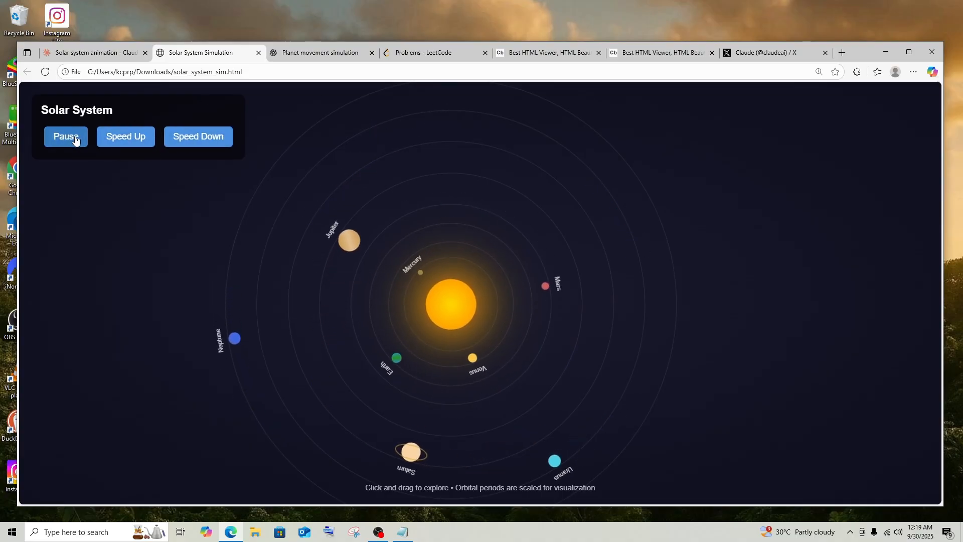
{"action": "left_click", "coordinate": [65, 137]}
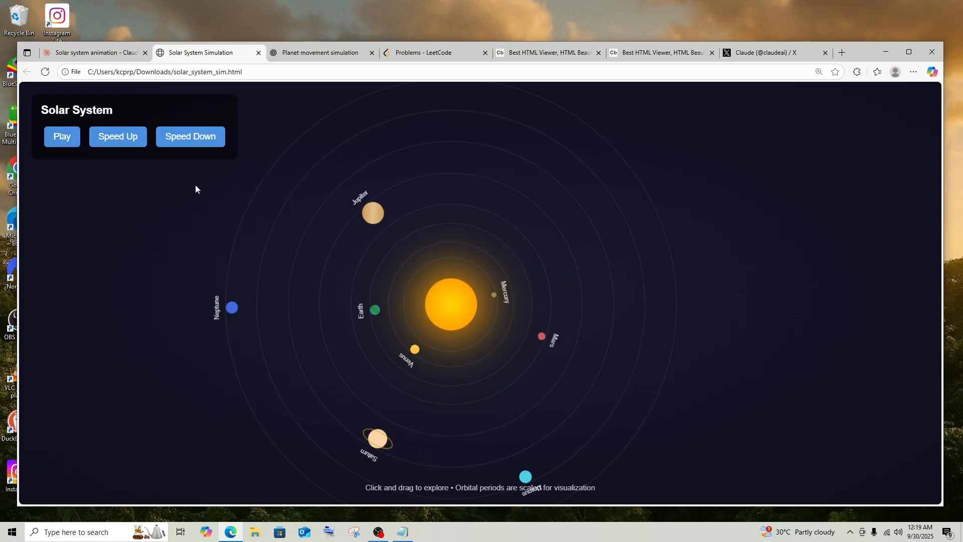
{"action": "mouse_move", "coordinate": [291, 201]}
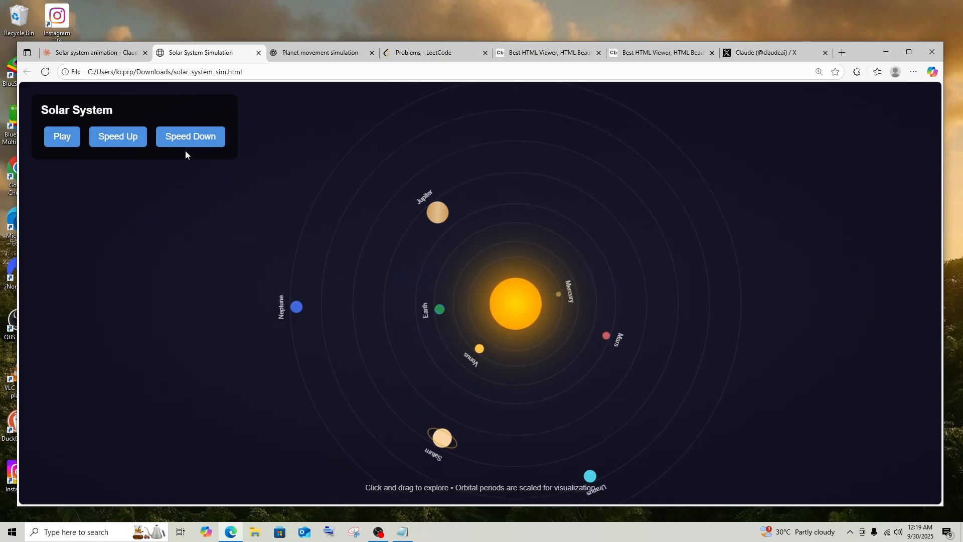
Copy ChatGPT's planet-orbit code and run it full-page via the HTML Viewer
{"action": "left_click", "coordinate": [319, 52]}
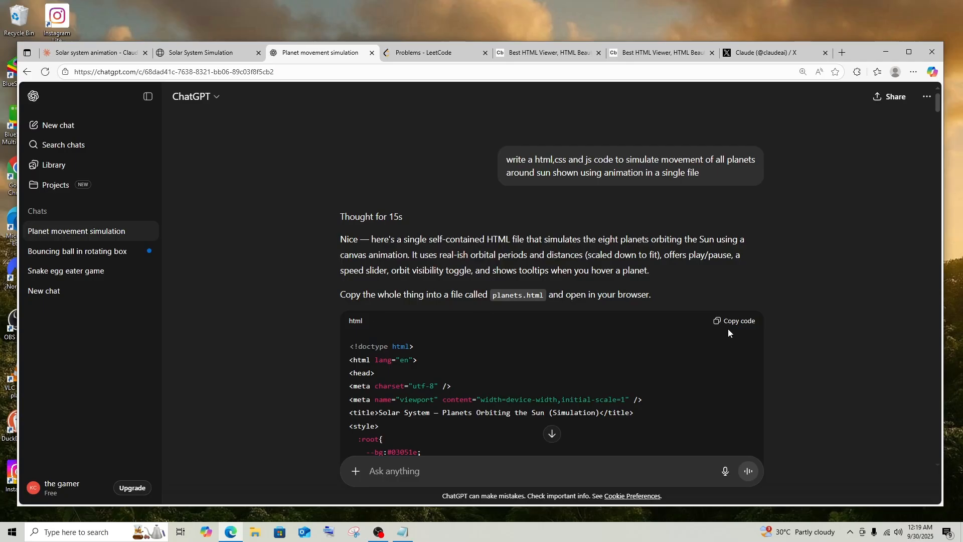
{"action": "left_click", "coordinate": [734, 321]}
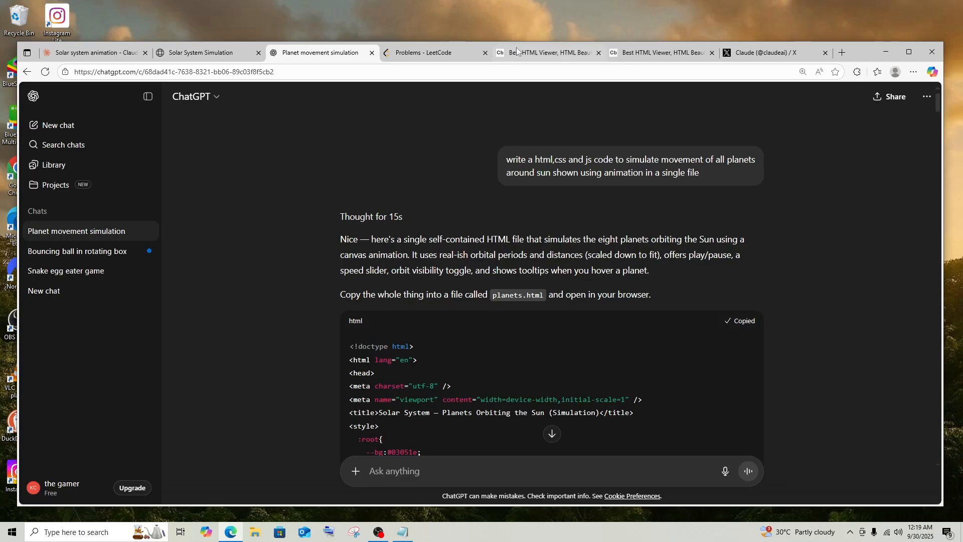
{"action": "left_click", "coordinate": [546, 52]}
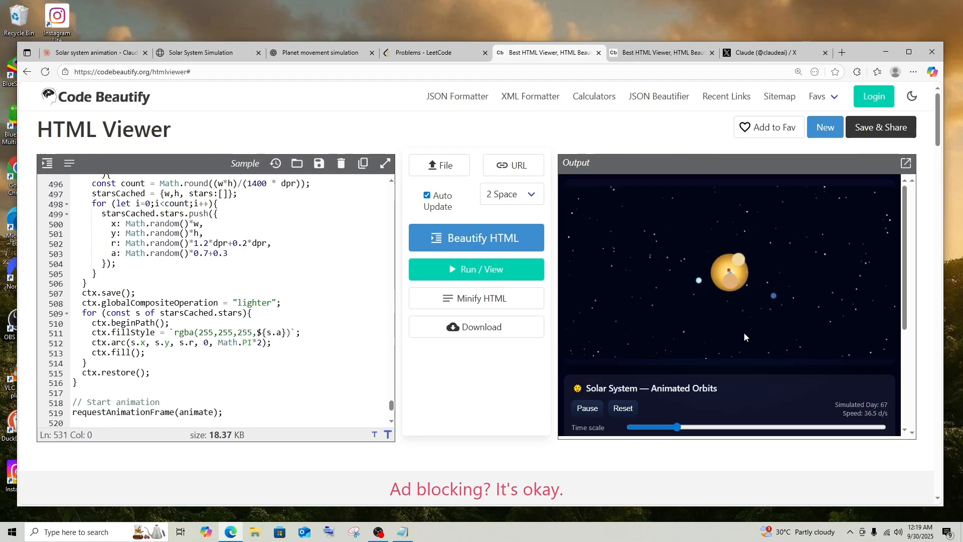
{"action": "left_click", "coordinate": [905, 163]}
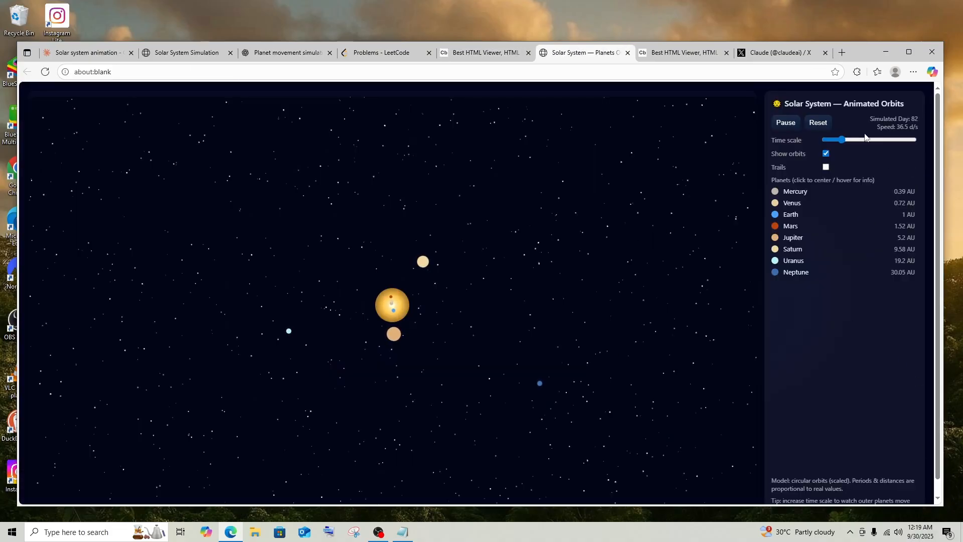
Enlarge the Animated Orbits page and toggle the planet Trails option
{"action": "left_click", "coordinate": [913, 72]}
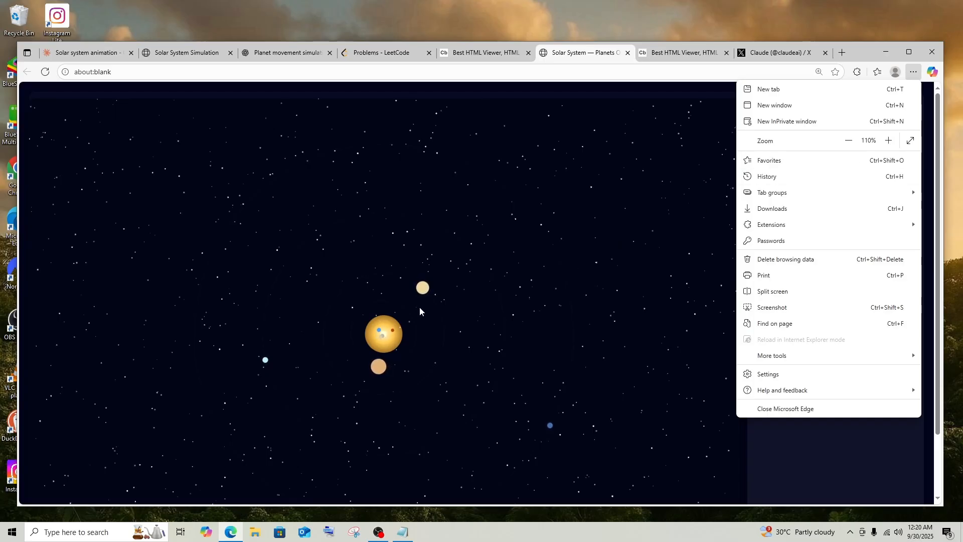
{"action": "left_click", "coordinate": [888, 140]}
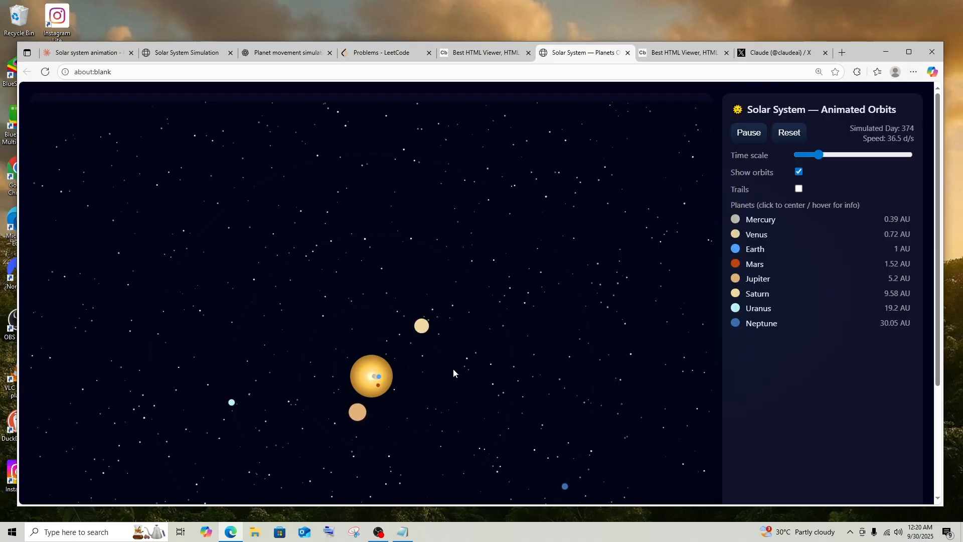
{"action": "mouse_move", "coordinate": [373, 382]}
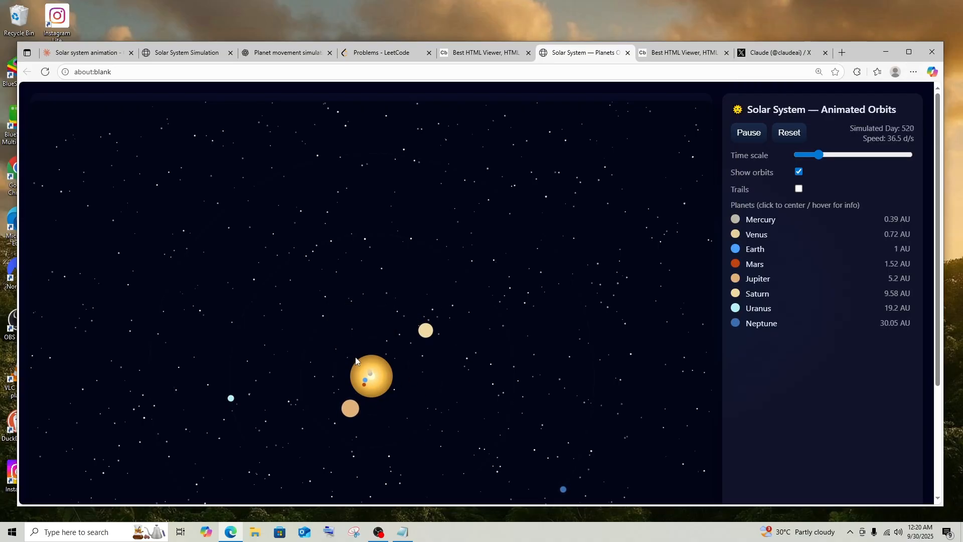
{"action": "mouse_move", "coordinate": [537, 386]}
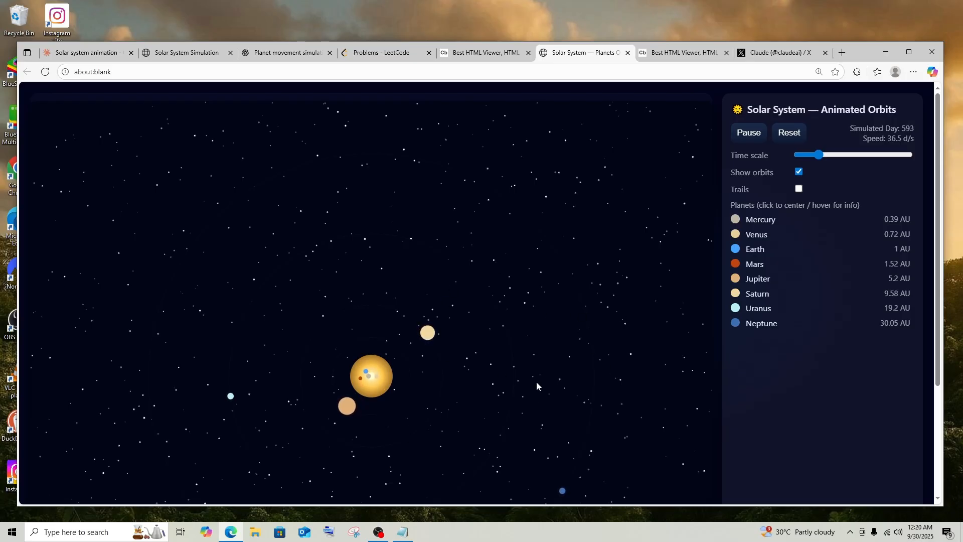
{"action": "left_click", "coordinate": [798, 172]}
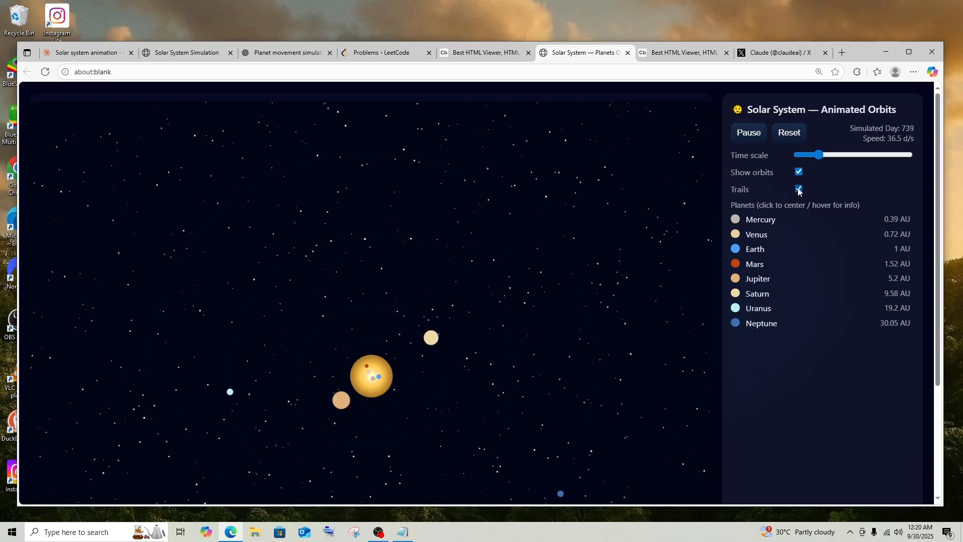
{"action": "left_click", "coordinate": [798, 190]}
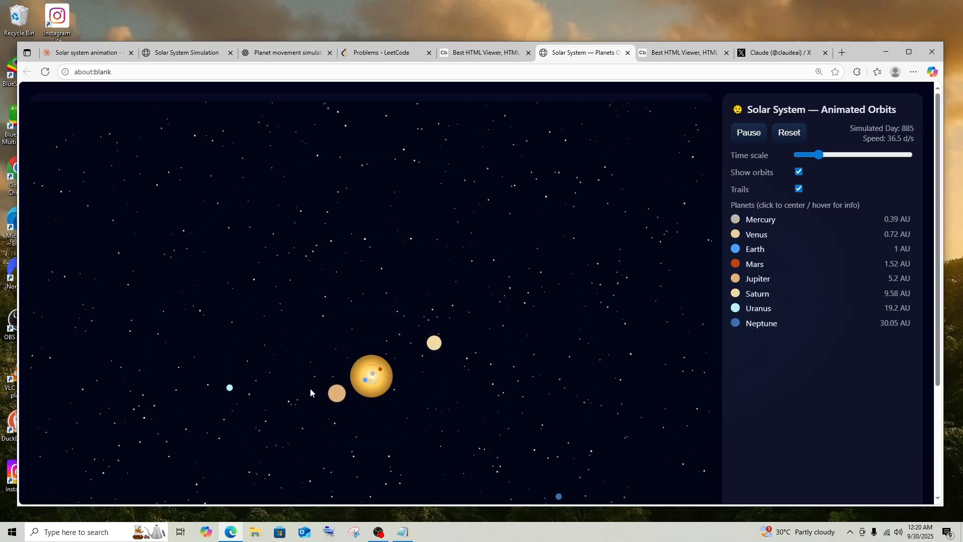
{"action": "mouse_move", "coordinate": [384, 376]}
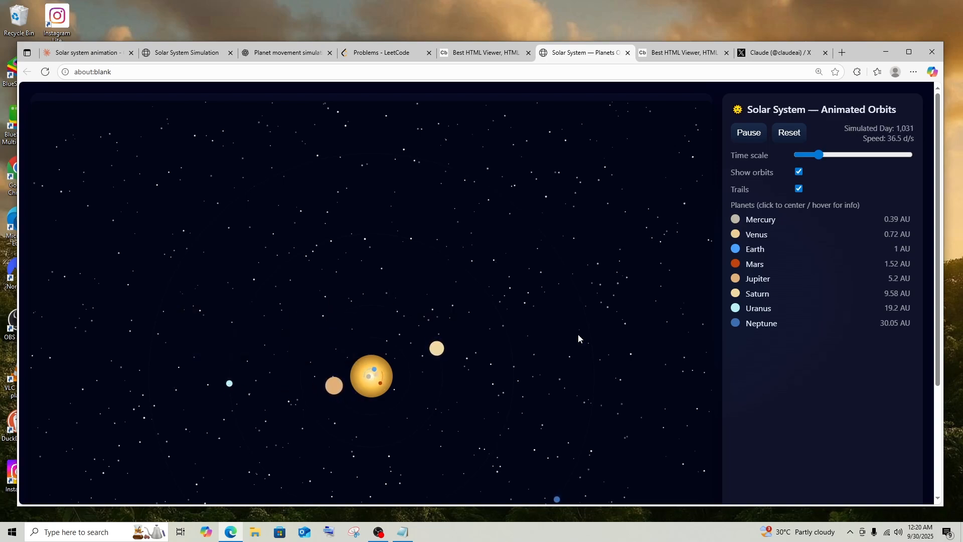
Reset to day 0, turn trails off, replay at 139.8 days/second, then return to Claude's version
{"action": "left_click", "coordinate": [747, 132]}
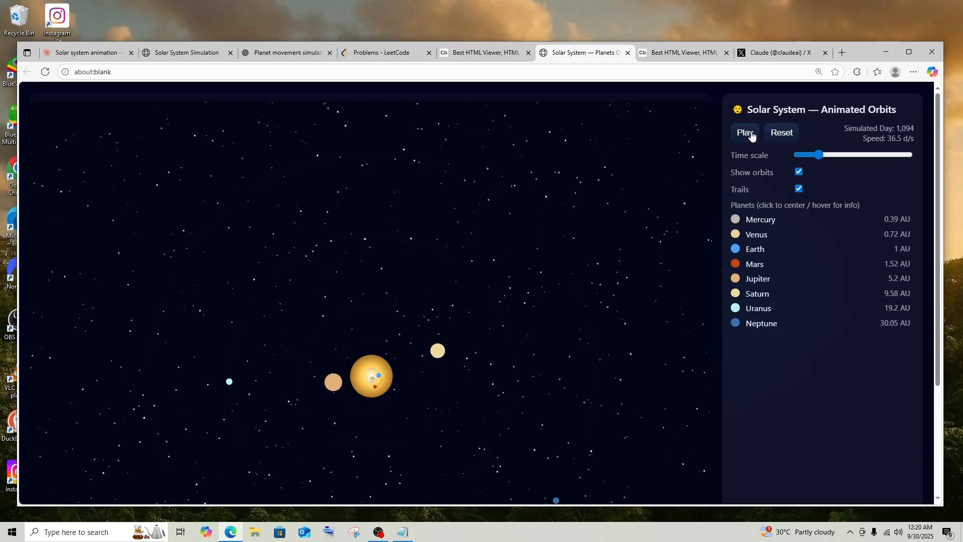
{"action": "left_click", "coordinate": [781, 132]}
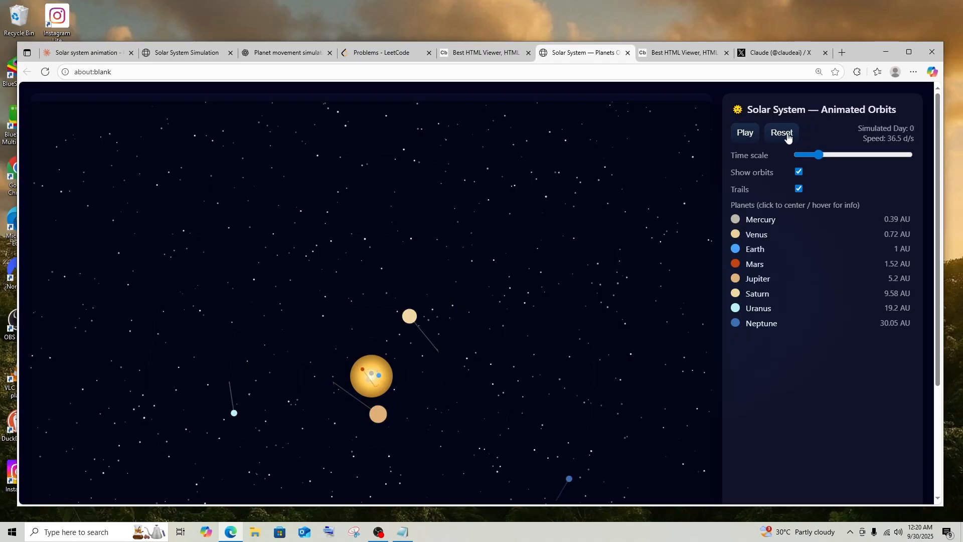
{"action": "left_click", "coordinate": [780, 133]}
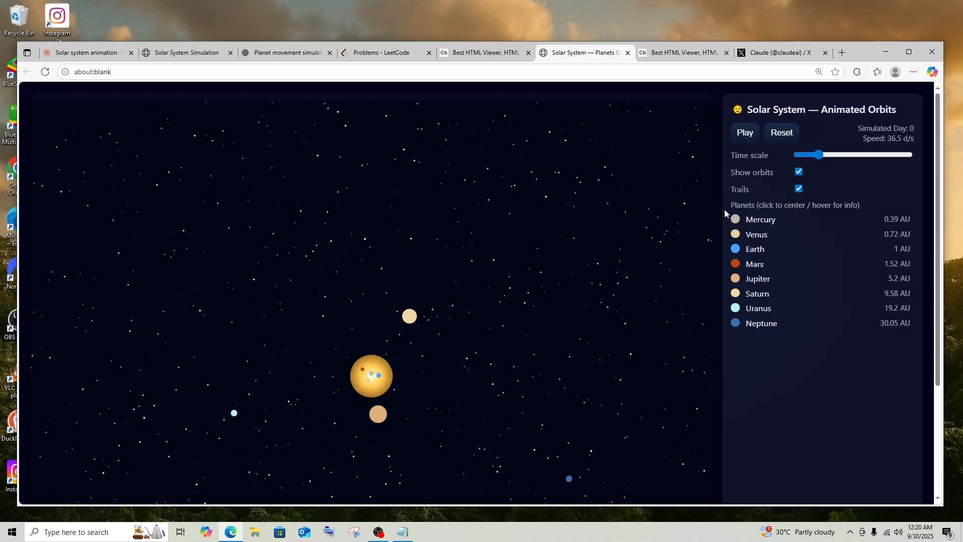
{"action": "left_click", "coordinate": [799, 188]}
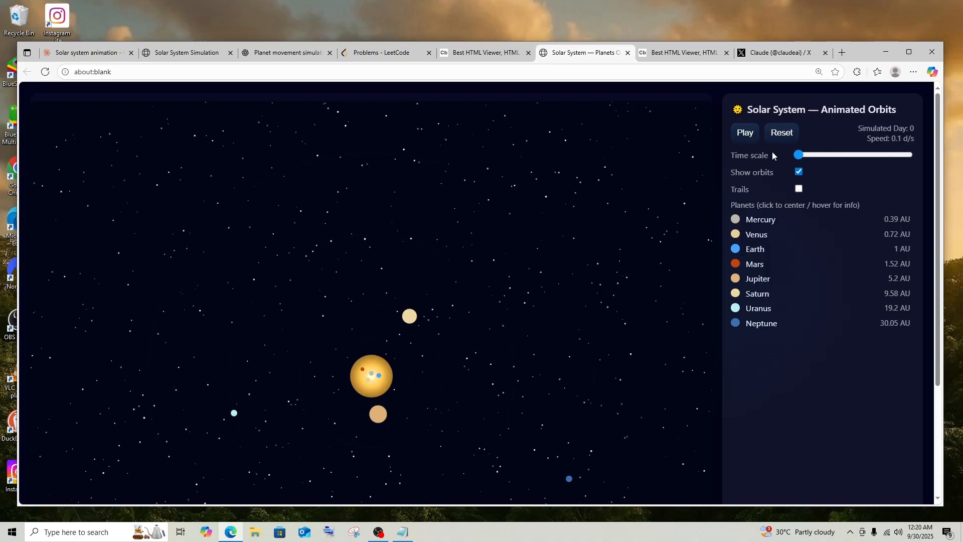
{"action": "left_click", "coordinate": [743, 132]}
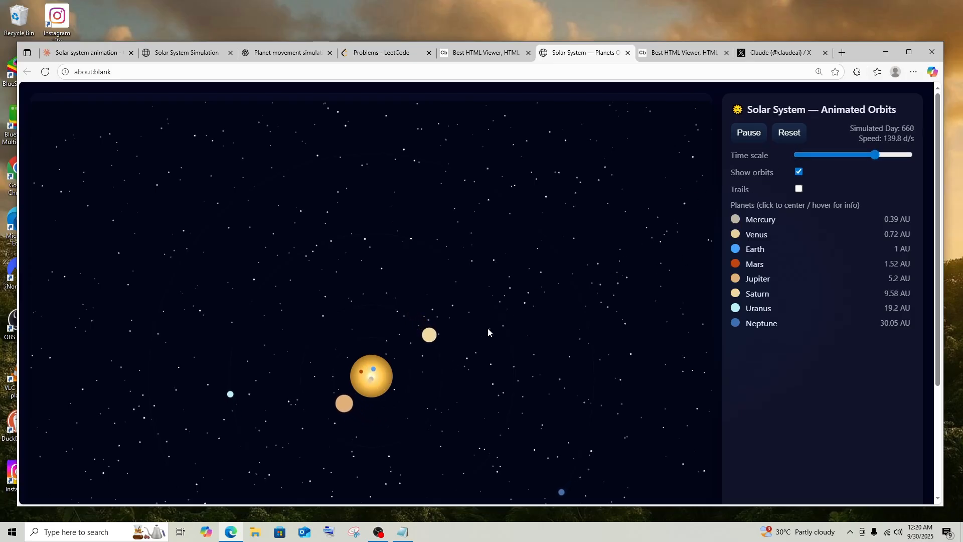
{"action": "scroll", "scroll_direction": "down", "scroll_amount": 3}
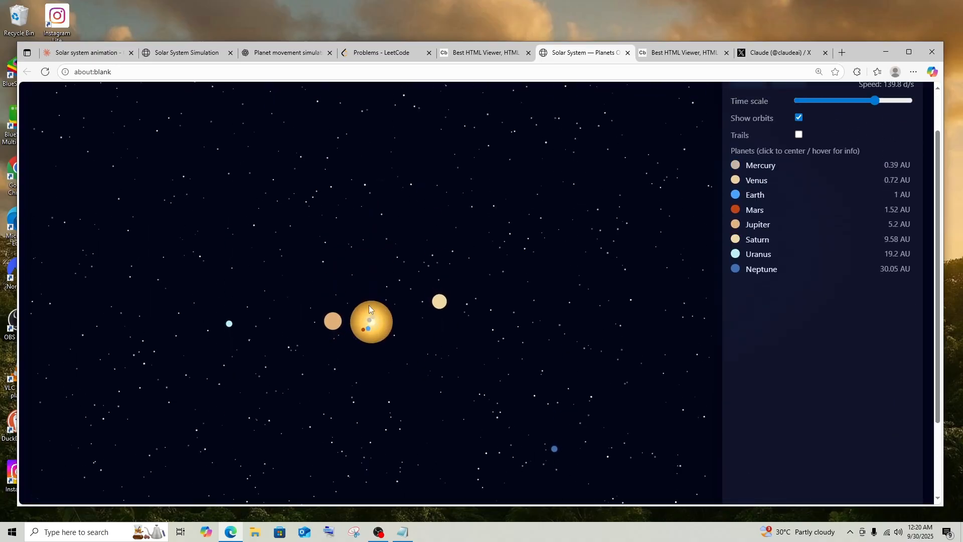
{"action": "mouse_move", "coordinate": [333, 304]}
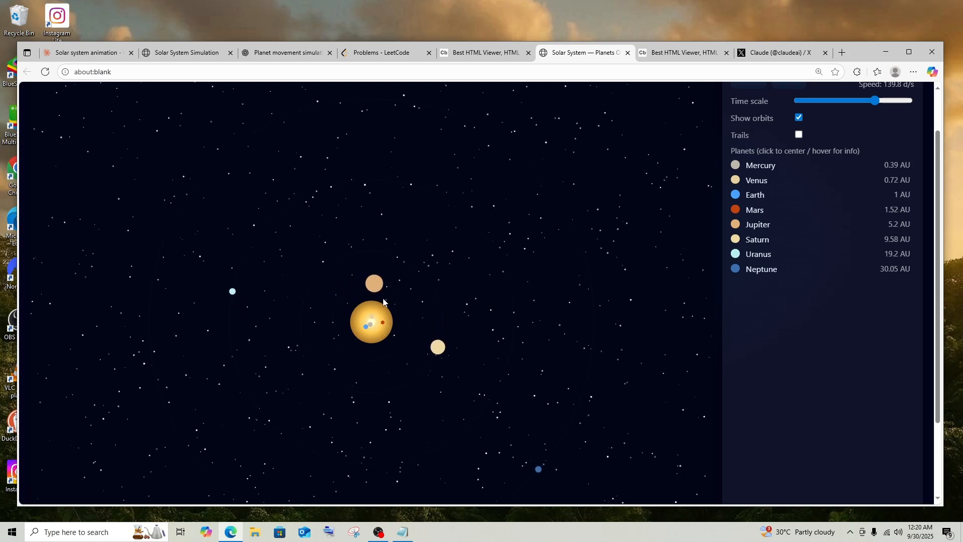
{"action": "left_click", "coordinate": [184, 52]}
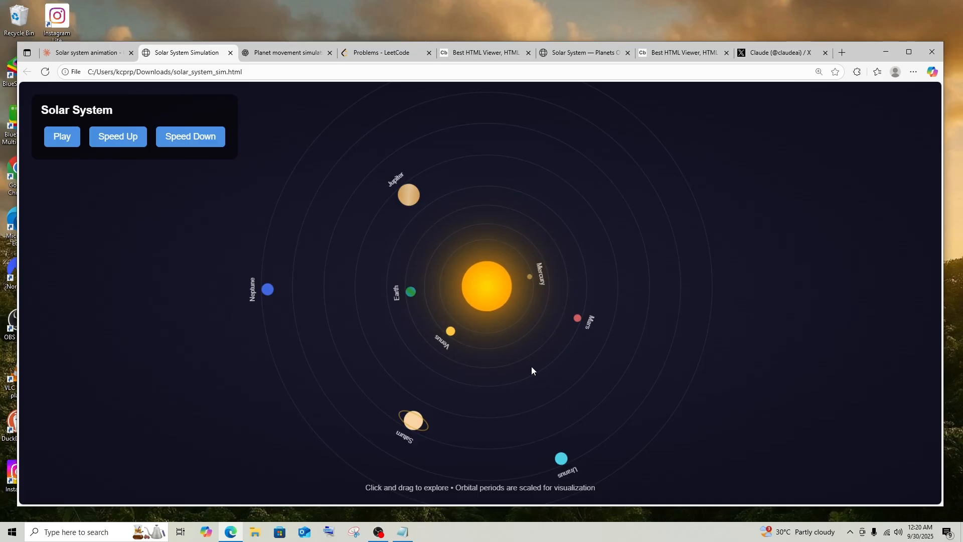
{"action": "mouse_move", "coordinate": [506, 284]}
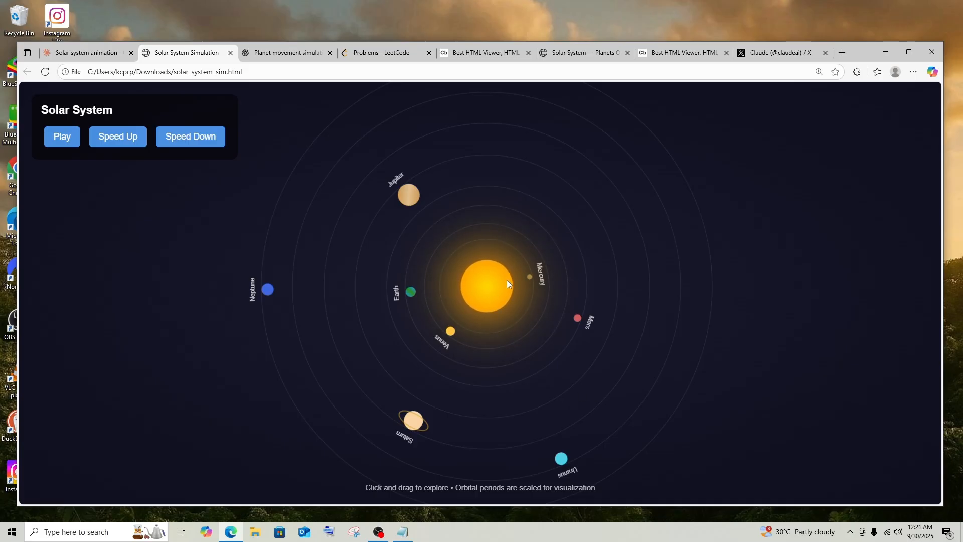
Turn planet trails back on in Animated Orbits and return to the Claude solar system chat
{"action": "left_click", "coordinate": [582, 53]}
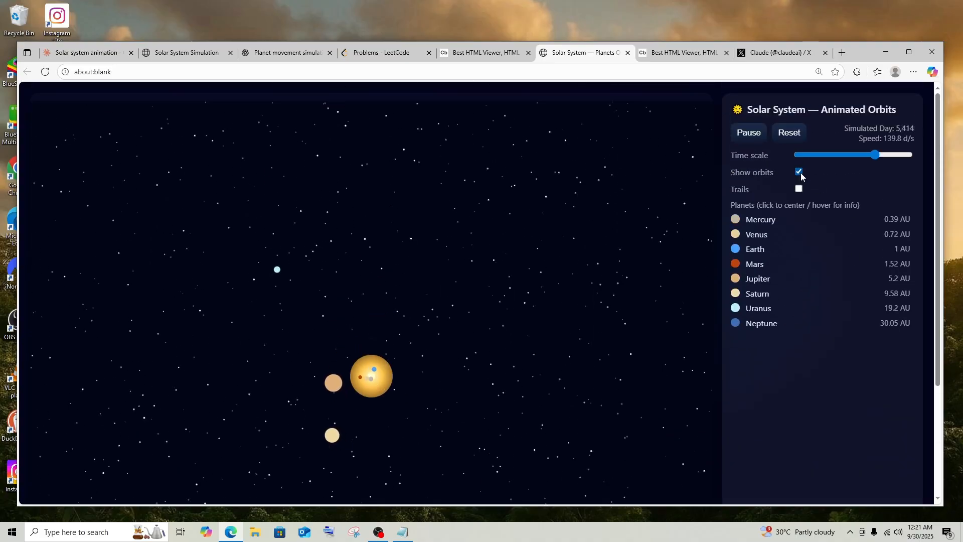
{"action": "left_click", "coordinate": [798, 189]}
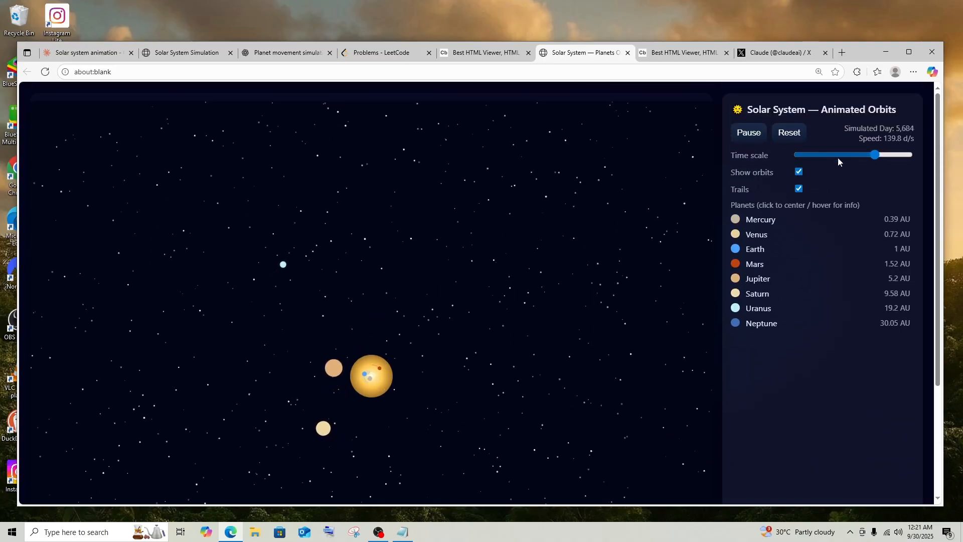
{"action": "mouse_move", "coordinate": [369, 379]}
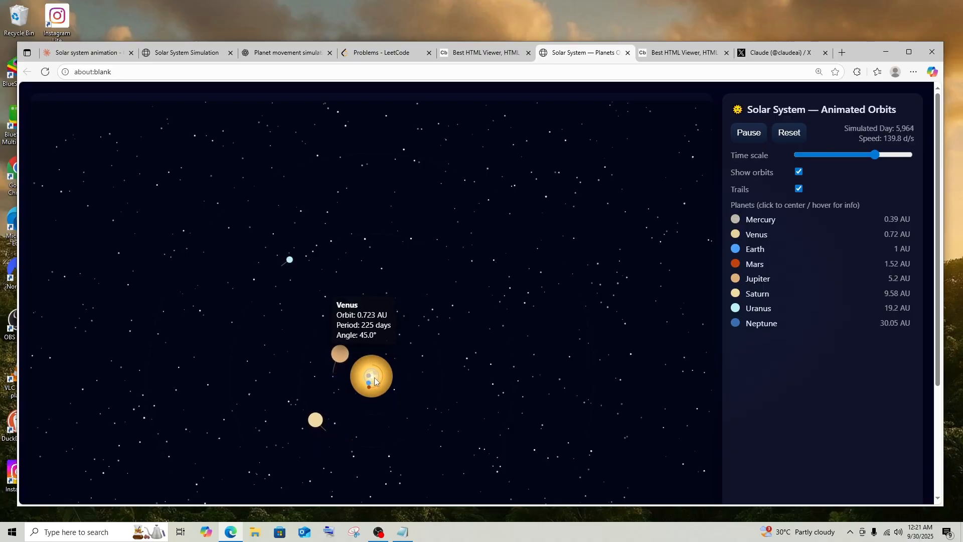
{"action": "mouse_move", "coordinate": [395, 373]}
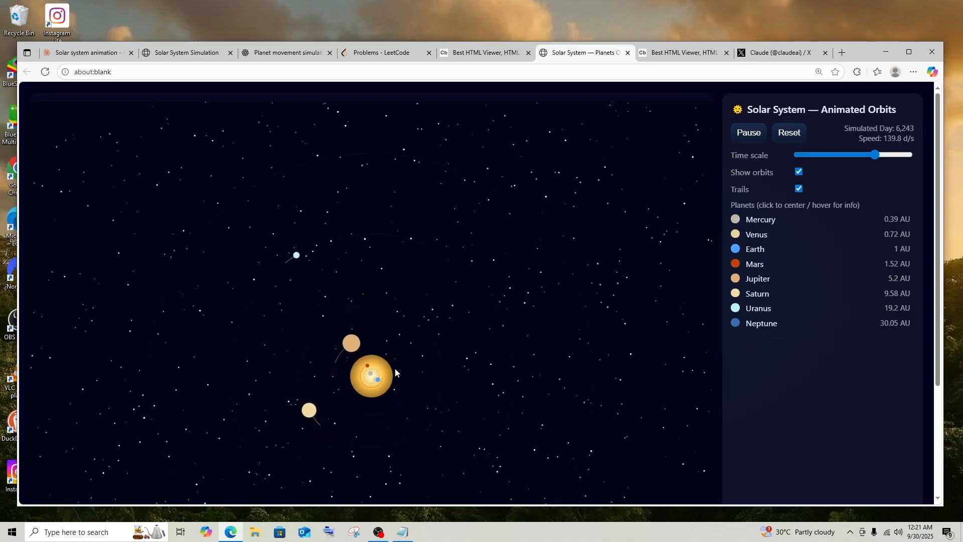
{"action": "mouse_move", "coordinate": [358, 269]}
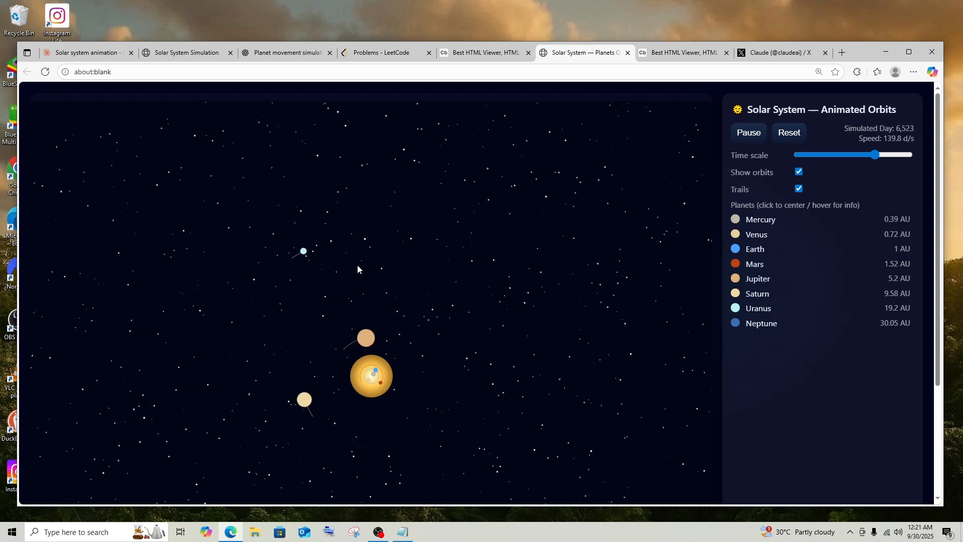
{"action": "left_click", "coordinate": [86, 52]}
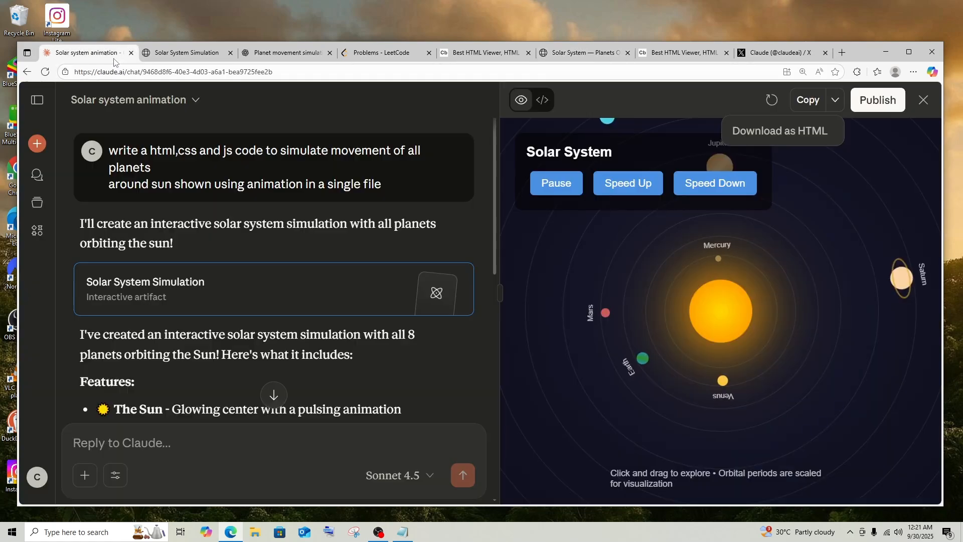
Bring up the saved prompt list in Notepad to find the big side-view flying bird prompt
{"action": "left_click", "coordinate": [781, 130]}
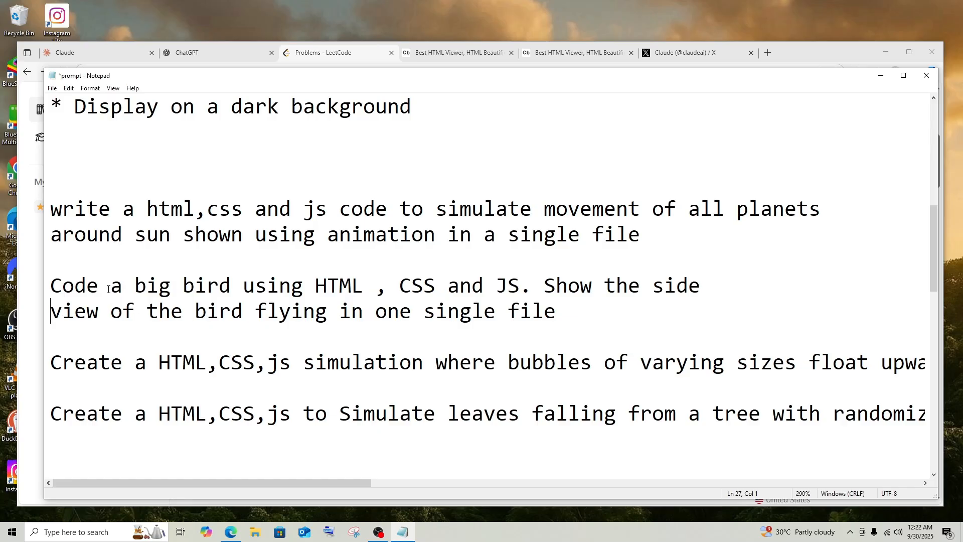
{"action": "mouse_move", "coordinate": [393, 287]}
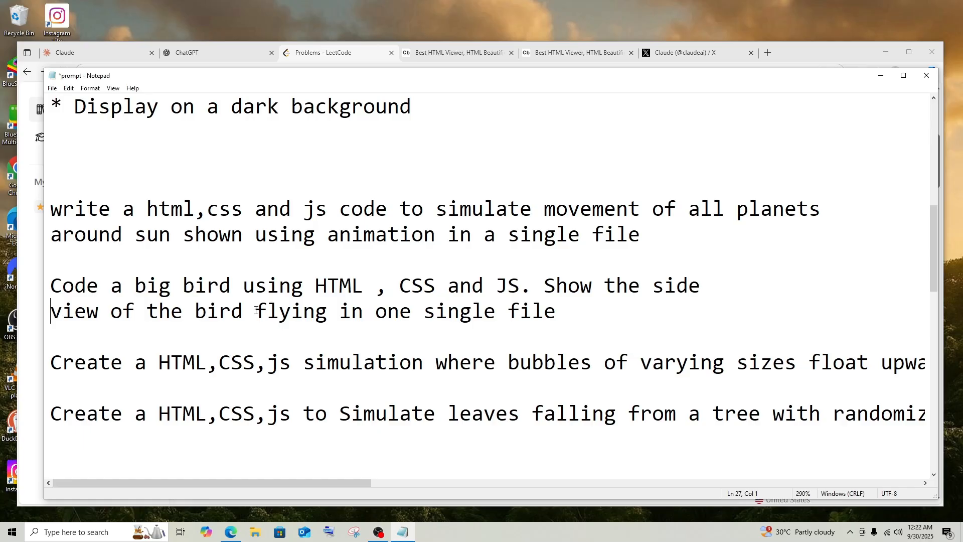
{"action": "mouse_move", "coordinate": [590, 316]}
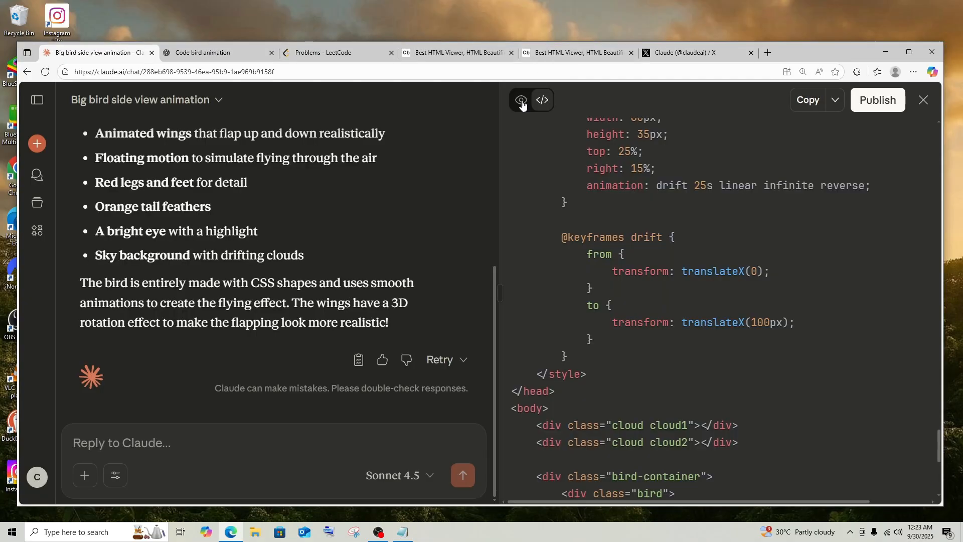
Switch the artifact from code to the live preview of the yellow bird flying across a cloudy sky
{"action": "left_click", "coordinate": [521, 99]}
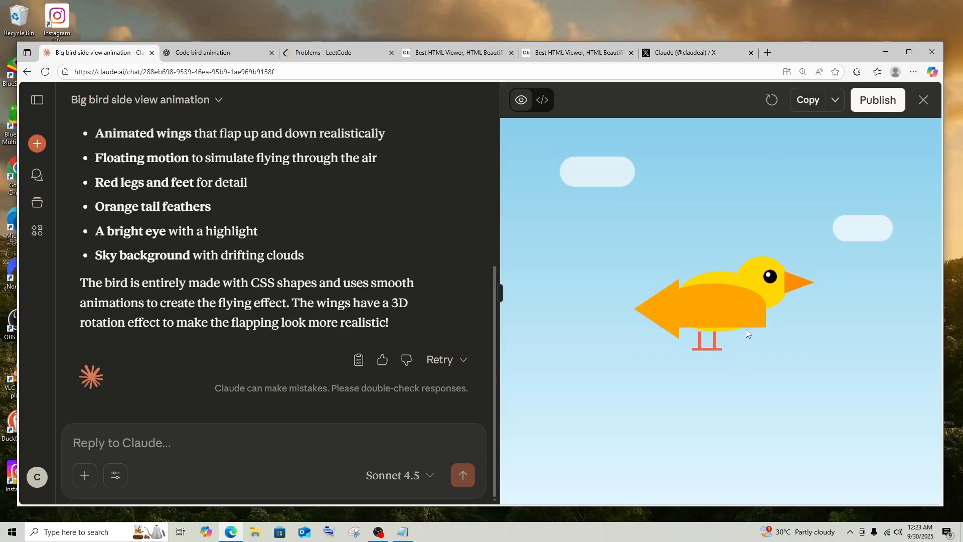
{"action": "mouse_move", "coordinate": [733, 287]}
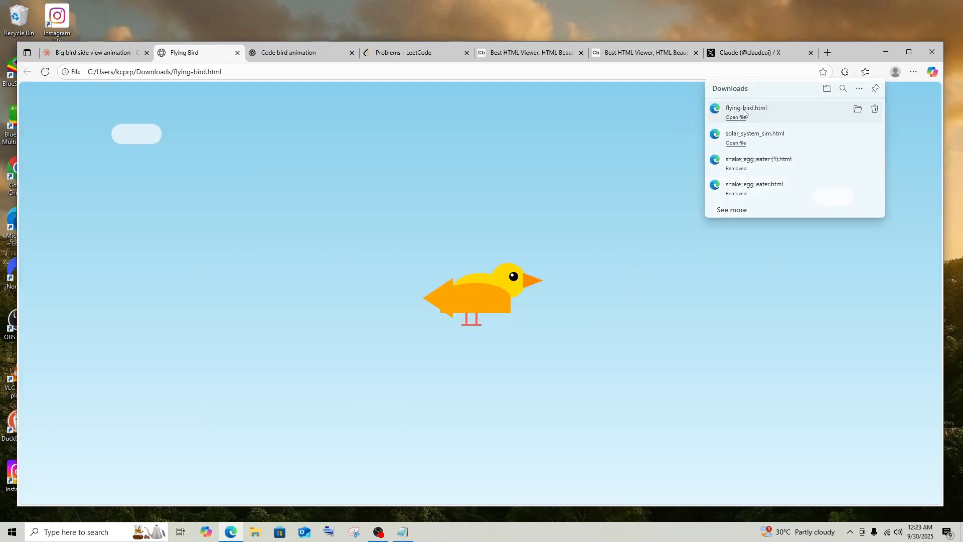
Run the downloaded flying-bird.html full page in its own Edge tab, dismissing the zoom popup
{"action": "left_click", "coordinate": [555, 254]}
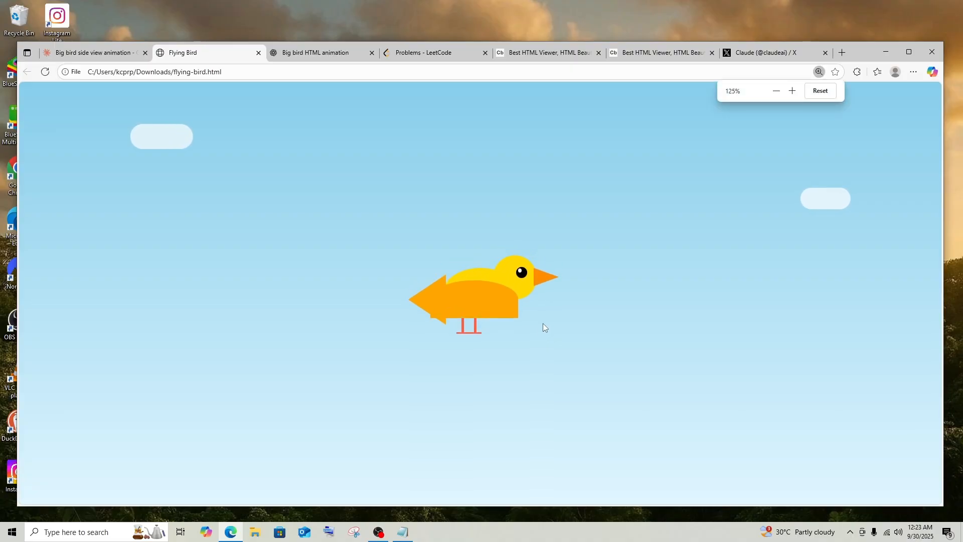
{"action": "left_click", "coordinate": [792, 90]}
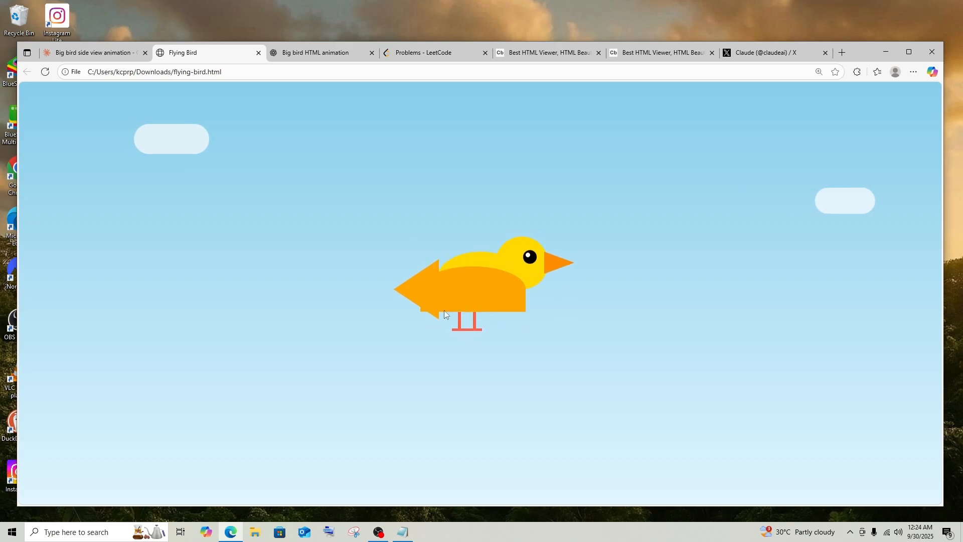
{"action": "mouse_move", "coordinate": [499, 217]}
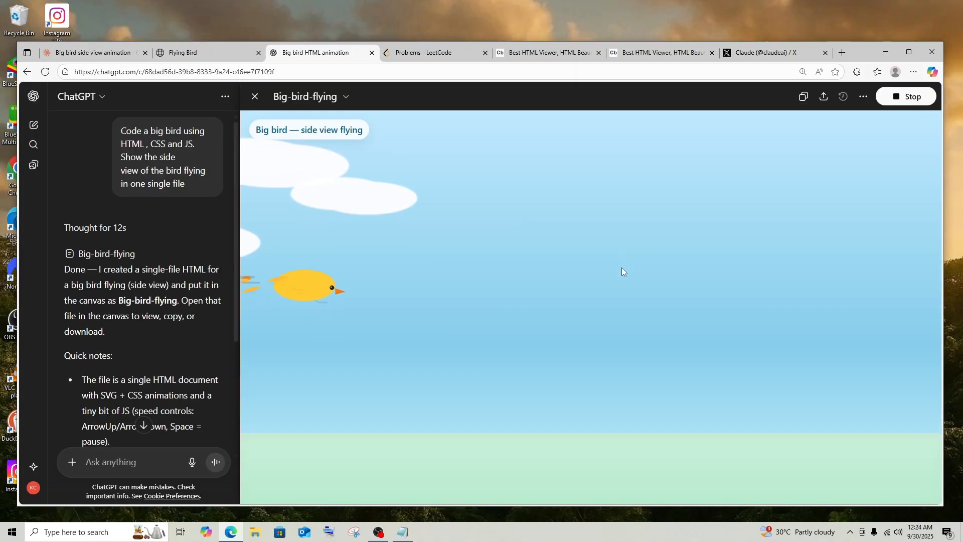
{"action": "mouse_move", "coordinate": [386, 268]}
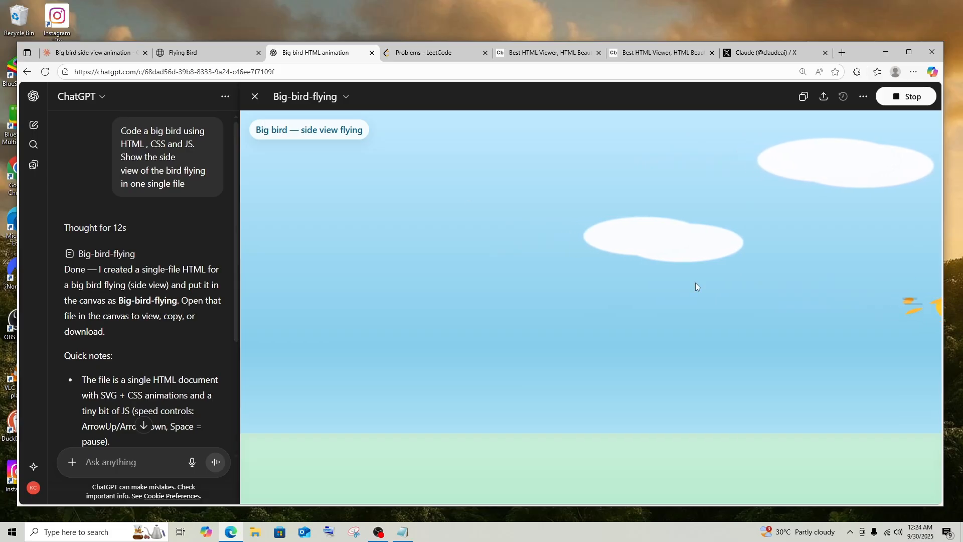
{"action": "mouse_move", "coordinate": [754, 242]}
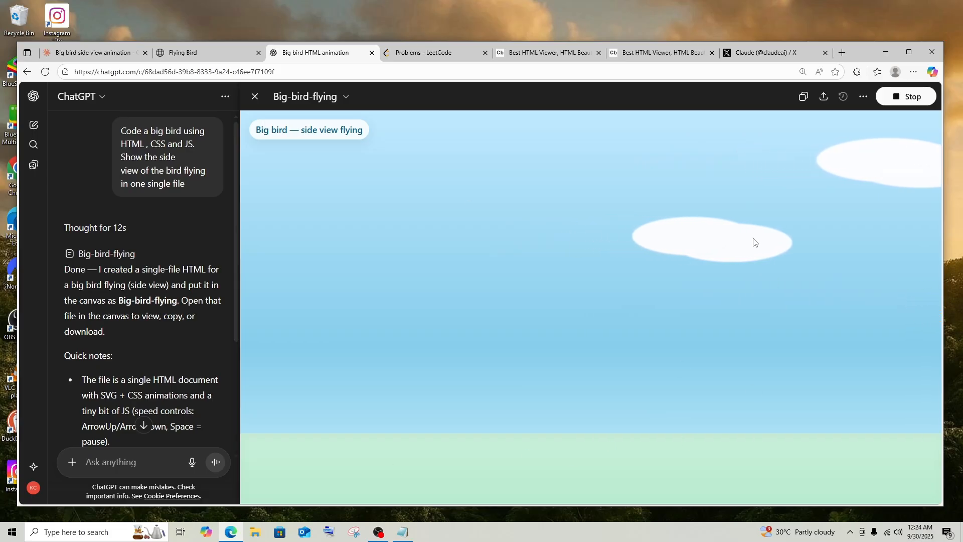
Watch ChatGPT's Big-bird-flying canvas preview, then bring up the downloaded Flying Bird page
{"action": "left_click", "coordinate": [203, 52]}
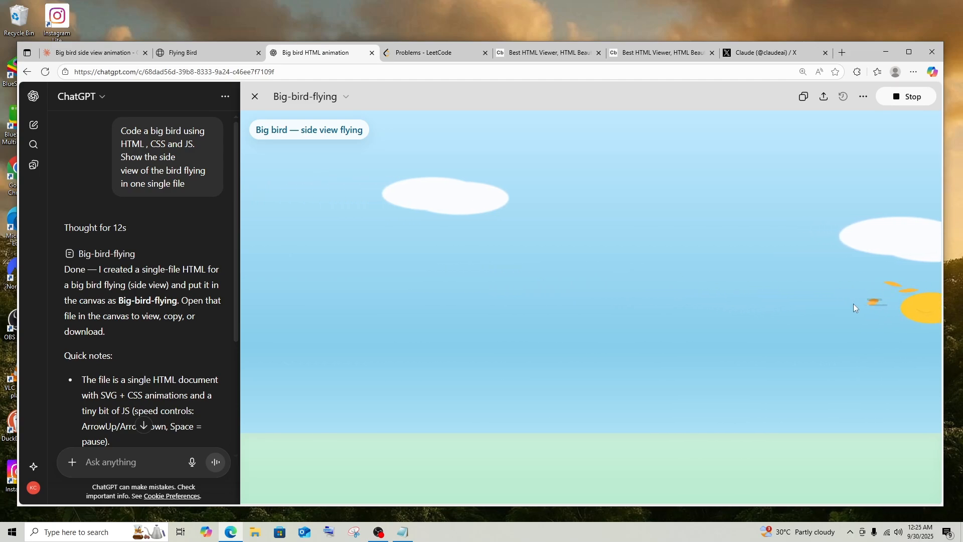
{"action": "mouse_move", "coordinate": [570, 277]}
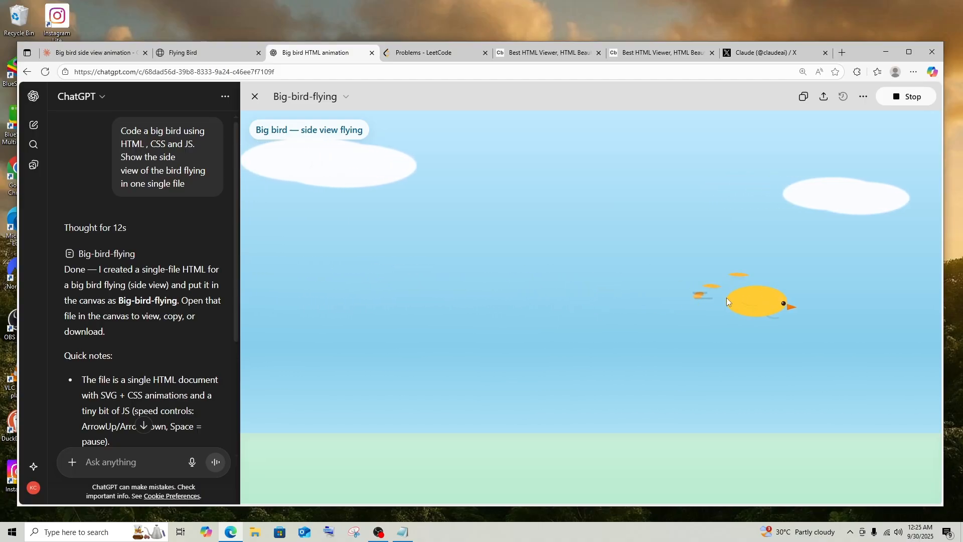
{"action": "left_click", "coordinate": [202, 52]}
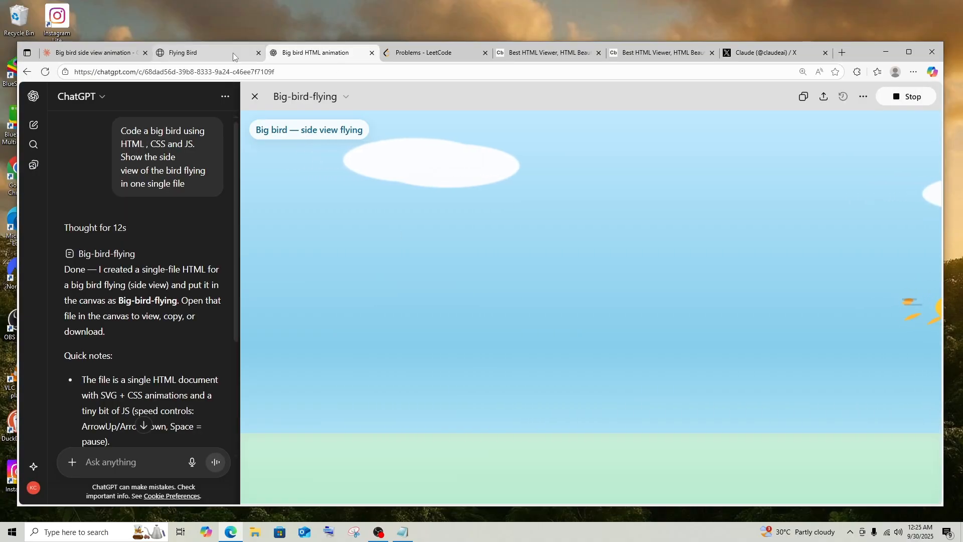
{"action": "left_click", "coordinate": [185, 52]}
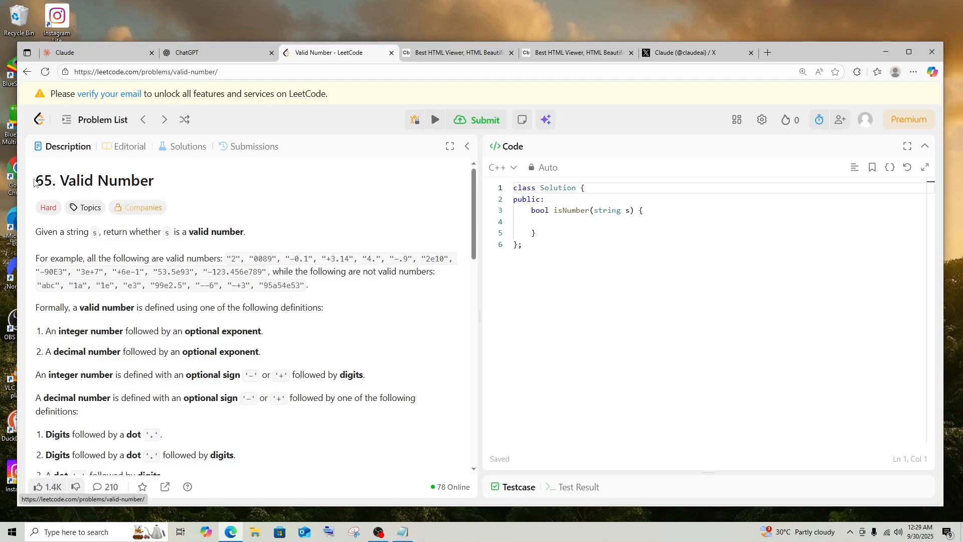
Read the Valid Number problem statement end to end, then bring up Claude's C++ isNumber solution
{"action": "left_click", "coordinate": [68, 147]}
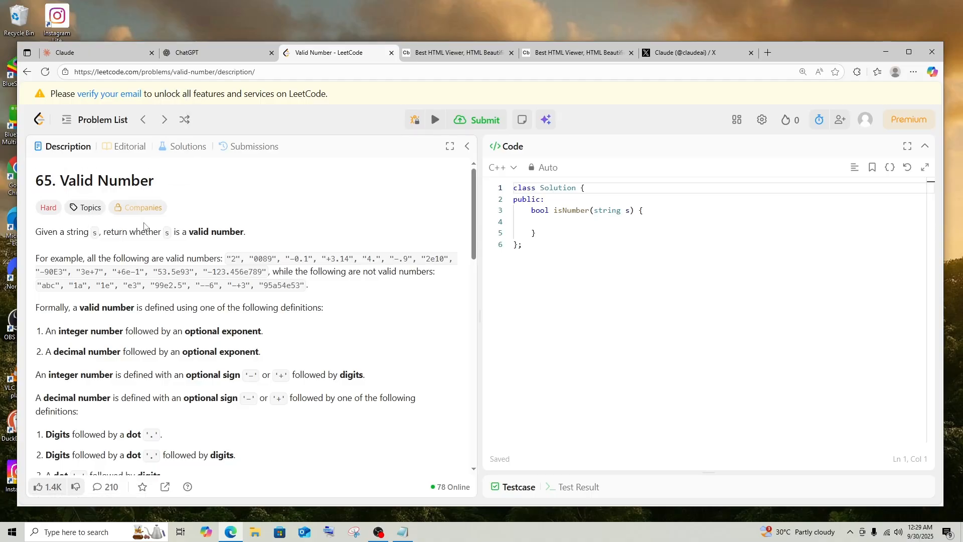
{"action": "scroll", "scroll_direction": "down", "scroll_amount": 3}
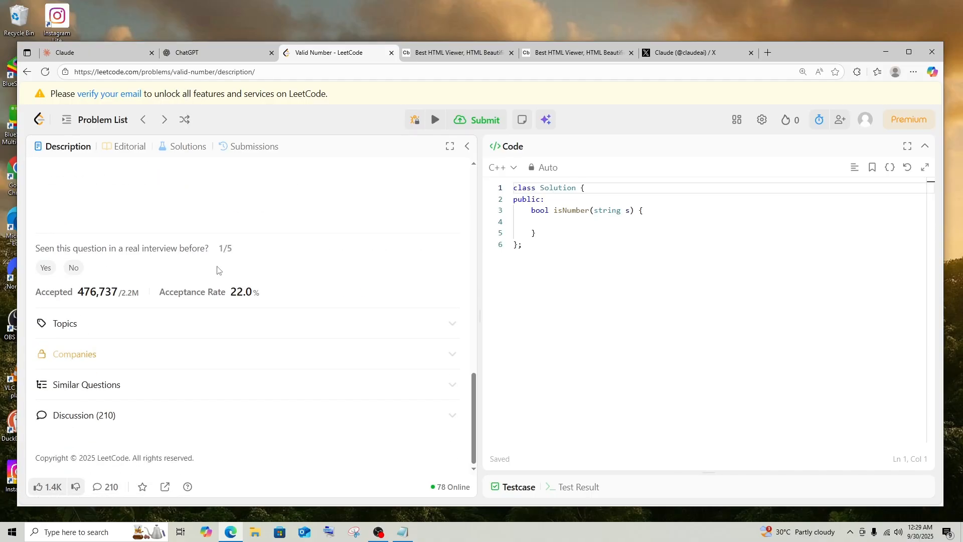
{"action": "mouse_move", "coordinate": [231, 295]}
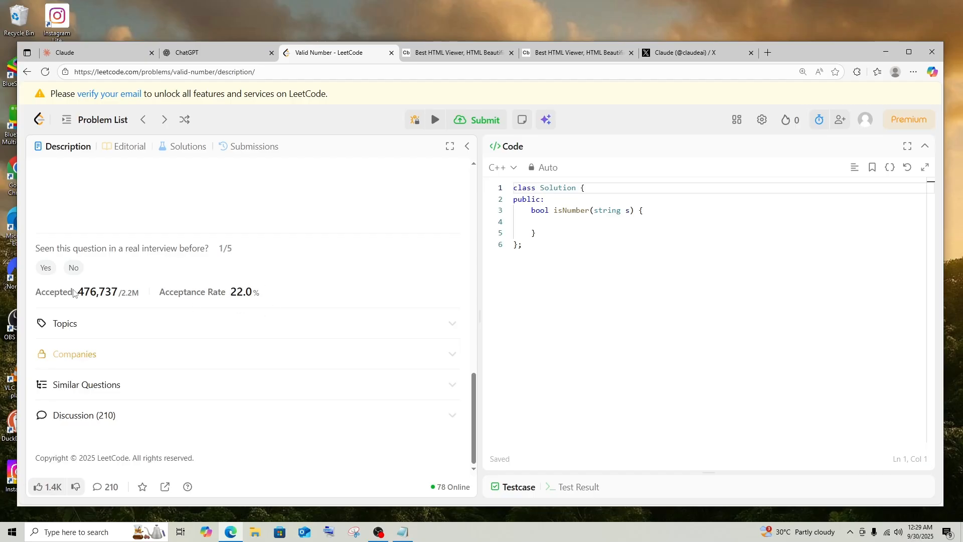
{"action": "mouse_move", "coordinate": [114, 277]}
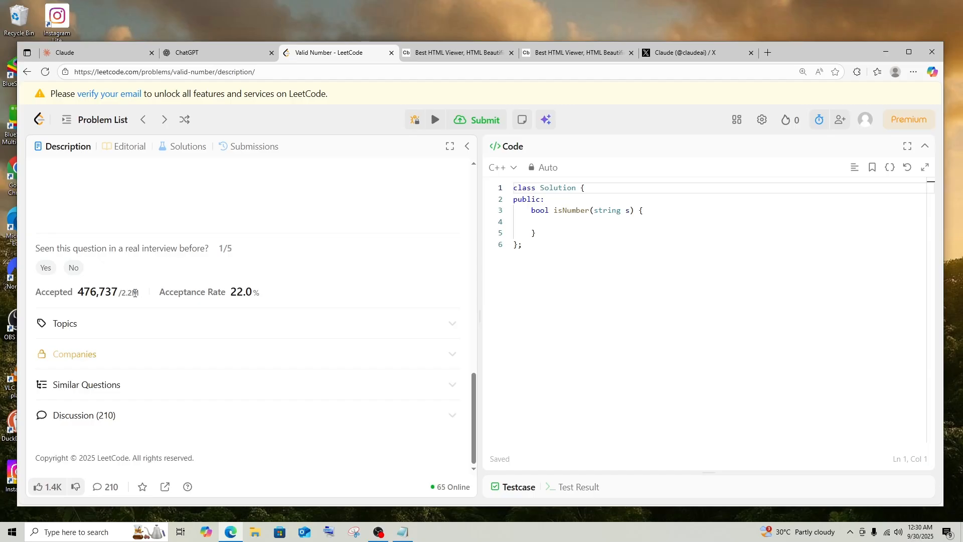
{"action": "scroll", "scroll_direction": "up", "scroll_amount": 3}
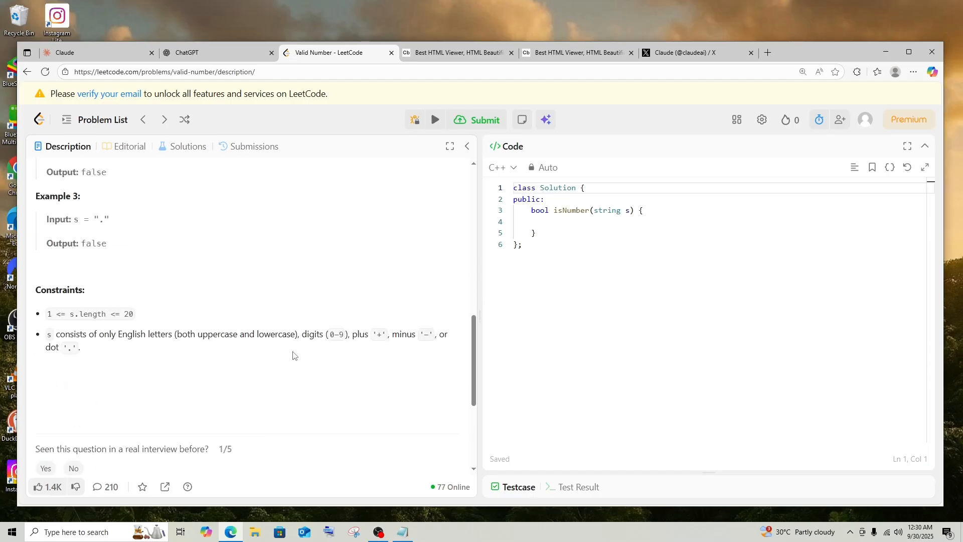
{"action": "scroll", "scroll_direction": "up", "scroll_amount": 3}
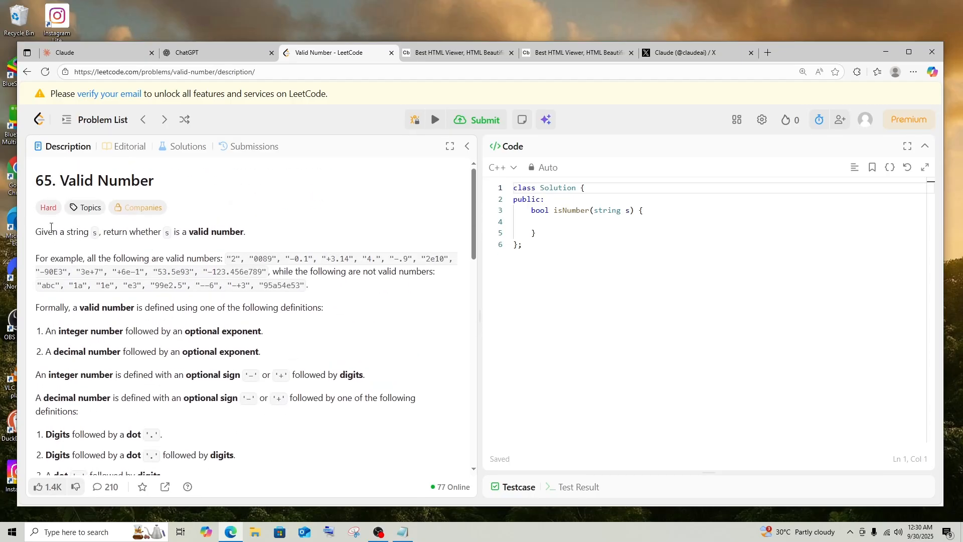
{"action": "left_click", "coordinate": [92, 52]}
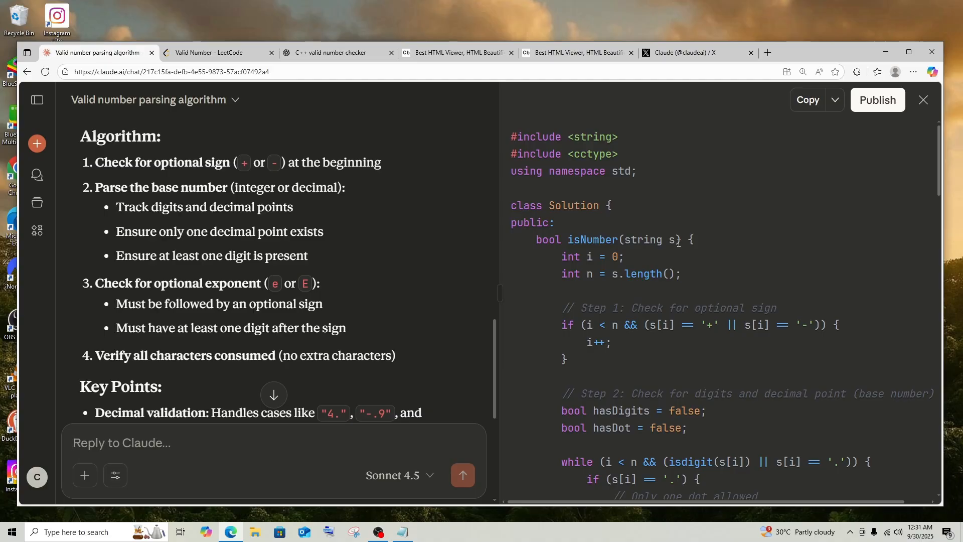
Replace the LeetCode editor contents with Claude's isNumber solution and submit it for judging
{"action": "scroll", "scroll_direction": "down", "scroll_amount": 3}
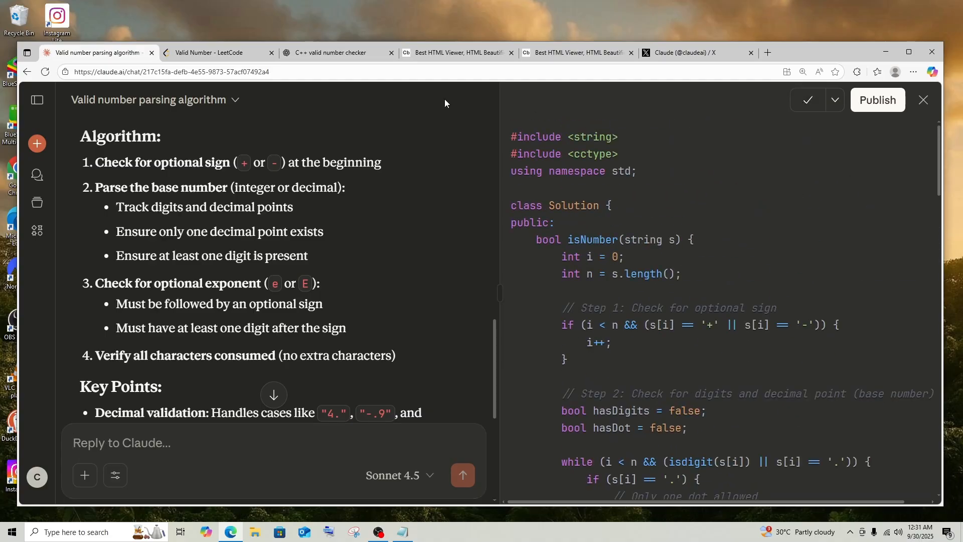
{"action": "left_click", "coordinate": [211, 52]}
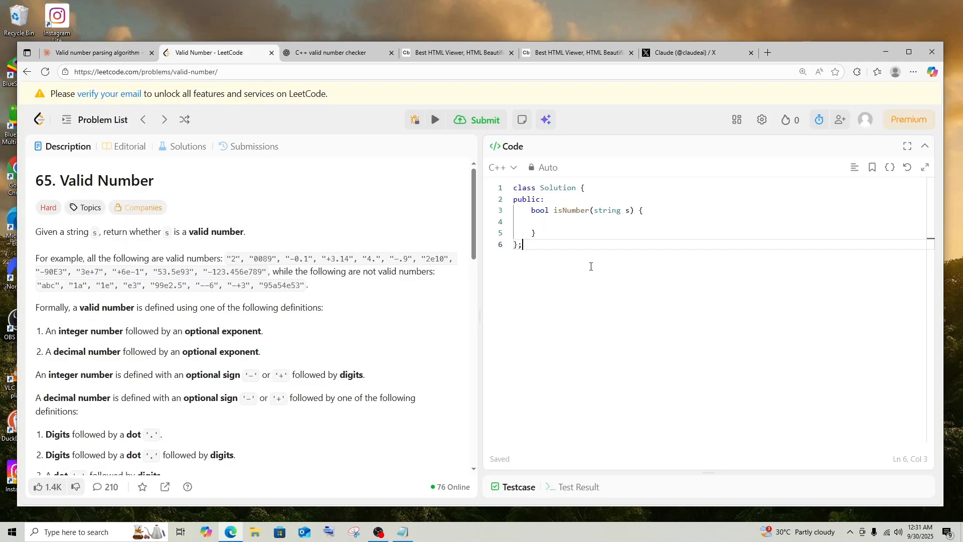
{"action": "key", "text": "ctrl+a"}
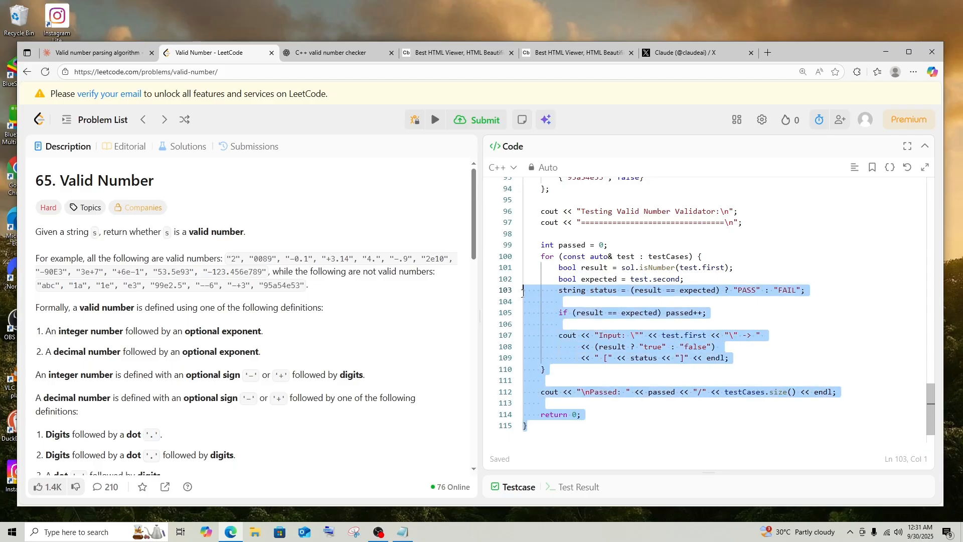
{"action": "scroll", "scroll_direction": "up", "scroll_amount": 3}
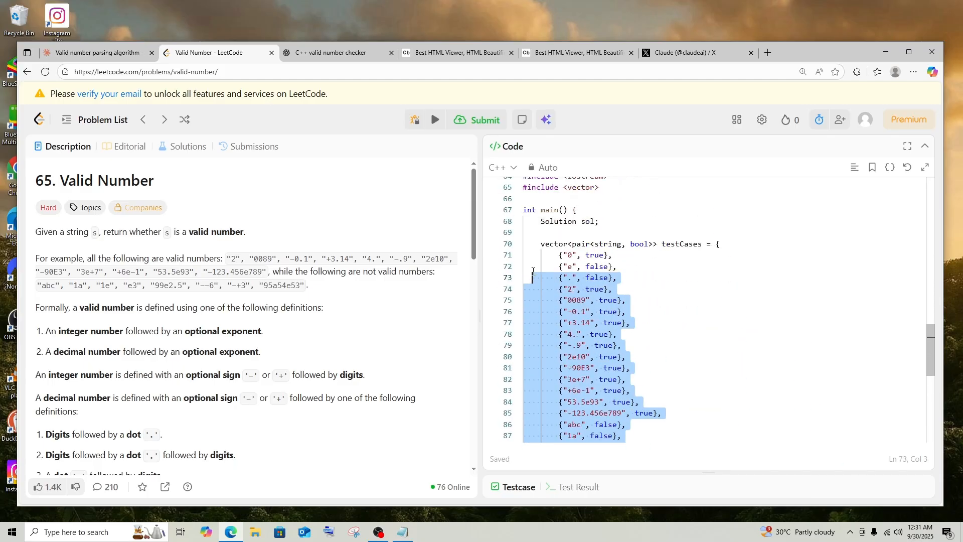
{"action": "scroll", "scroll_direction": "up", "scroll_amount": 3}
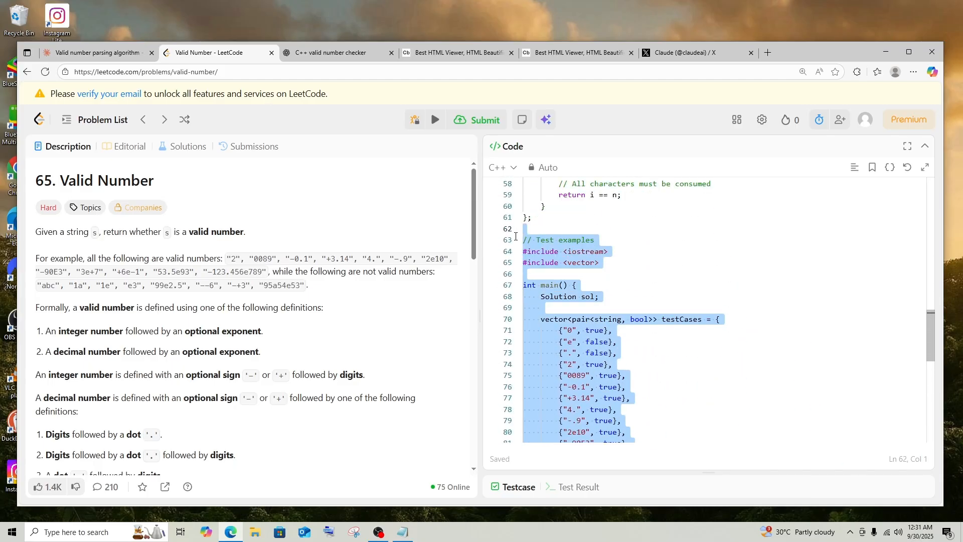
{"action": "scroll", "scroll_direction": "up", "scroll_amount": 3}
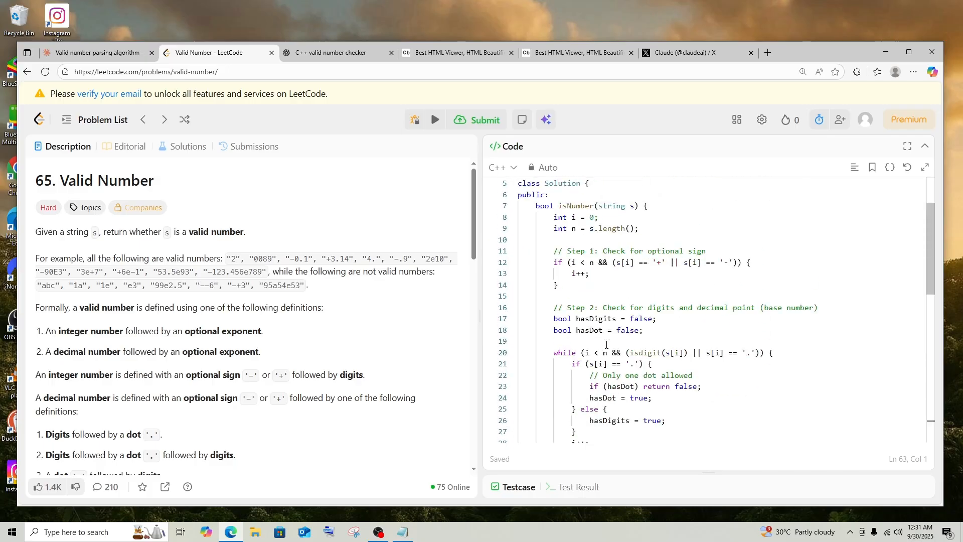
{"action": "scroll", "scroll_direction": "up", "scroll_amount": 3}
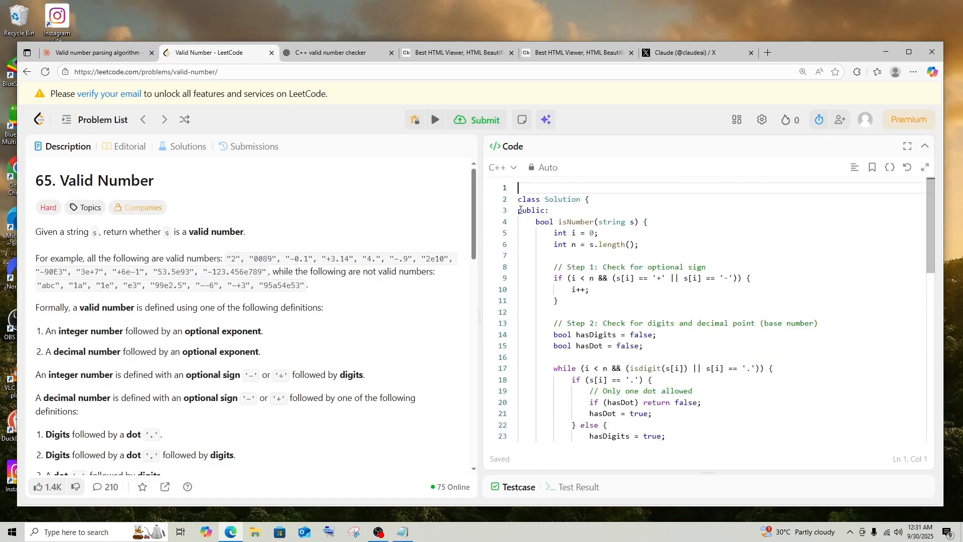
{"action": "left_click", "coordinate": [484, 119]}
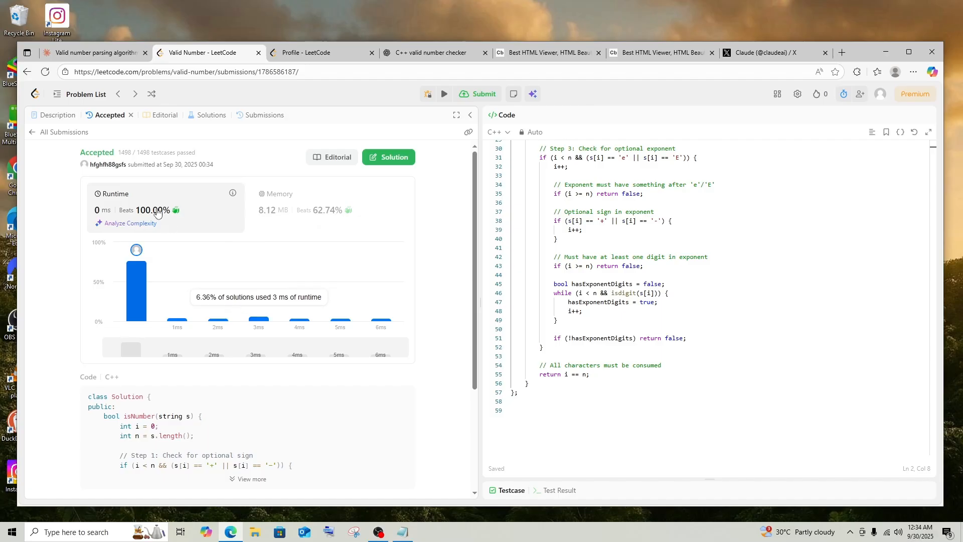
{"action": "mouse_move", "coordinate": [117, 196]}
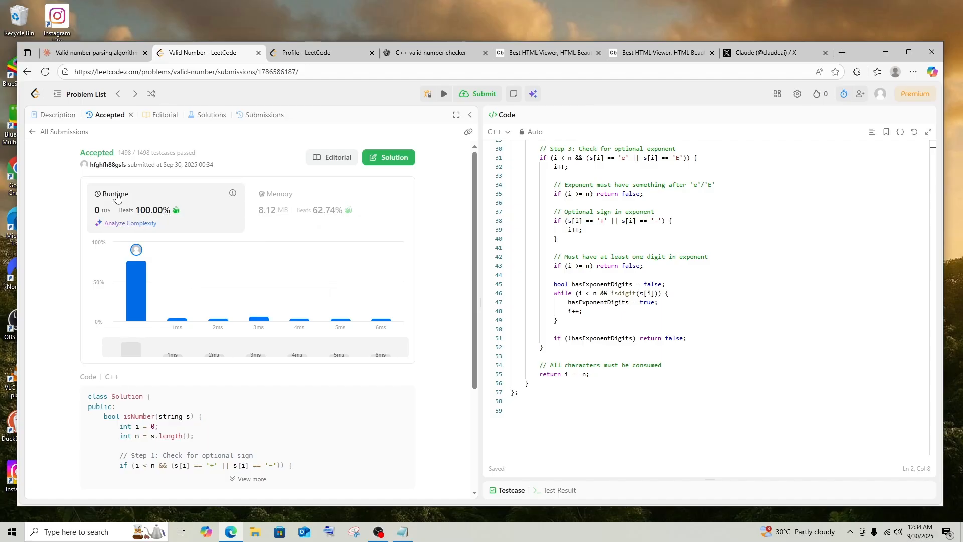
{"action": "mouse_move", "coordinate": [318, 198]}
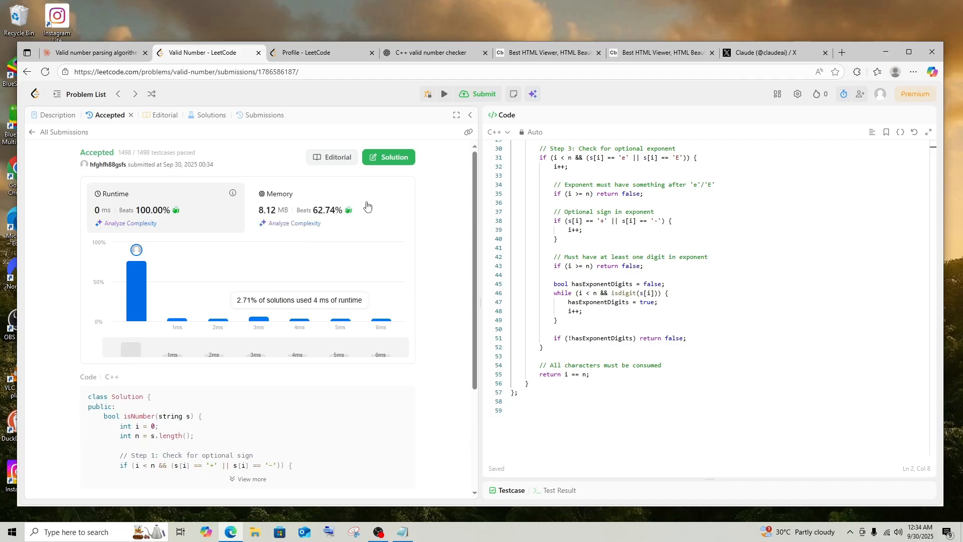
{"action": "mouse_move", "coordinate": [316, 116]}
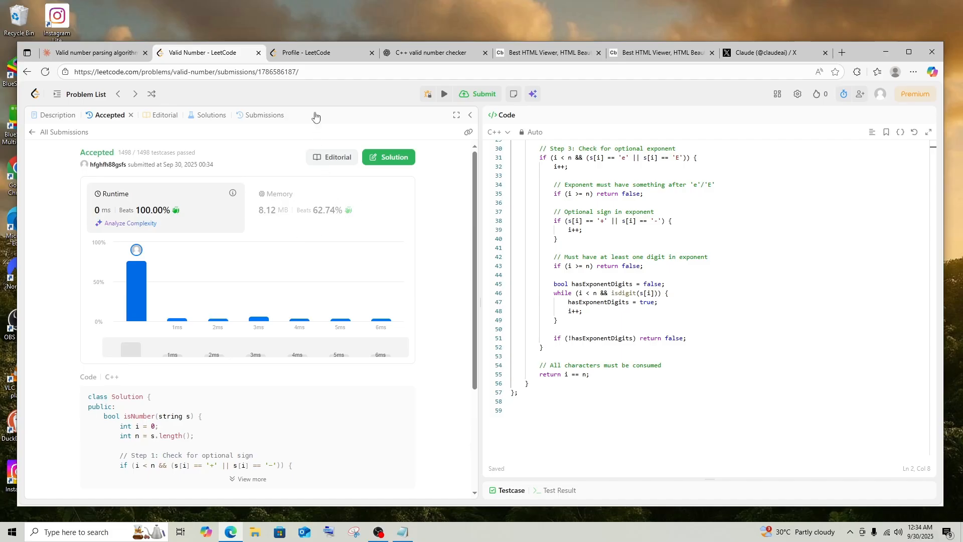
After checking the 8.12 MB memory result, bring up ChatGPT's C++ valid number checker chat
{"action": "left_click", "coordinate": [431, 52]}
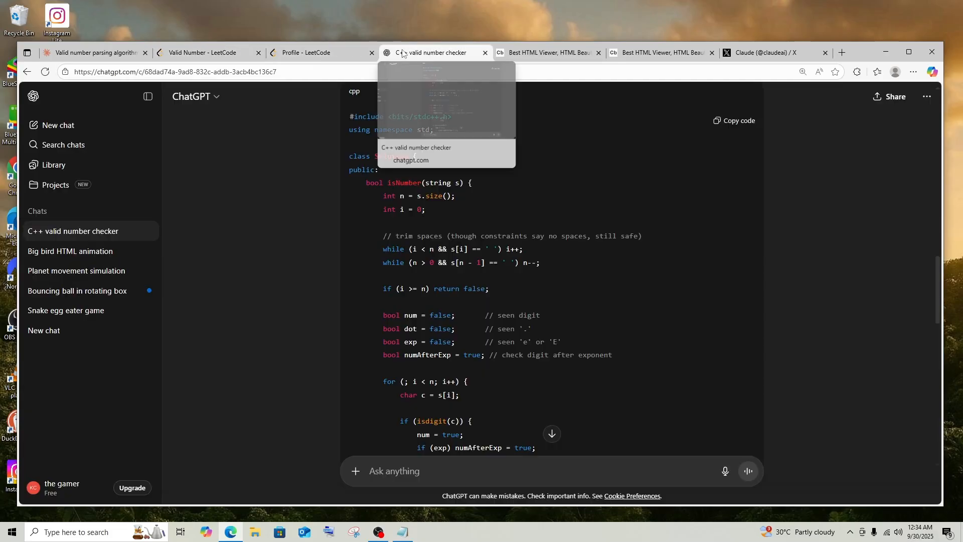
Submit ChatGPT's solution on LeetCode and show its 8.02 MB memory result, beating 87.38%
{"action": "left_click", "coordinate": [205, 52]}
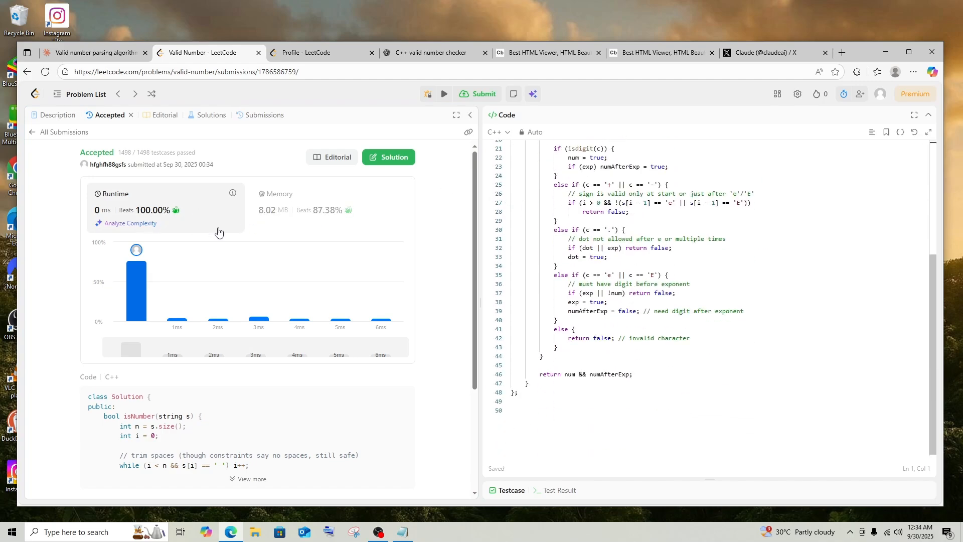
{"action": "left_click", "coordinate": [280, 194]}
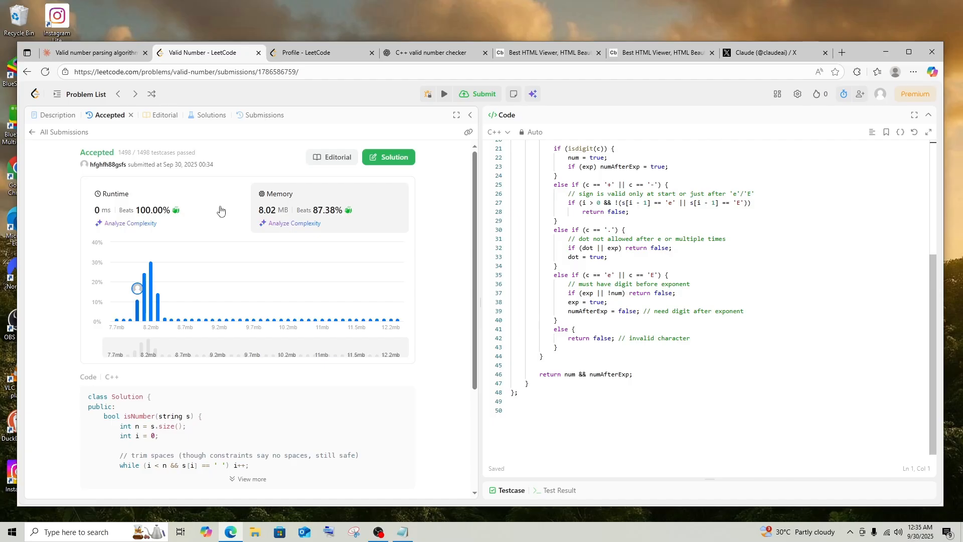
{"action": "mouse_move", "coordinate": [231, 207]}
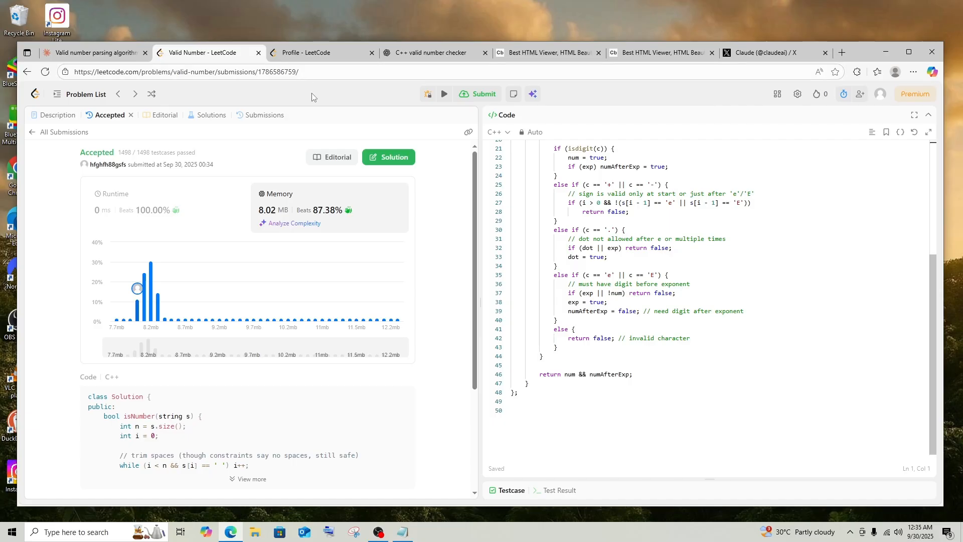
{"action": "mouse_move", "coordinate": [399, 156]}
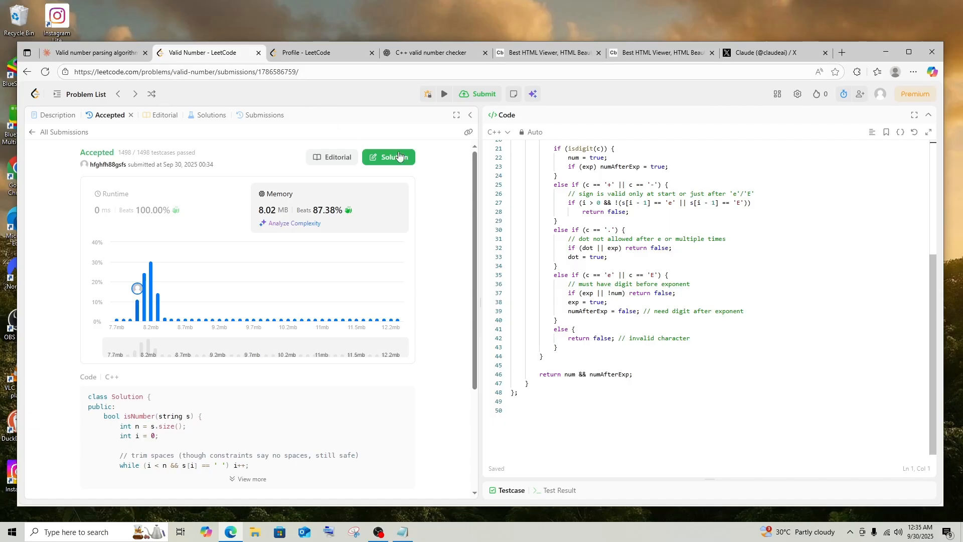
Read Claude's explanation down to its key points and O(n) time, O(1) space complexity
{"action": "left_click", "coordinate": [92, 52]}
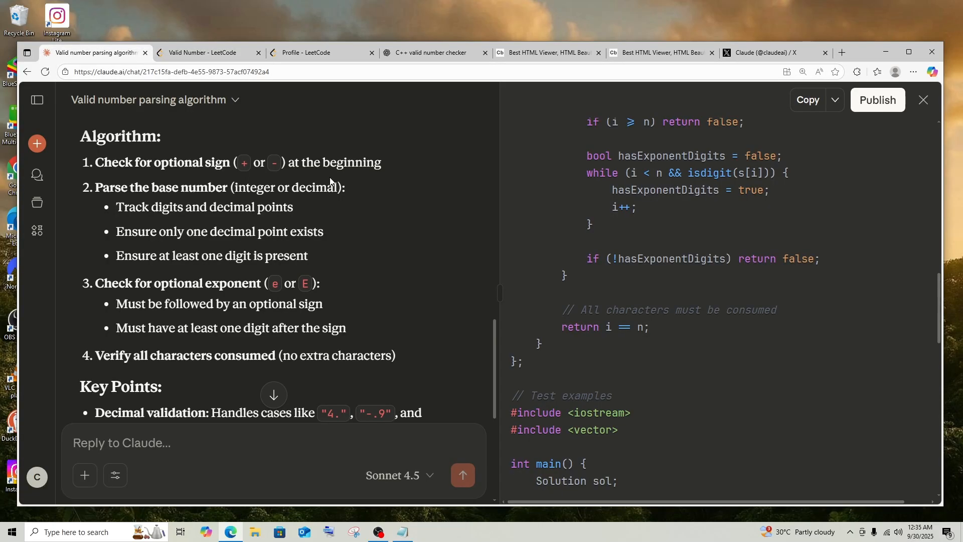
{"action": "mouse_move", "coordinate": [435, 228]}
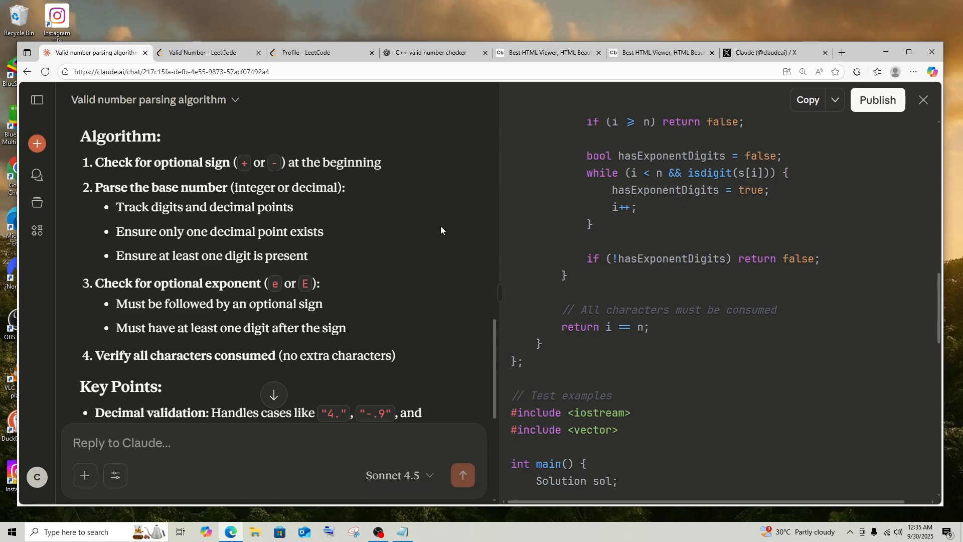
{"action": "mouse_move", "coordinate": [467, 121]}
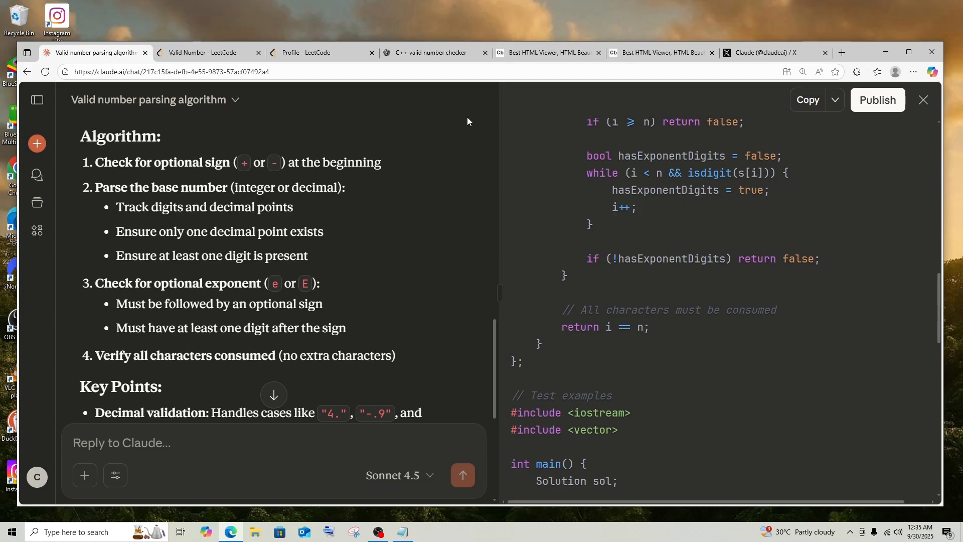
{"action": "mouse_move", "coordinate": [482, 122]}
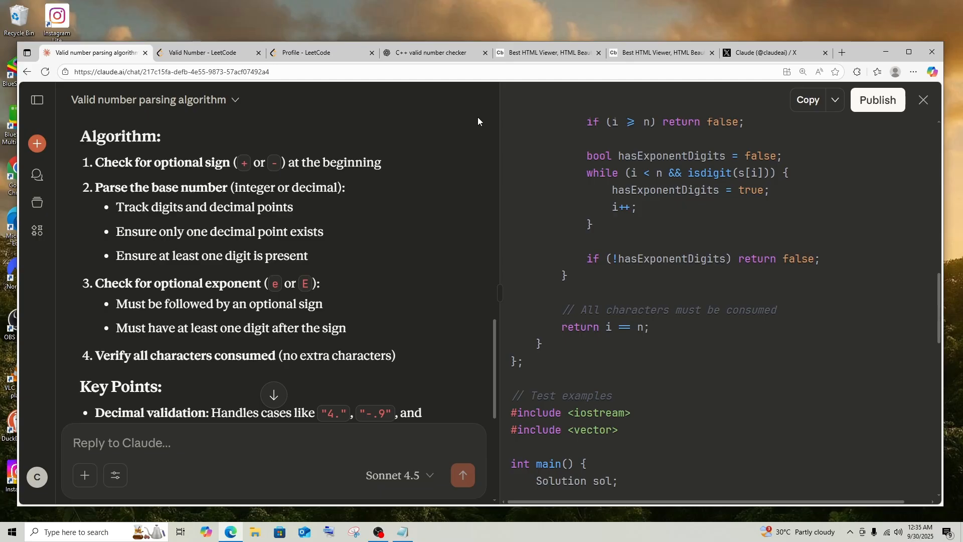
{"action": "mouse_move", "coordinate": [484, 140]}
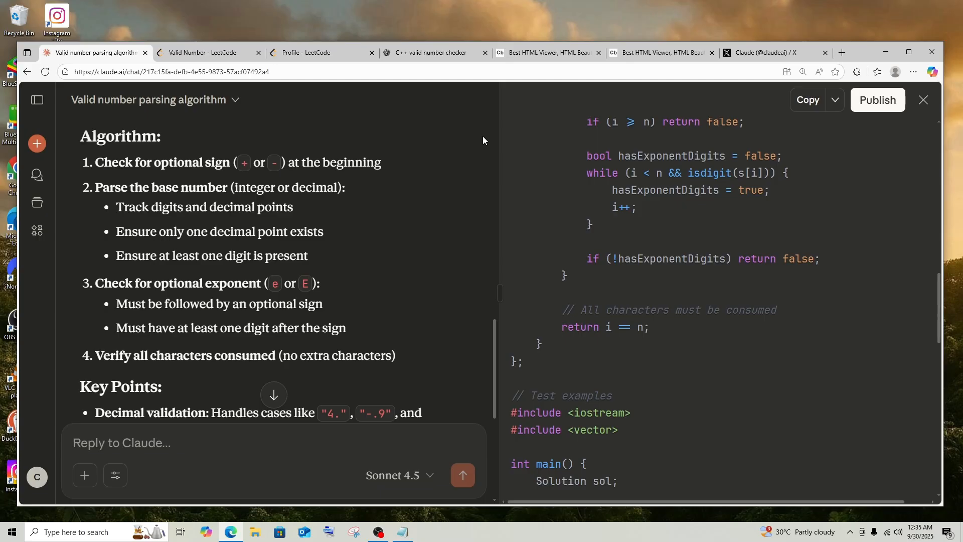
{"action": "scroll", "scroll_direction": "down", "scroll_amount": 3}
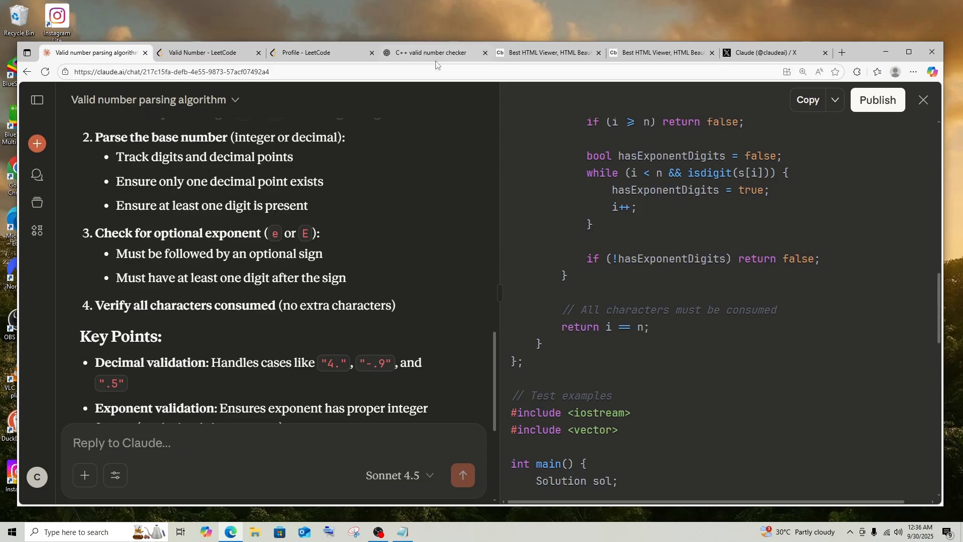
{"action": "left_click", "coordinate": [430, 53]}
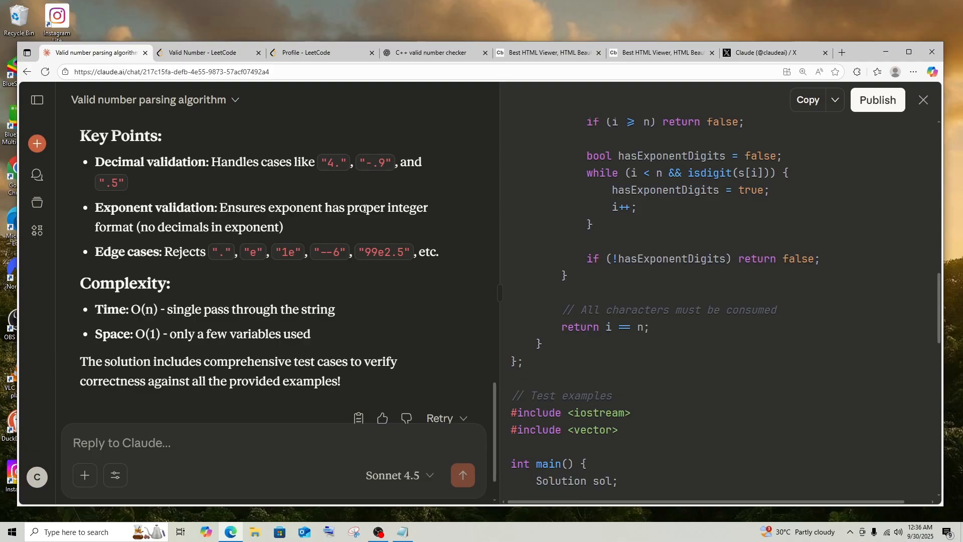
{"action": "mouse_move", "coordinate": [362, 207]}
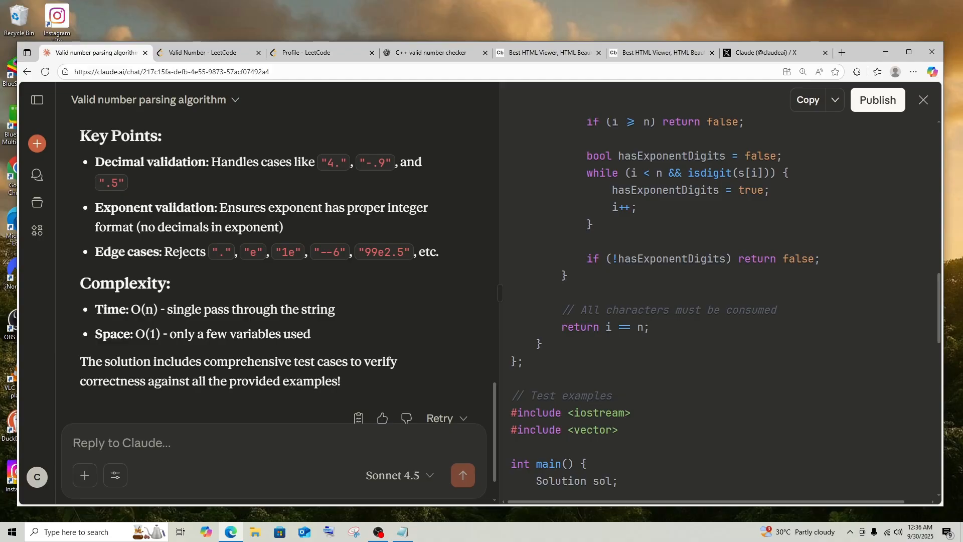